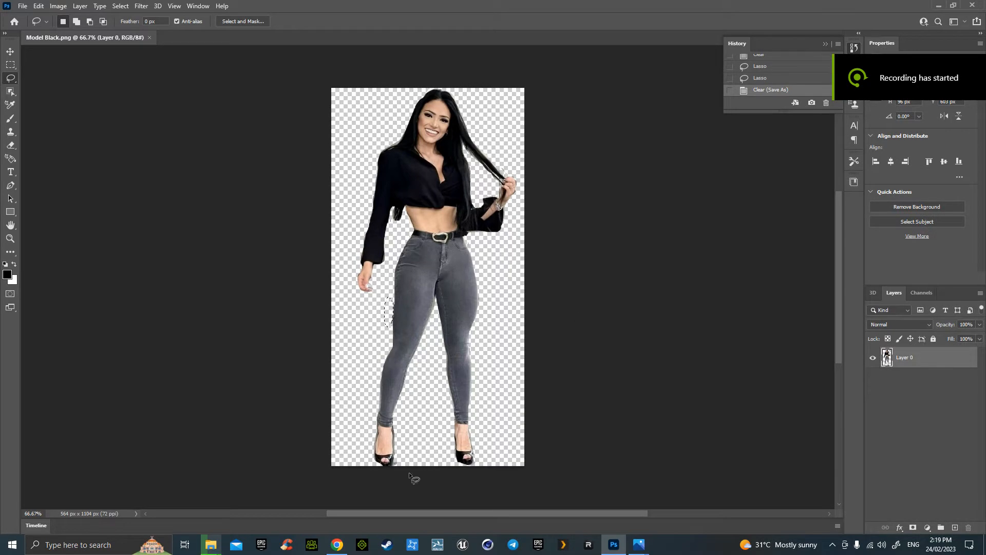
{"action": "mouse_move", "coordinate": [337, 544]}
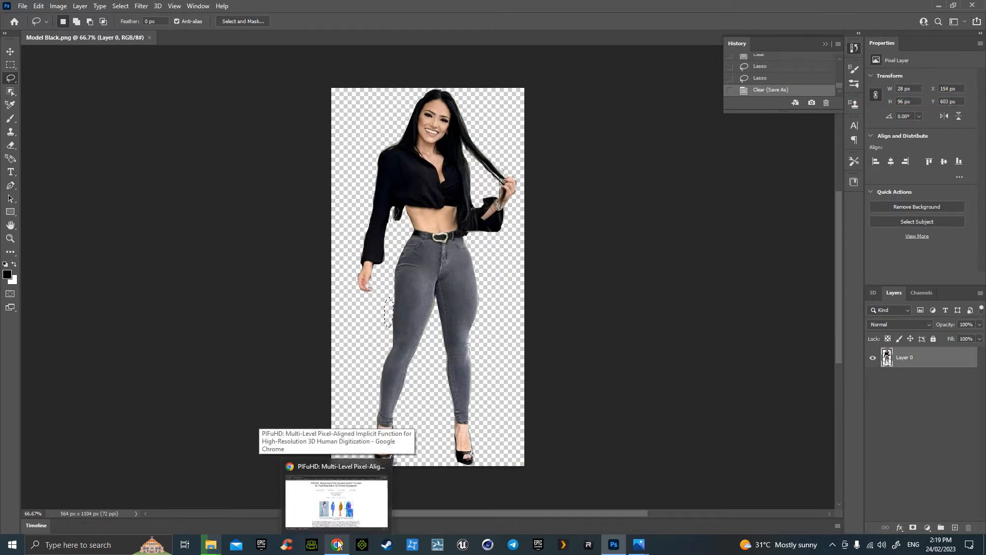
Bring up the PIFuHD project page and open its PIFuHD Demo notebook in Colab
{"action": "left_click", "coordinate": [338, 544]}
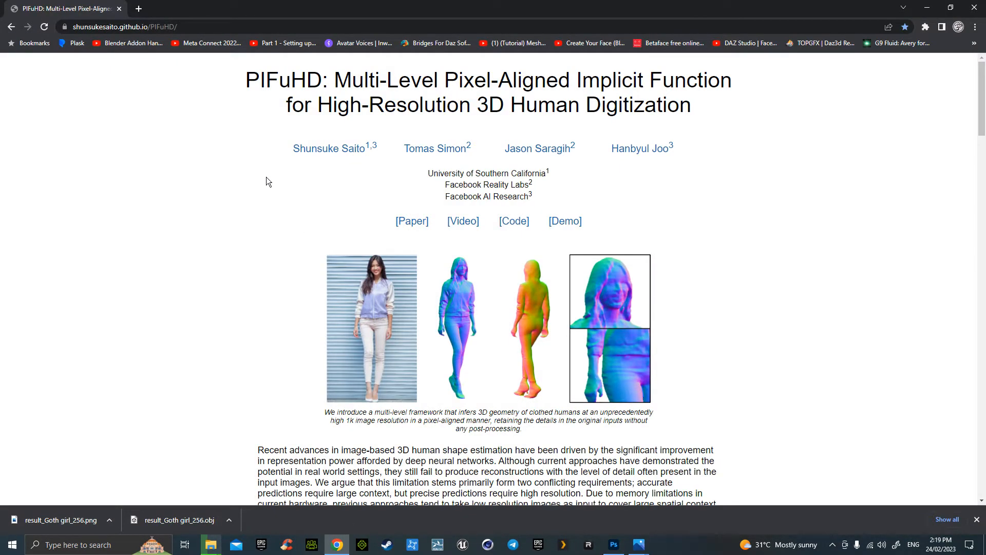
{"action": "scroll", "scroll_direction": "down", "scroll_amount": 3}
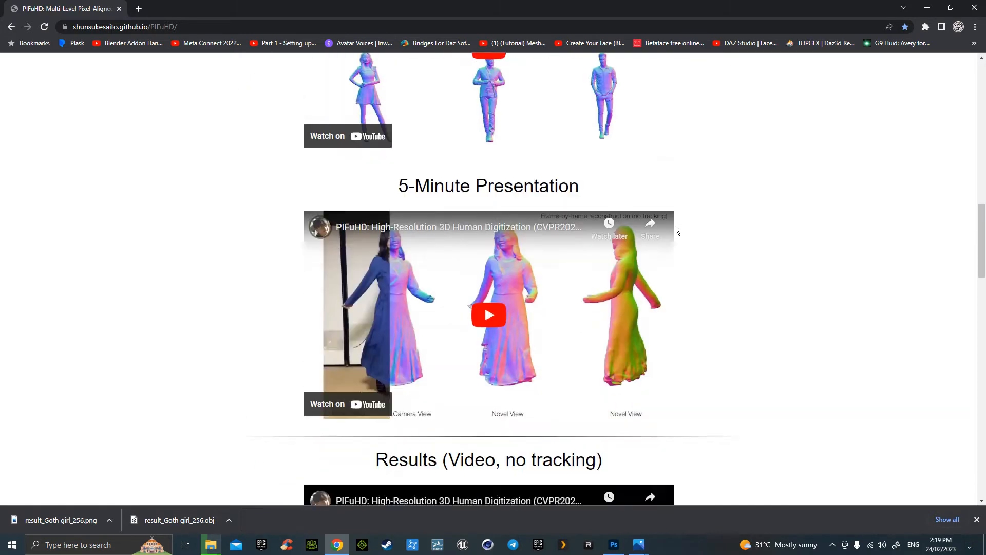
{"action": "scroll", "scroll_direction": "down", "scroll_amount": 3}
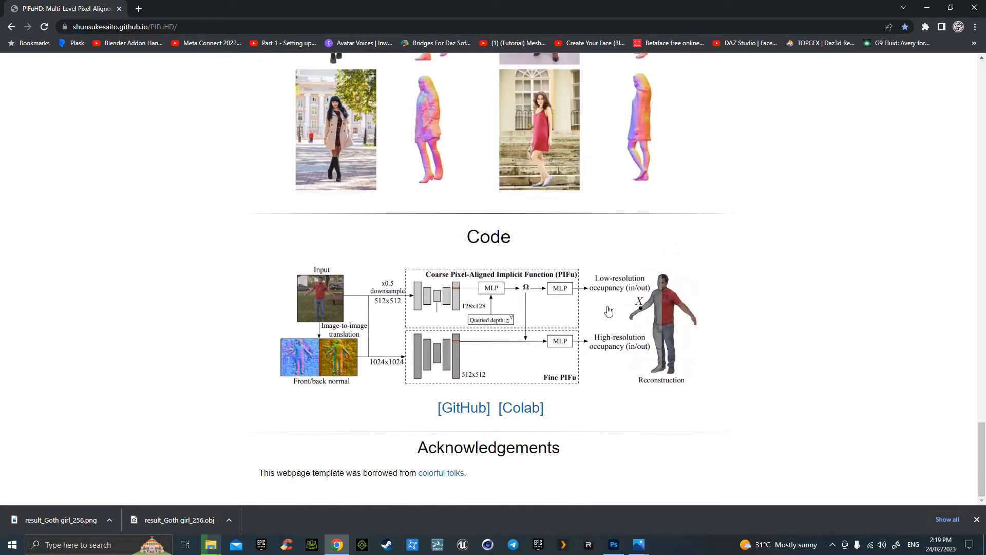
{"action": "left_click", "coordinate": [520, 407]}
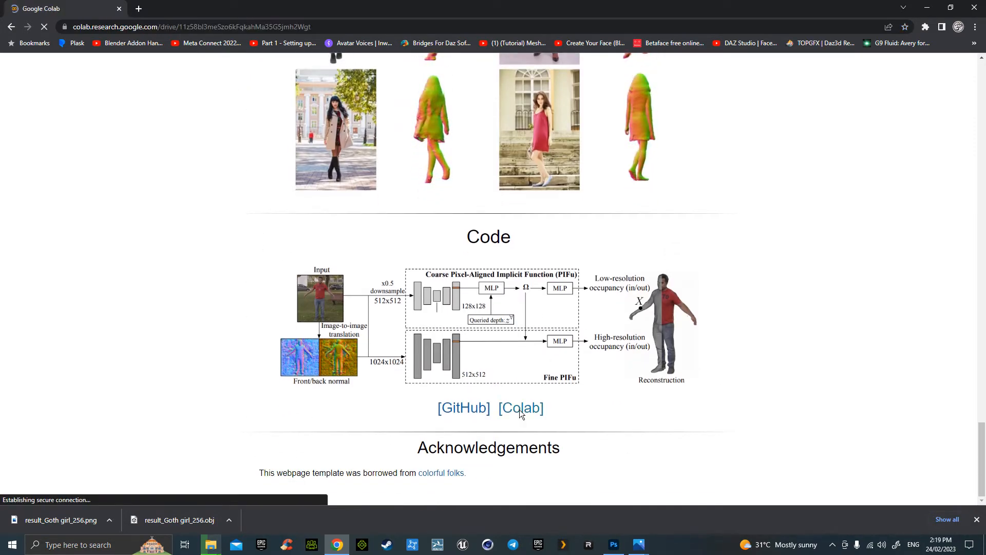
{"action": "left_click", "coordinate": [519, 408]}
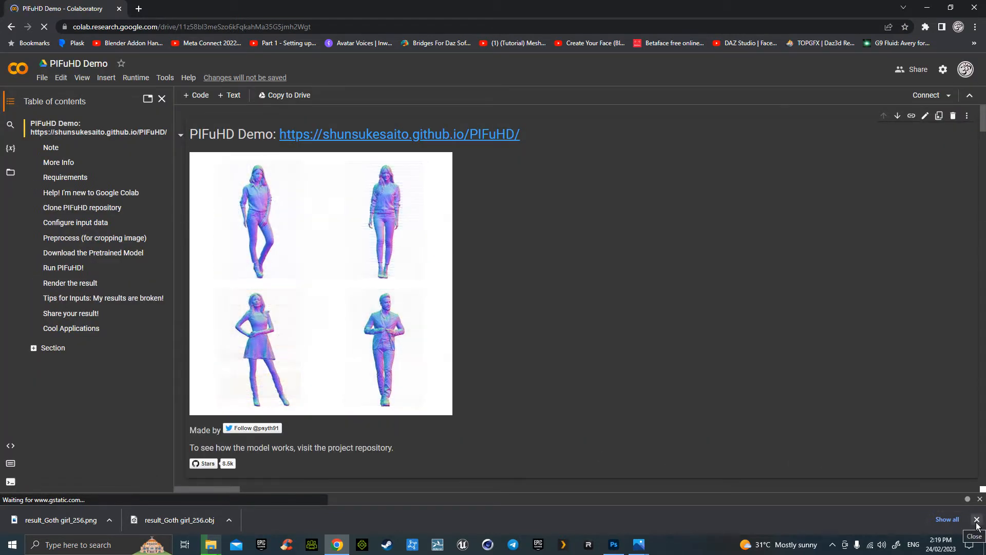
Dismiss the browser's recent downloads bar over the Colab notebook
{"action": "left_click", "coordinate": [975, 519]}
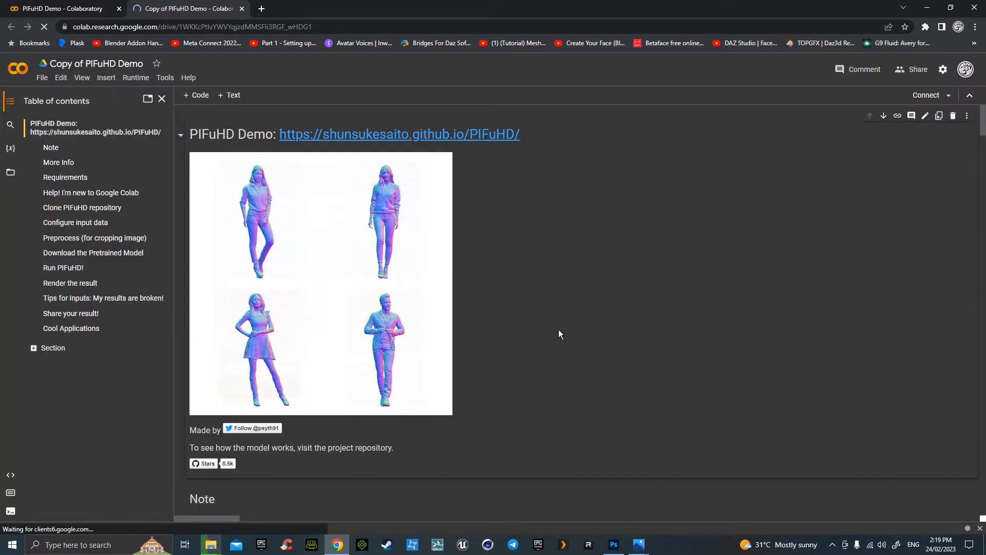
Check the notebook's GPU setting, then connect the notebook to a hosted runtime
{"action": "left_click", "coordinate": [61, 78]}
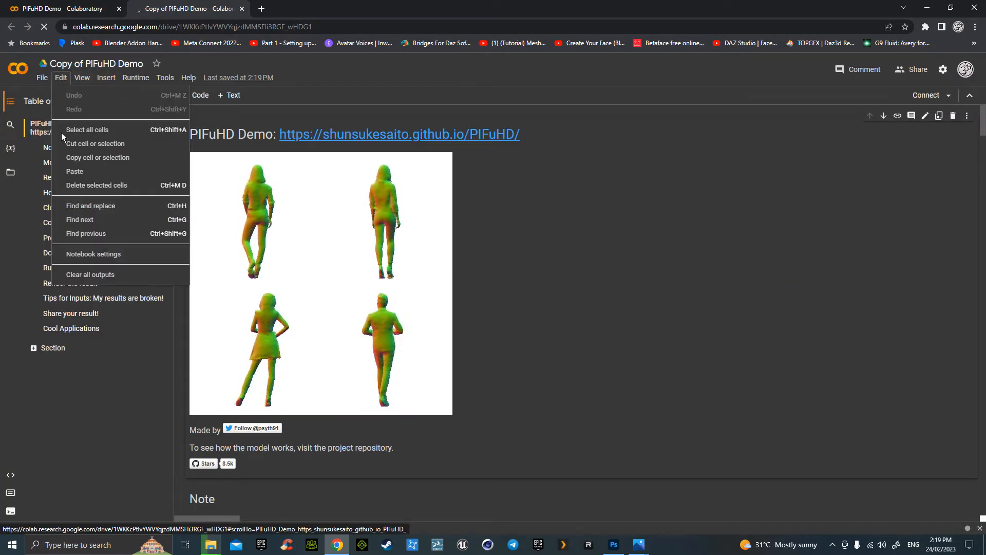
{"action": "left_click", "coordinate": [93, 253]}
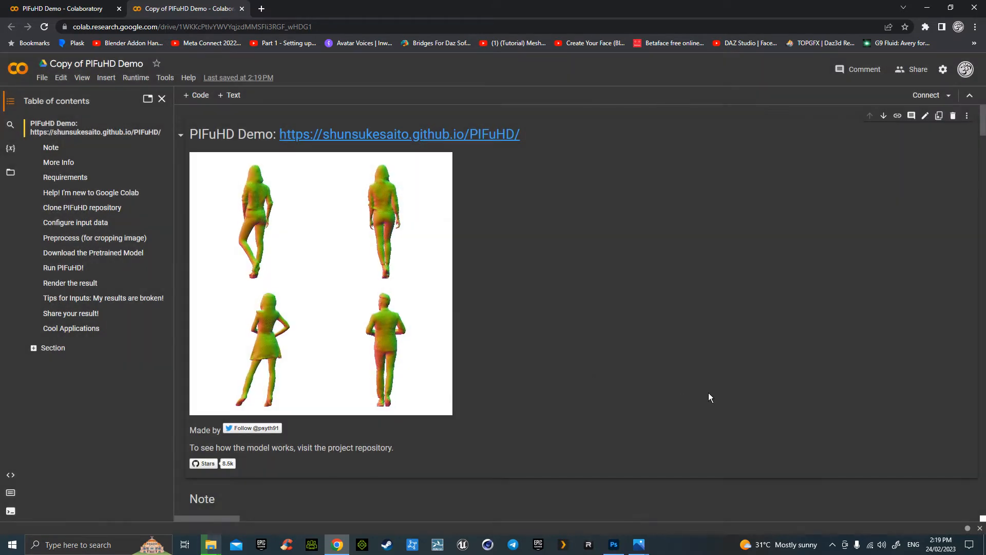
{"action": "left_click", "coordinate": [949, 95]}
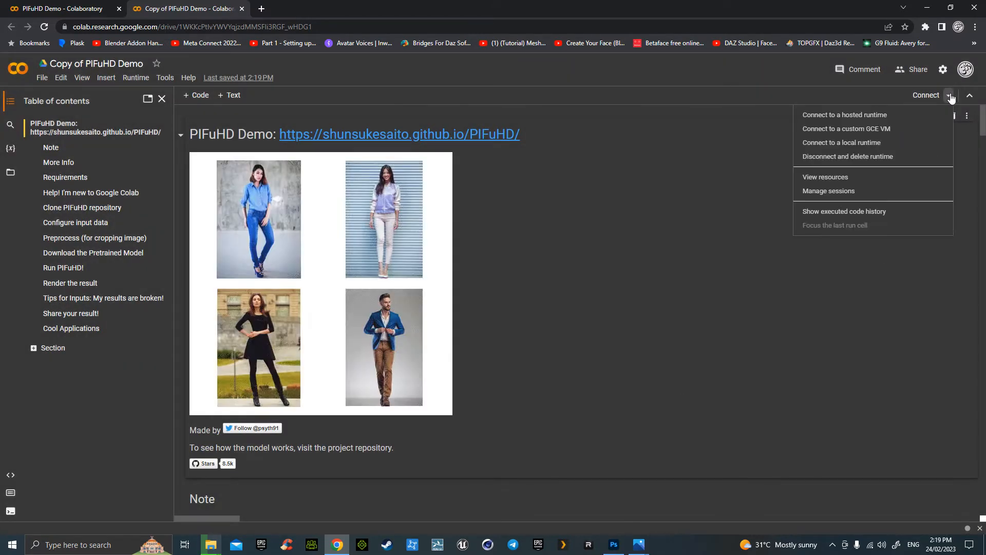
{"action": "left_click", "coordinate": [845, 114]}
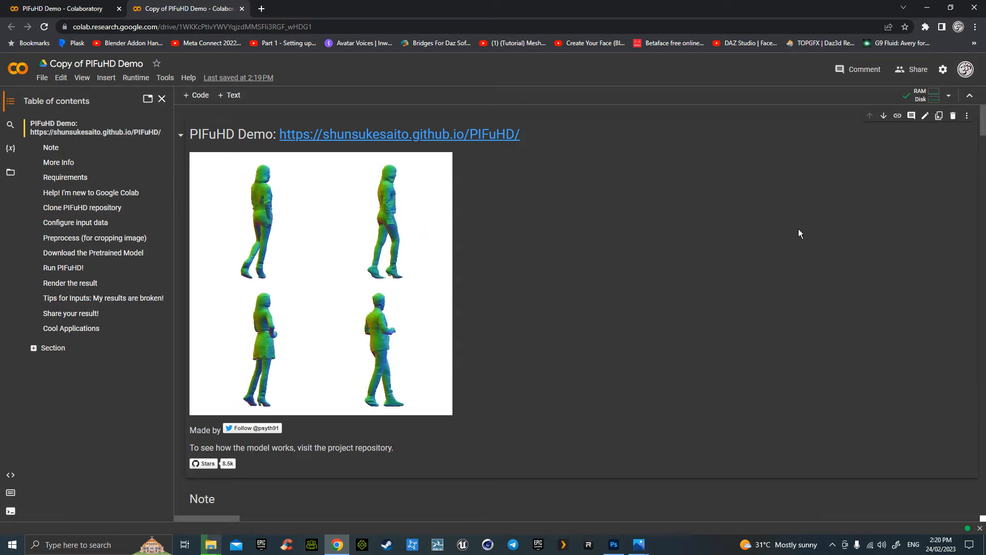
Run the notebook's More Info presentation cell
{"action": "scroll", "scroll_direction": "down", "scroll_amount": 3}
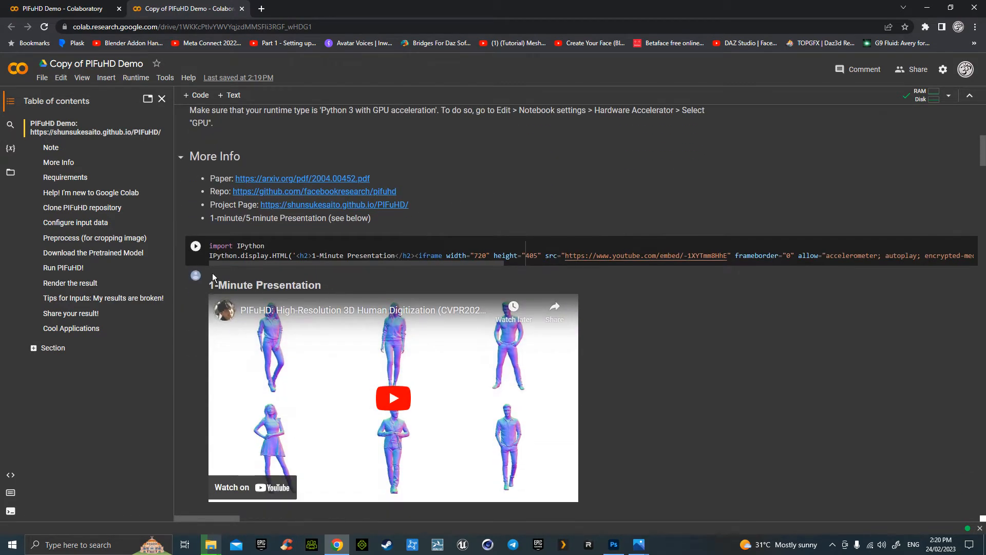
{"action": "scroll", "scroll_direction": "up", "scroll_amount": 3}
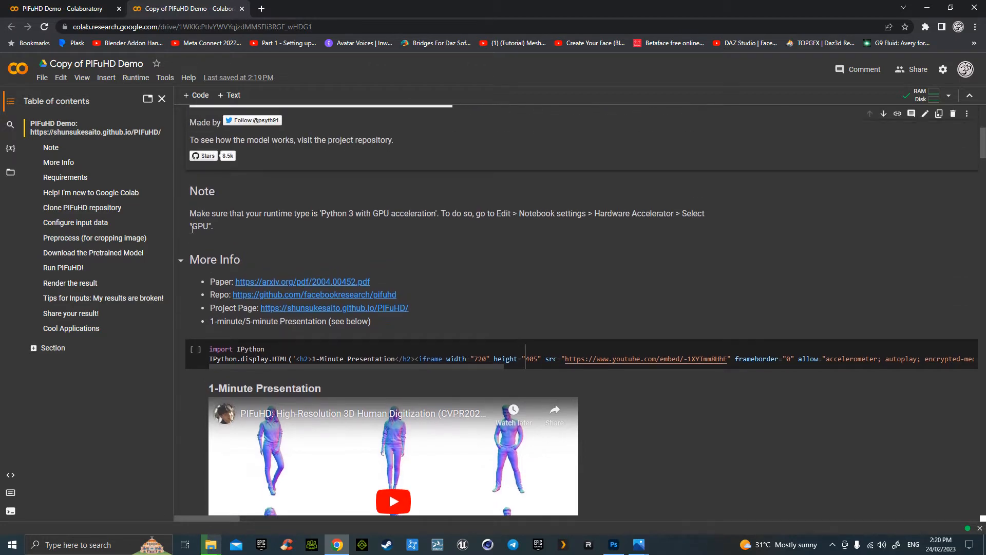
{"action": "scroll", "scroll_direction": "down", "scroll_amount": 3}
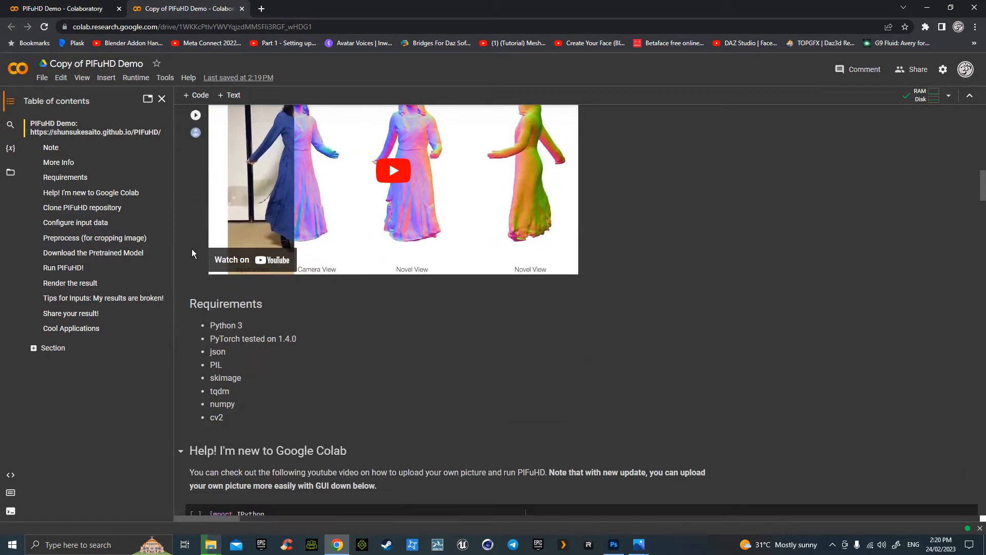
{"action": "scroll", "scroll_direction": "down", "scroll_amount": 3}
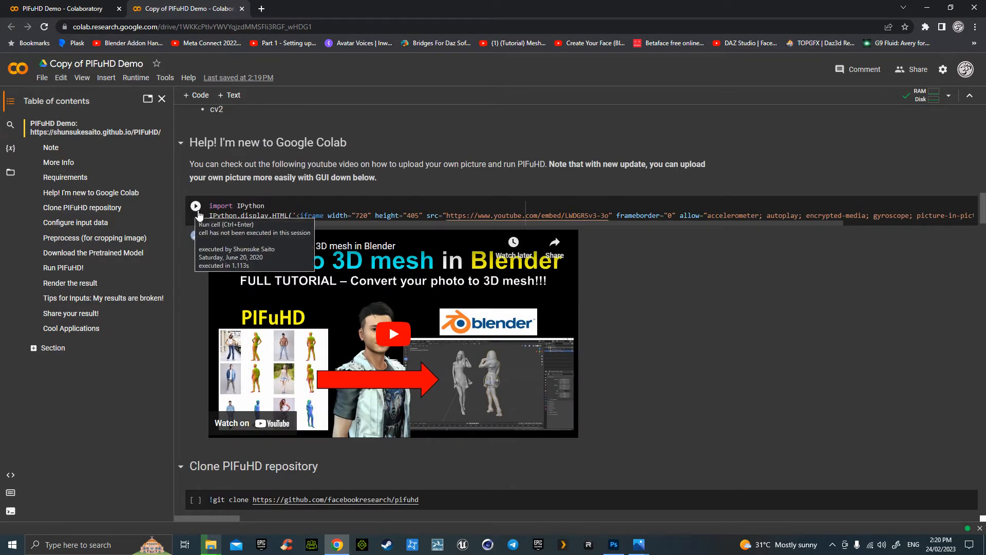
{"action": "scroll", "scroll_direction": "up", "scroll_amount": 3}
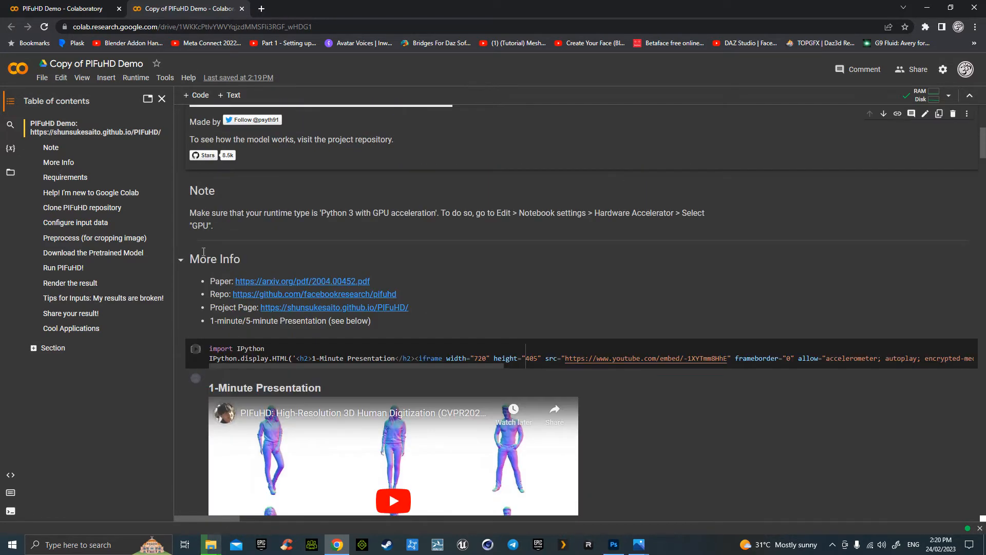
{"action": "scroll", "scroll_direction": "down", "scroll_amount": 3}
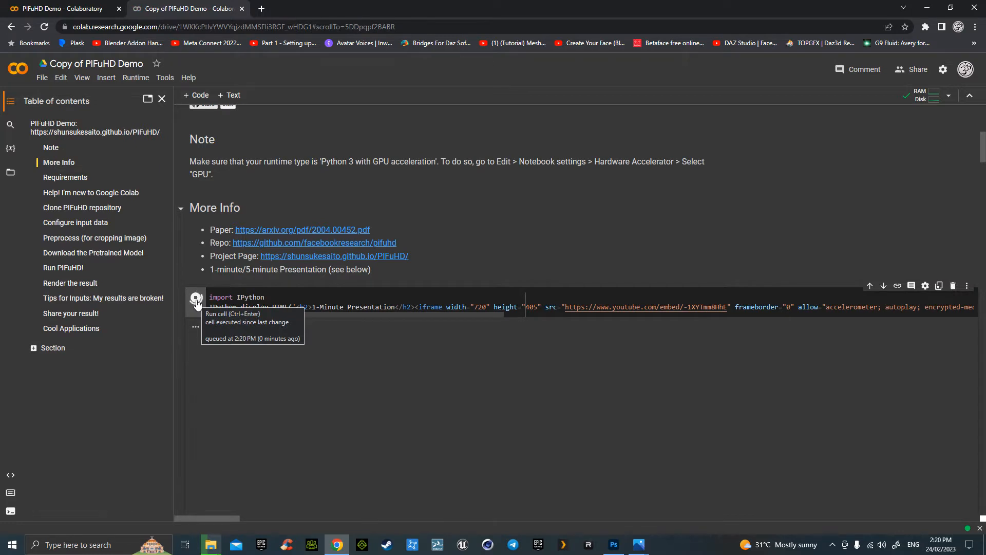
{"action": "left_click", "coordinate": [195, 297]}
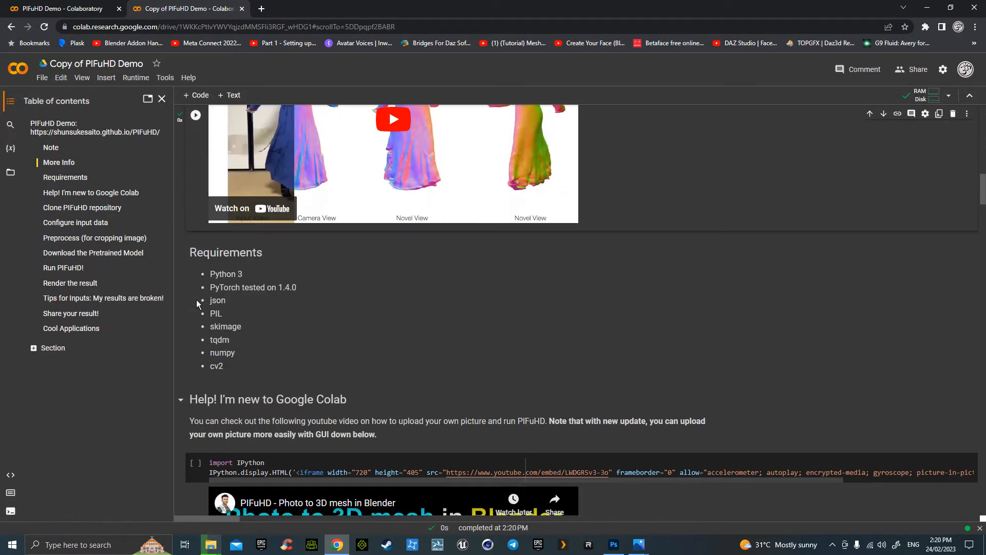
Clone the PIFuHD repository and change into the sample_images folder
{"action": "scroll", "scroll_direction": "down", "scroll_amount": 3}
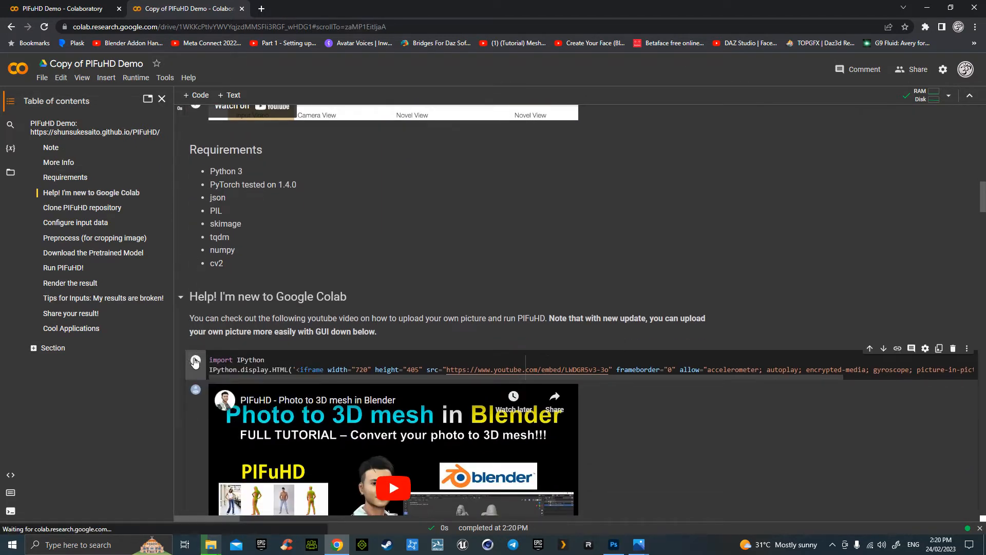
{"action": "scroll", "scroll_direction": "down", "scroll_amount": 3}
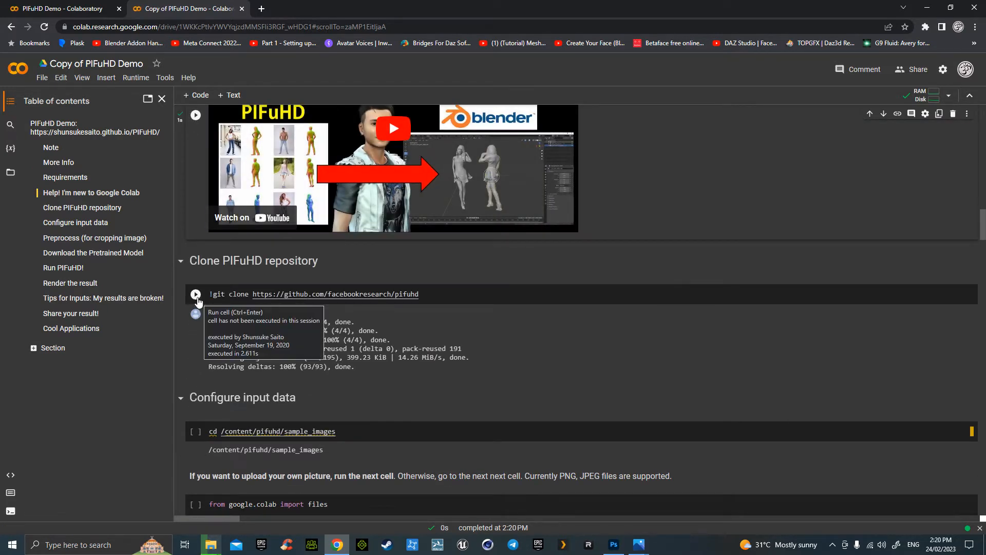
{"action": "left_click", "coordinate": [195, 294]}
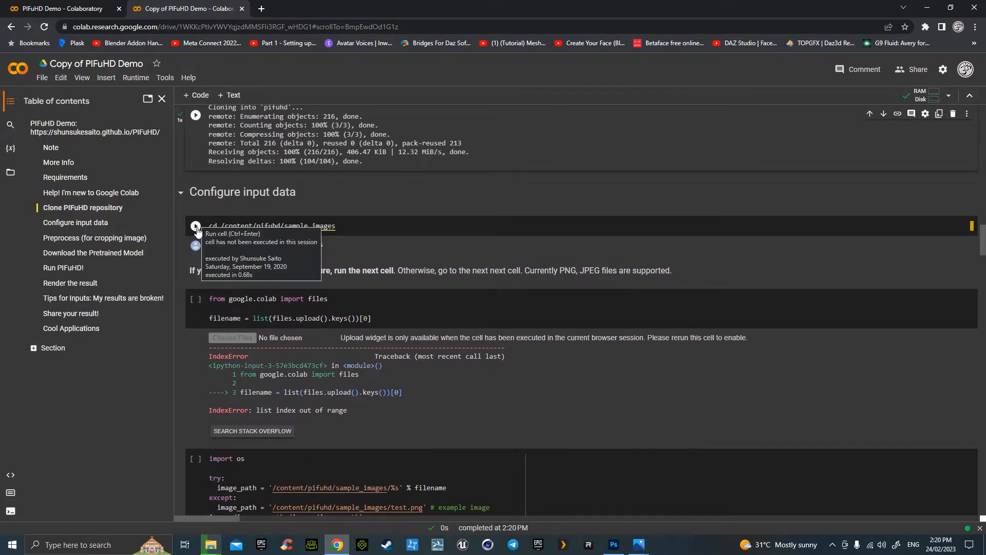
{"action": "left_click", "coordinate": [196, 226]}
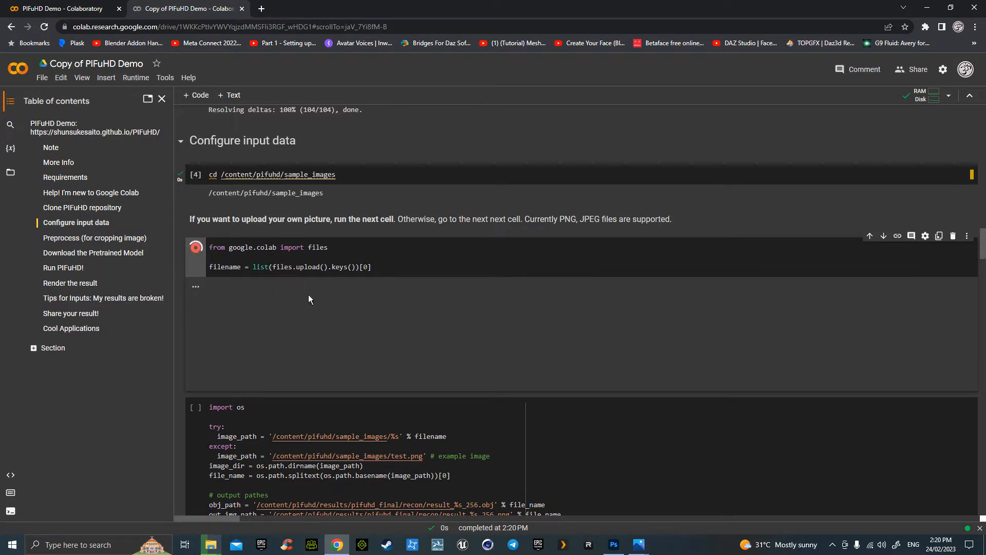
Upload Model Black.png through the upload cell's file picker
{"action": "left_click", "coordinate": [196, 247]}
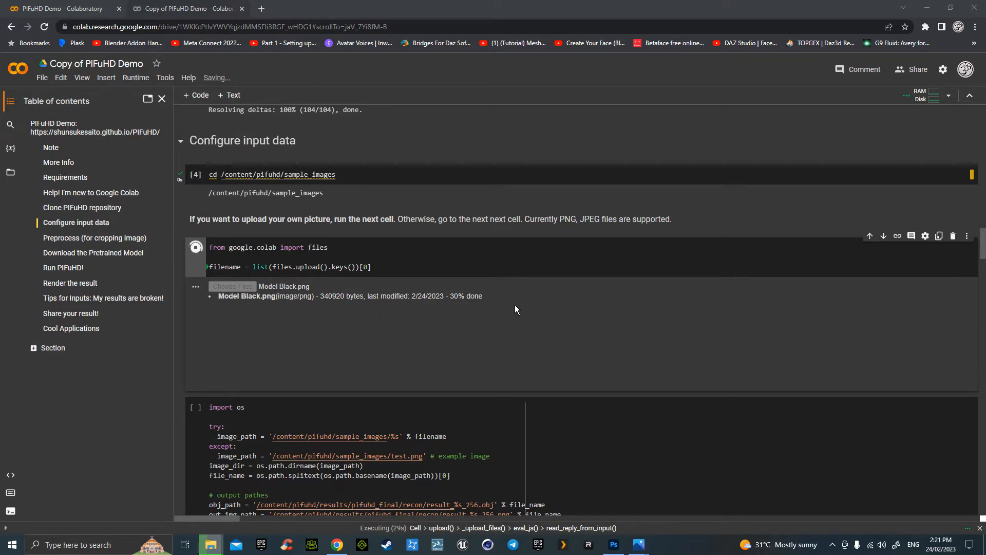
{"action": "mouse_move", "coordinate": [544, 338]}
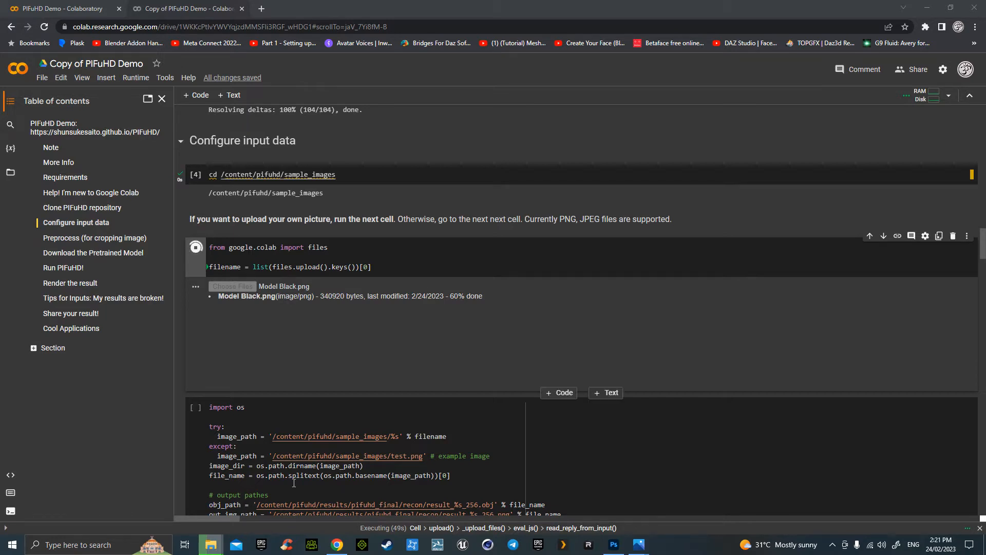
{"action": "mouse_move", "coordinate": [210, 545]}
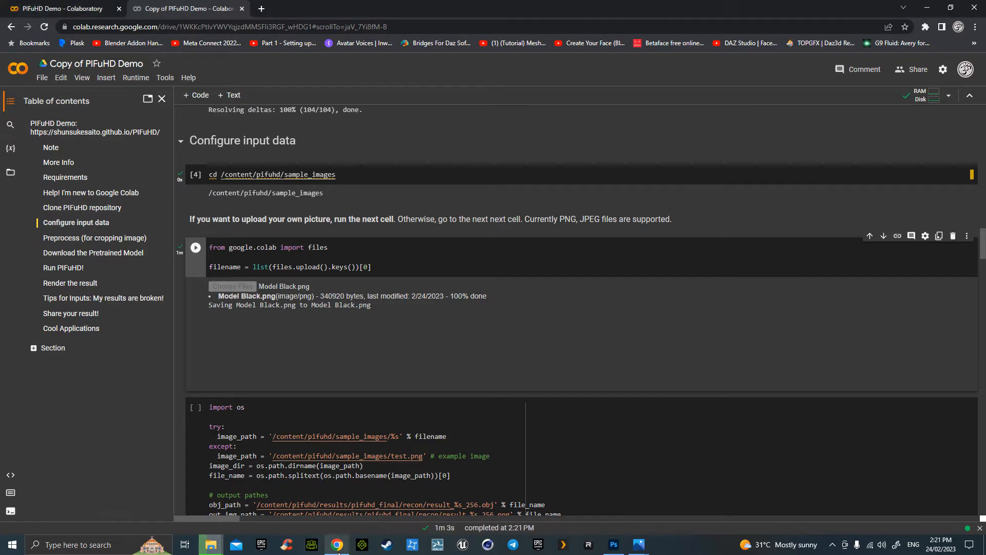
{"action": "scroll", "scroll_direction": "down", "scroll_amount": 3}
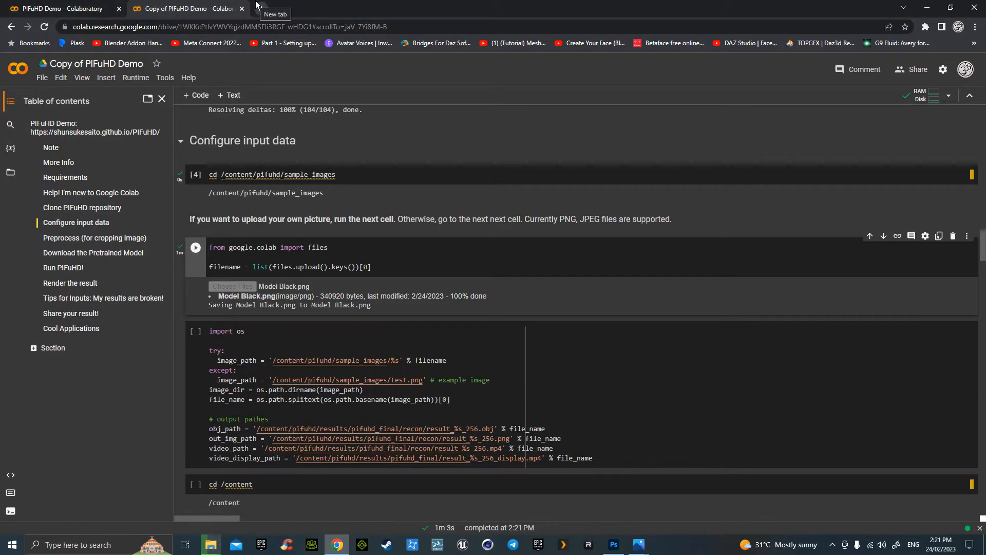
{"action": "mouse_move", "coordinate": [950, 7]}
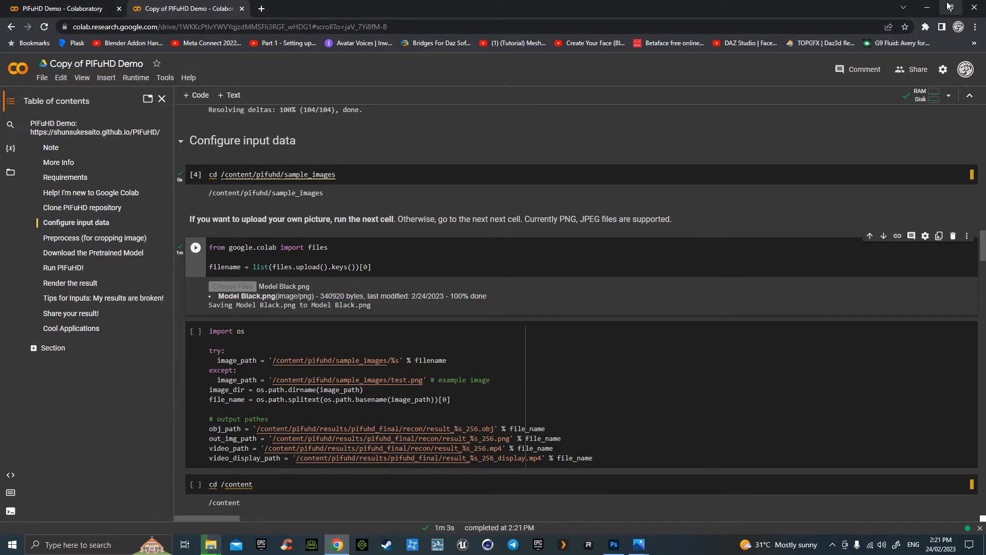
Check the cut-out model photo in Photoshop, then return to the Colab notebook
{"action": "left_click", "coordinate": [613, 545]}
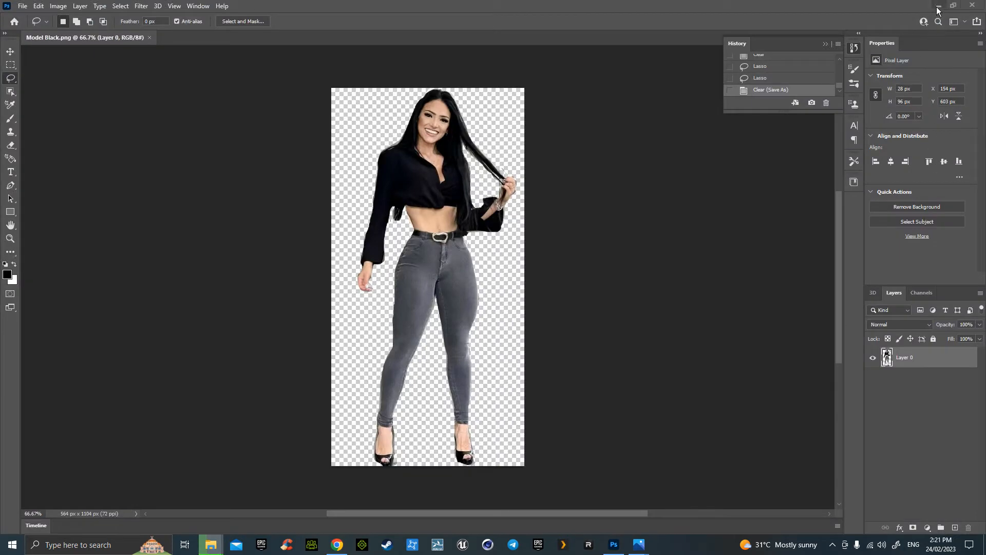
{"action": "left_click", "coordinate": [936, 5]}
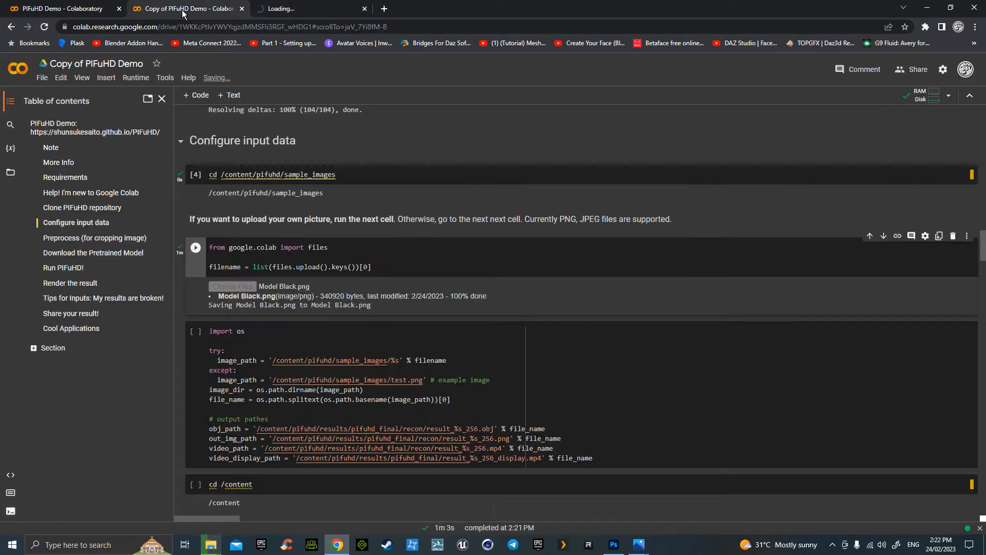
Expand pifuhd > sample_images to confirm Model Black.png, then run the remaining cells
{"action": "scroll", "scroll_direction": "down", "scroll_amount": 3}
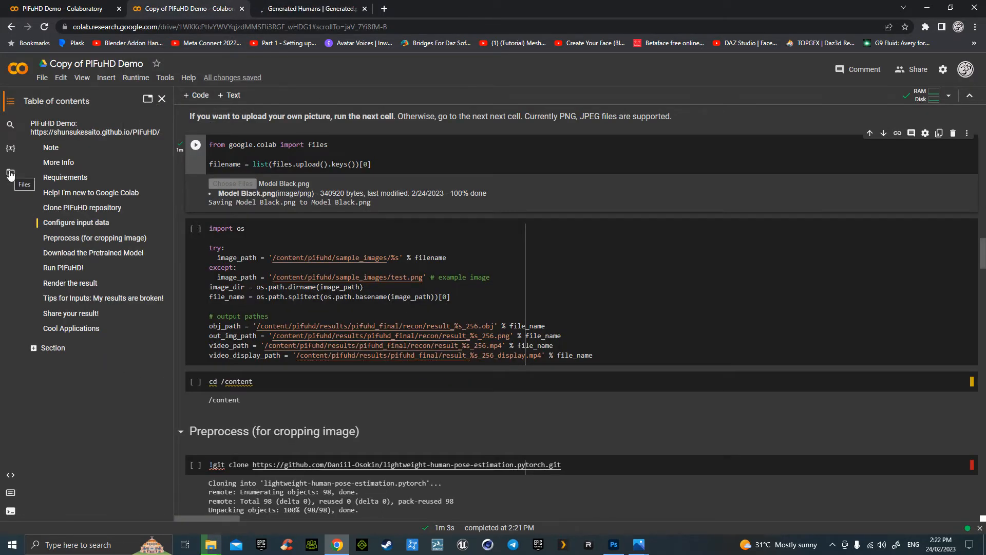
{"action": "left_click", "coordinate": [10, 174]}
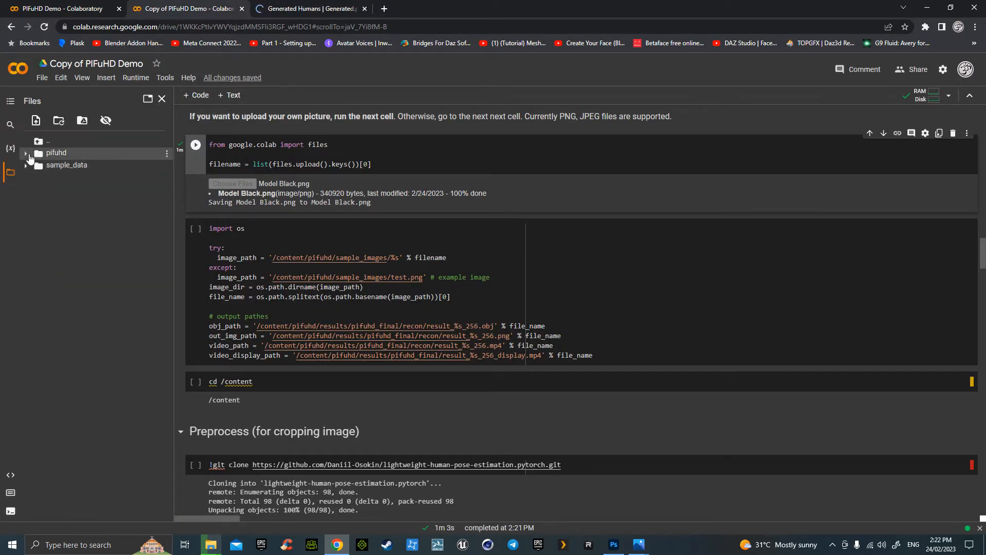
{"action": "left_click", "coordinate": [25, 153]}
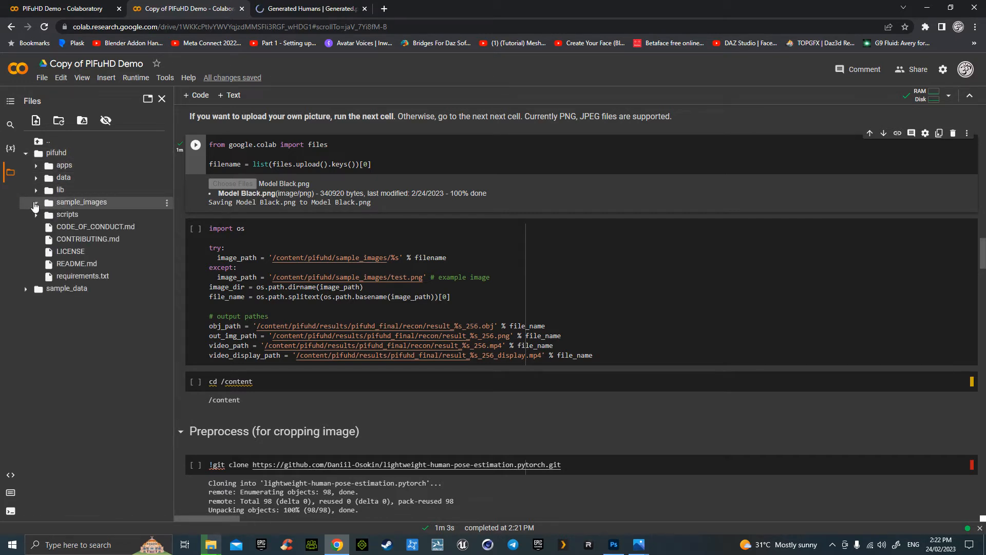
{"action": "left_click", "coordinate": [36, 204]}
{"action": "type", "text": "Model Black"}
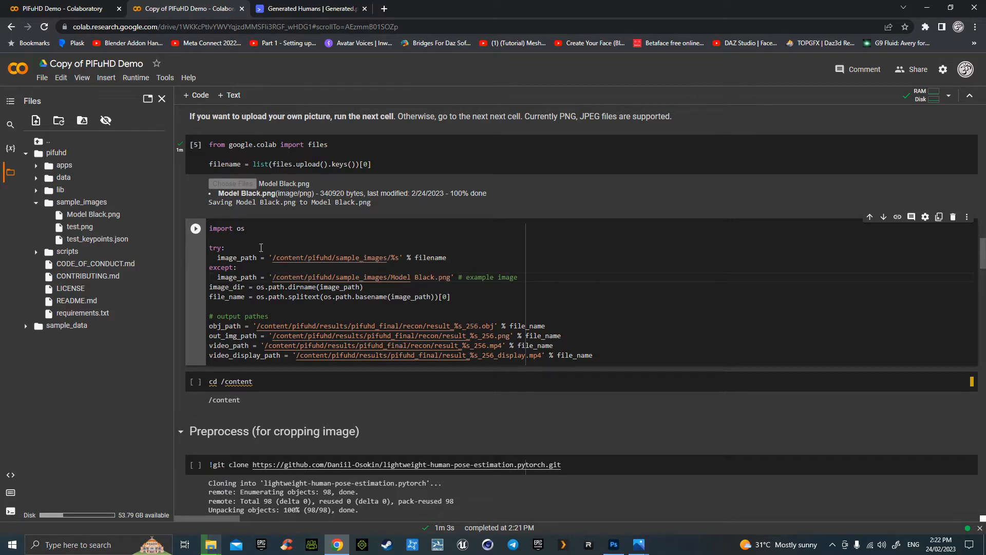
{"action": "mouse_move", "coordinate": [346, 320]}
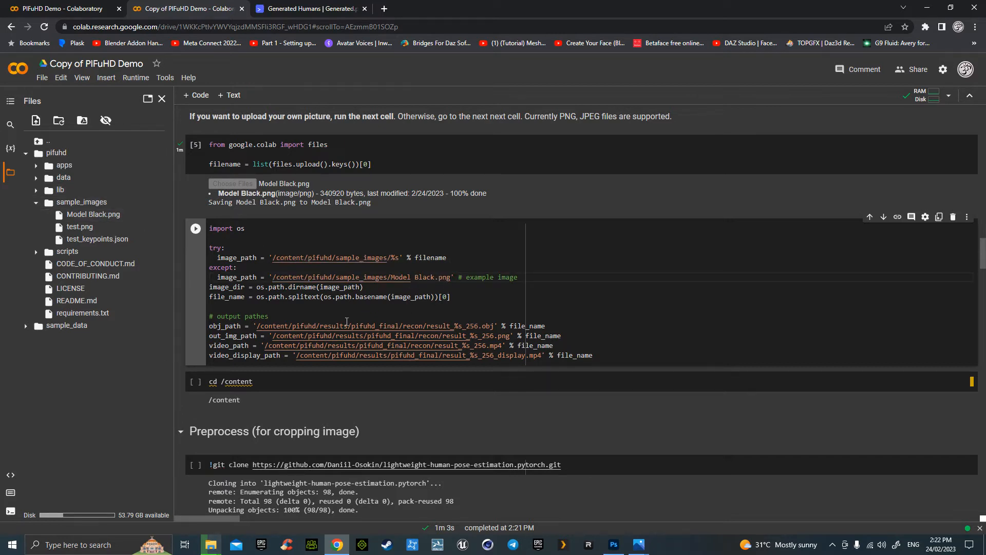
{"action": "mouse_move", "coordinate": [148, 101]}
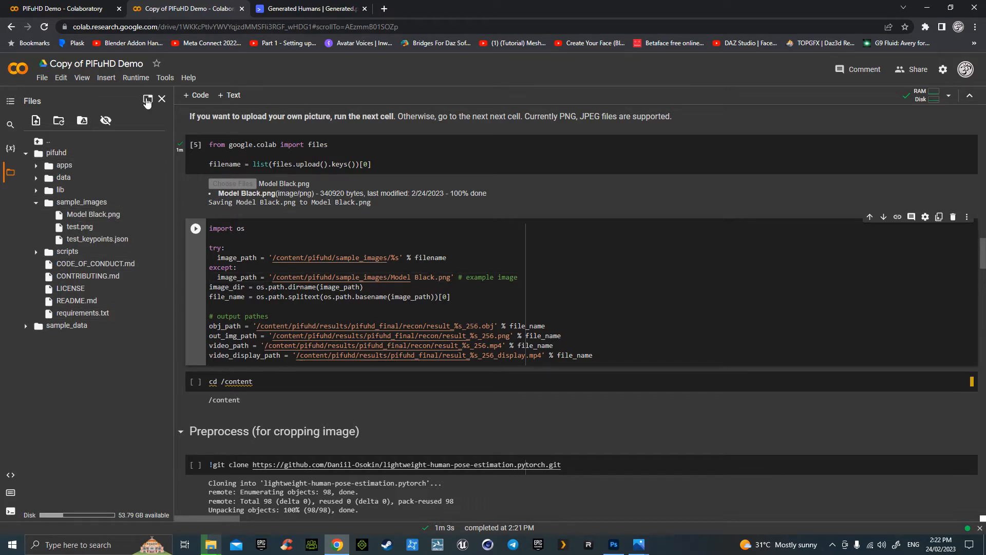
{"action": "left_click", "coordinate": [135, 77]}
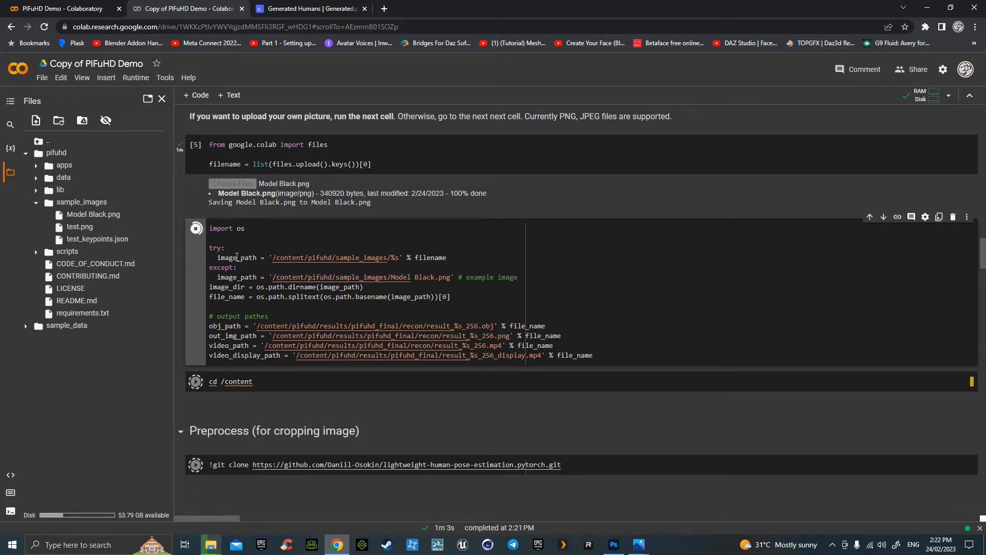
Follow the pose-estimation and cropping cells as they run, then show the Generated Humans page
{"action": "scroll", "scroll_direction": "down", "scroll_amount": 3}
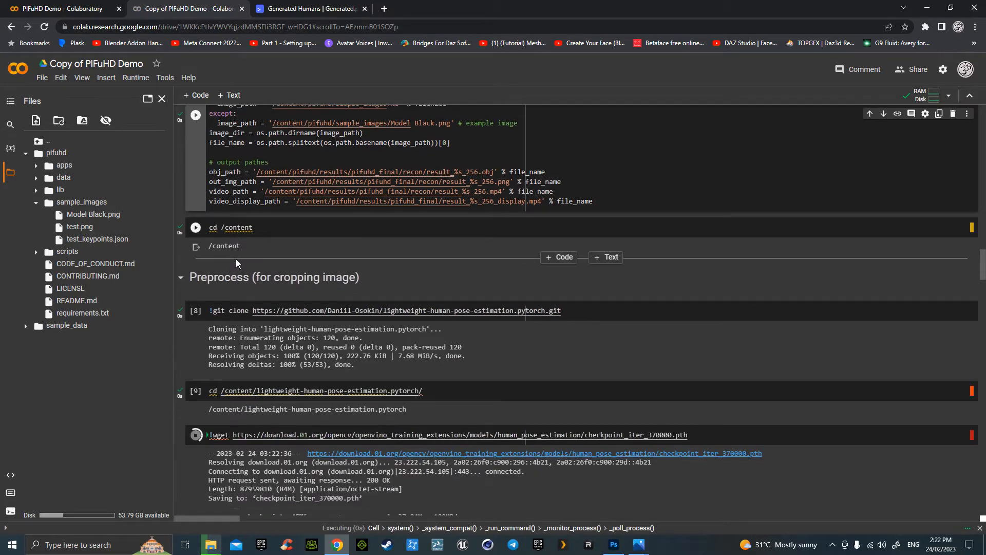
{"action": "scroll", "scroll_direction": "down", "scroll_amount": 3}
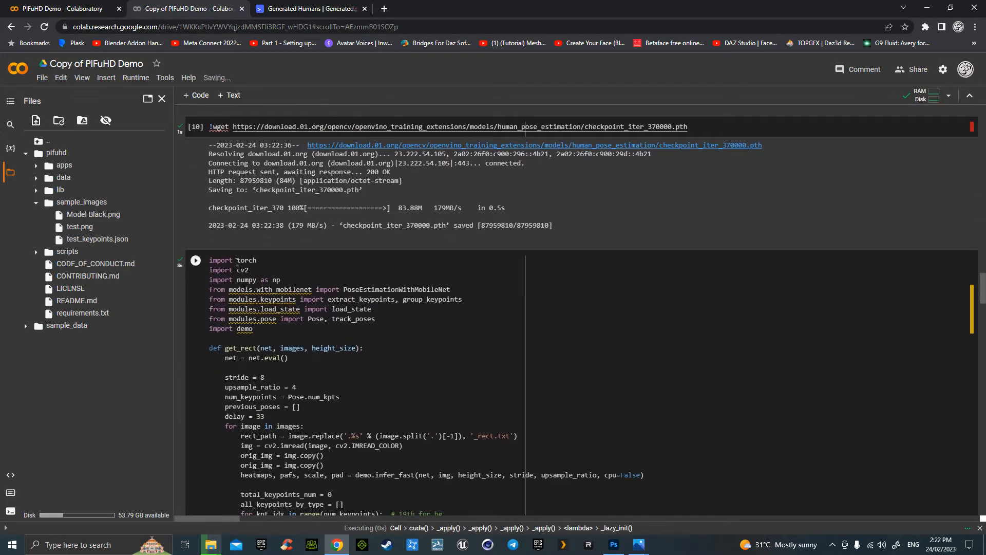
{"action": "scroll", "scroll_direction": "down", "scroll_amount": 3}
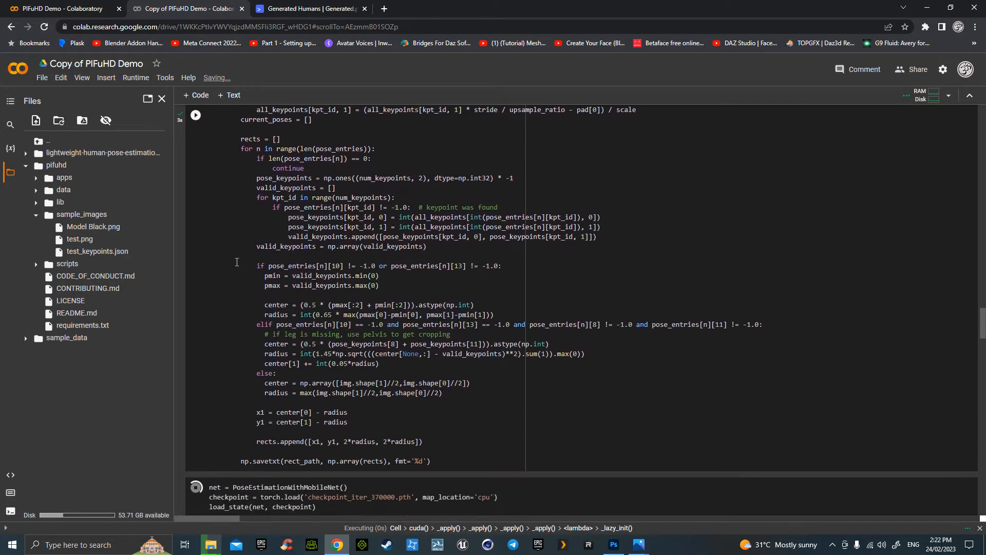
{"action": "scroll", "scroll_direction": "down", "scroll_amount": 3}
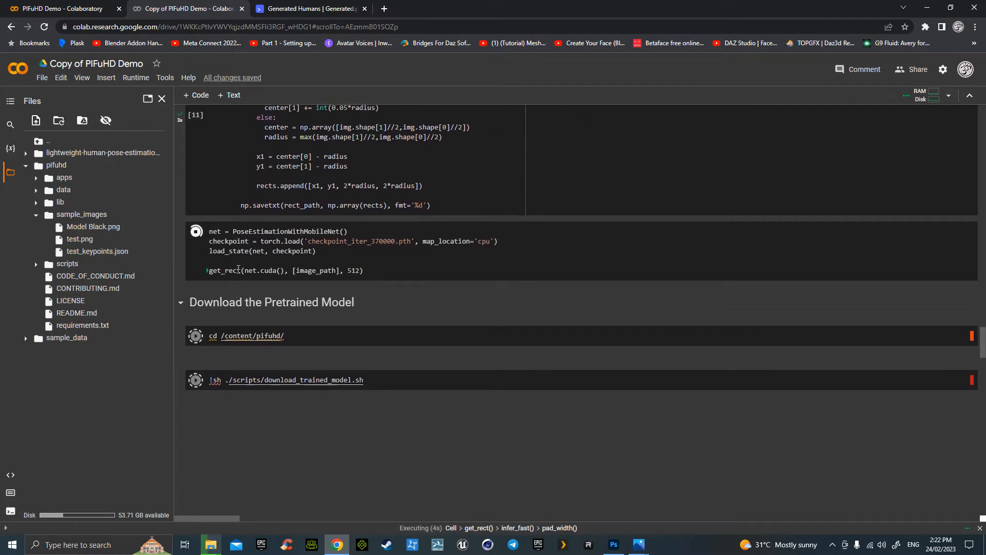
{"action": "left_click", "coordinate": [307, 9]}
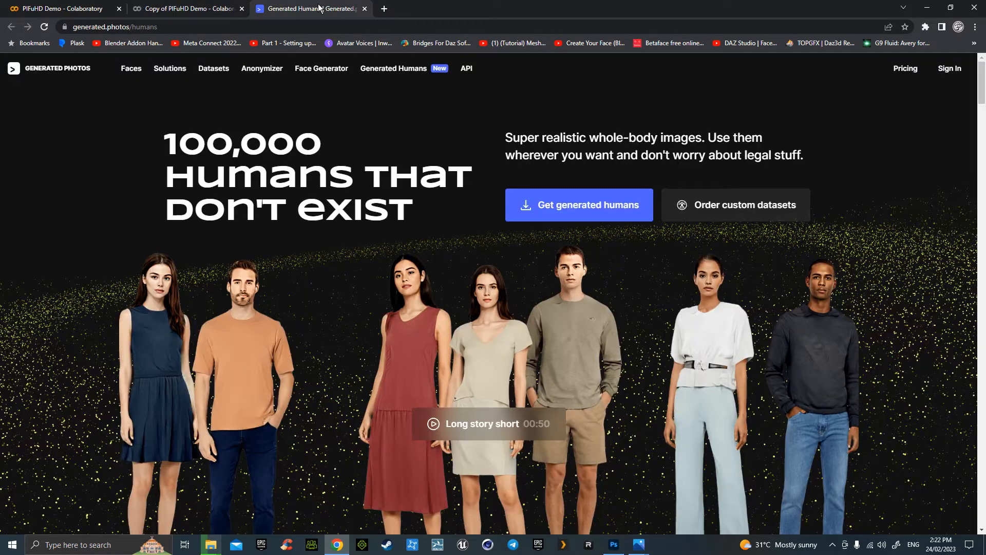
{"action": "scroll", "scroll_direction": "down", "scroll_amount": 3}
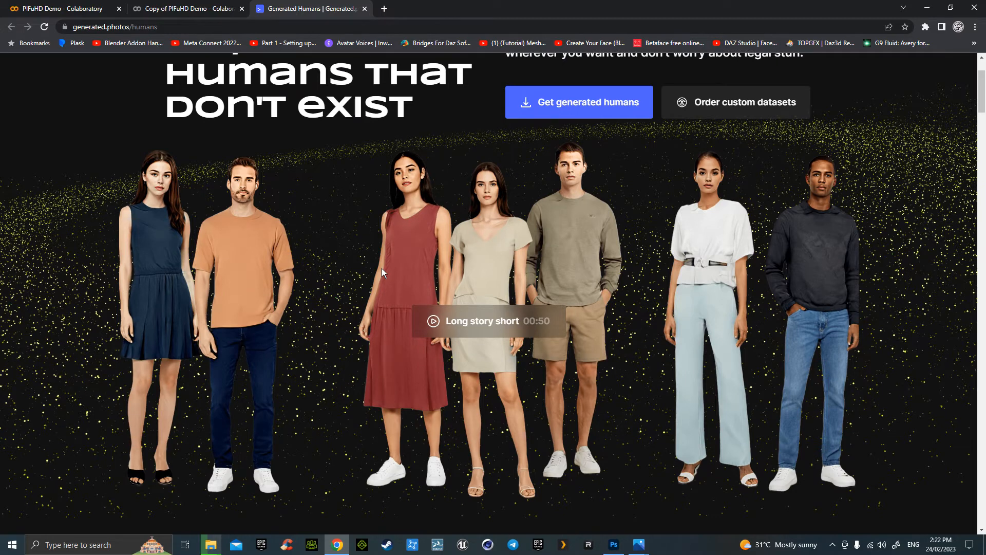
{"action": "mouse_move", "coordinate": [552, 119]}
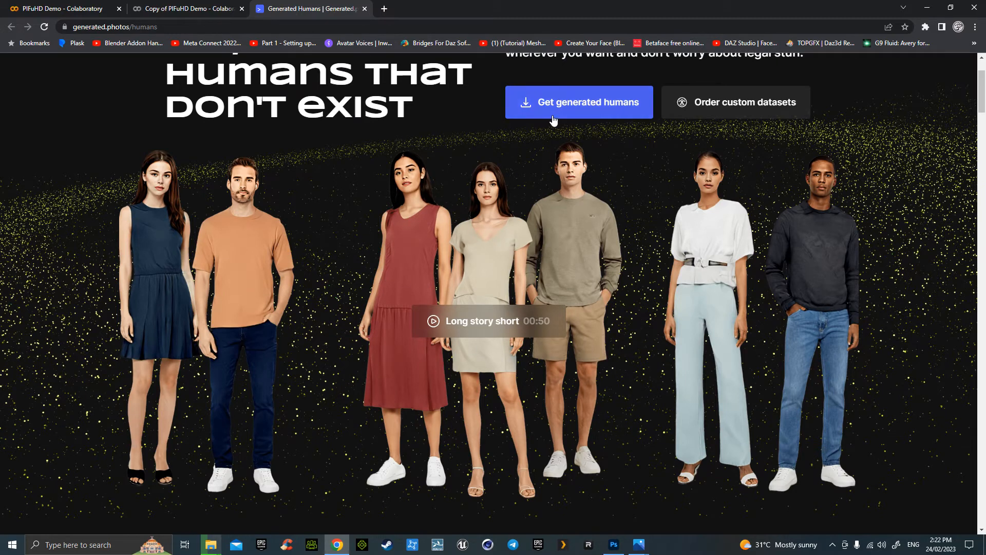
{"action": "mouse_move", "coordinate": [350, 298]}
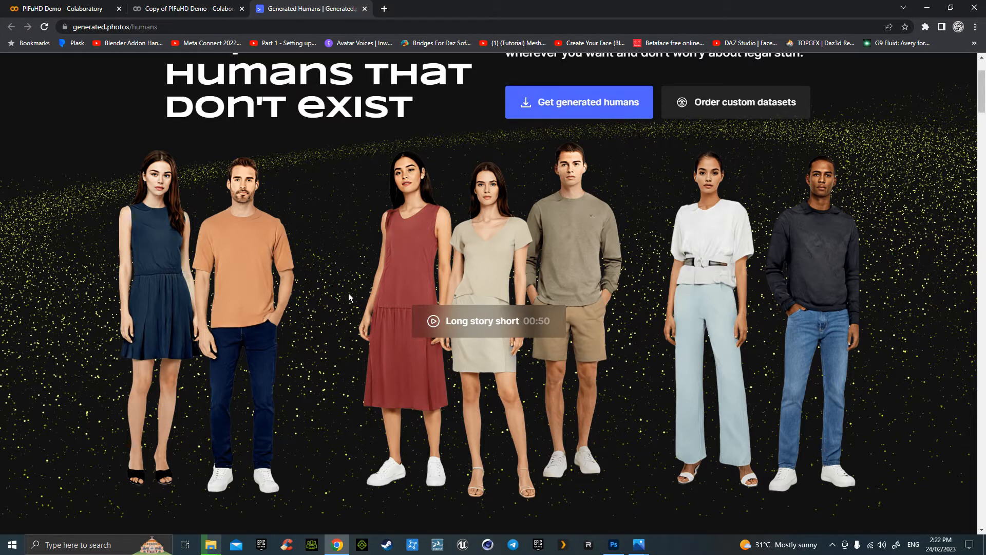
{"action": "mouse_move", "coordinate": [341, 311]}
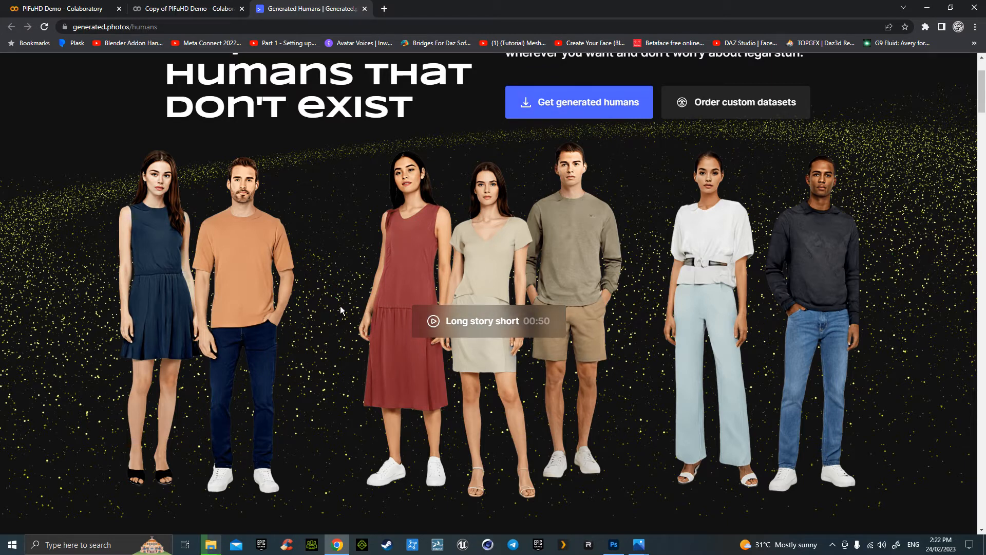
{"action": "mouse_move", "coordinate": [660, 249]}
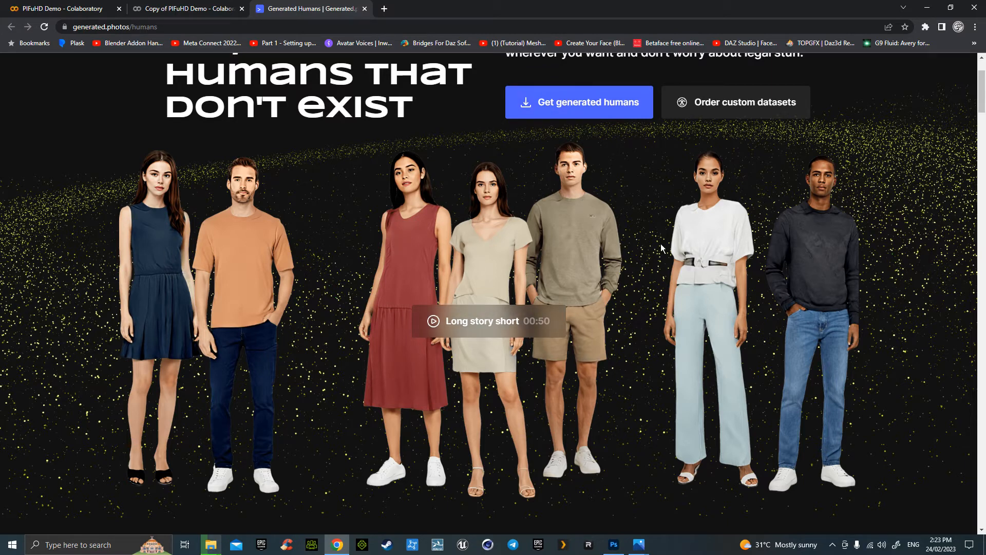
{"action": "mouse_move", "coordinate": [660, 195]}
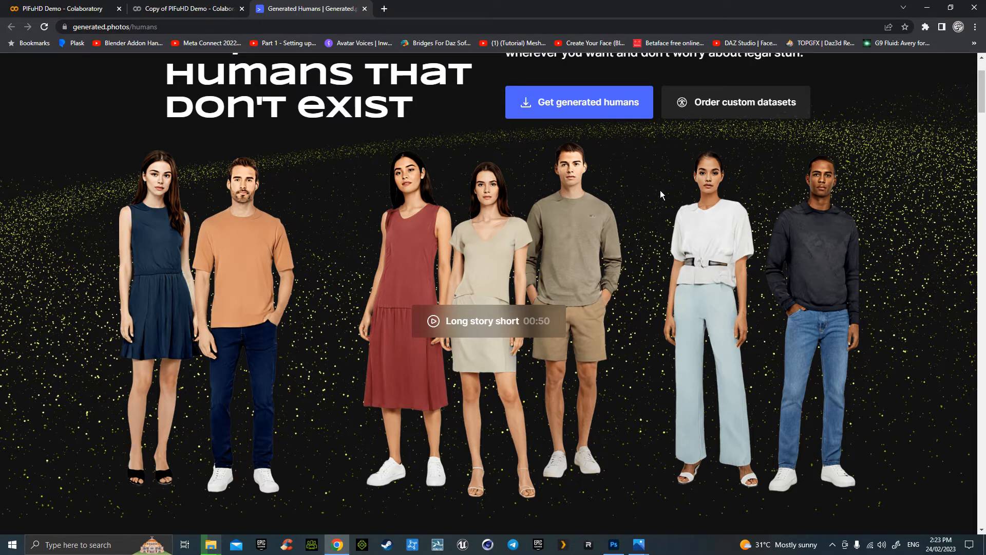
{"action": "mouse_move", "coordinate": [573, 271]}
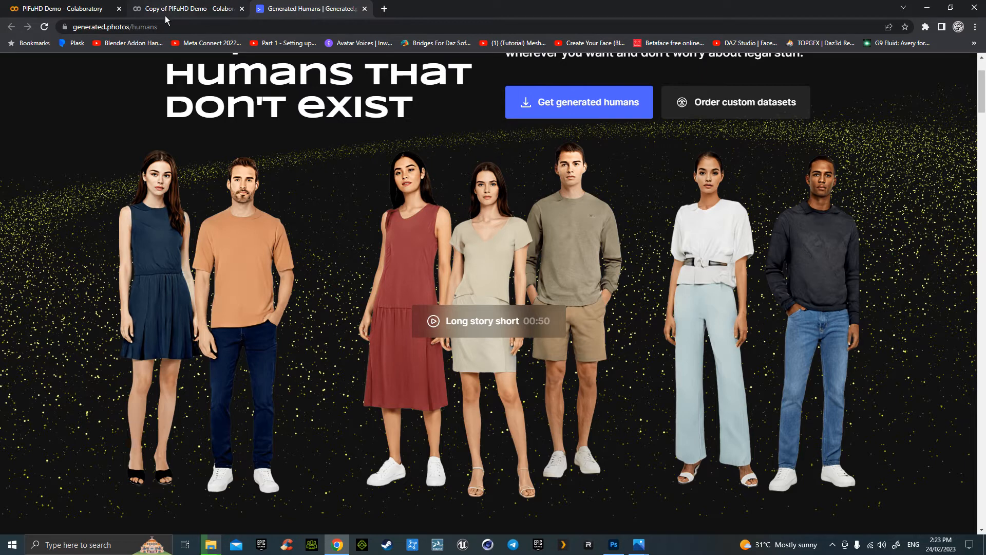
Return to the Colab notebook and follow the pretrained model download and Run PIFuHD cells
{"action": "left_click", "coordinate": [187, 8]}
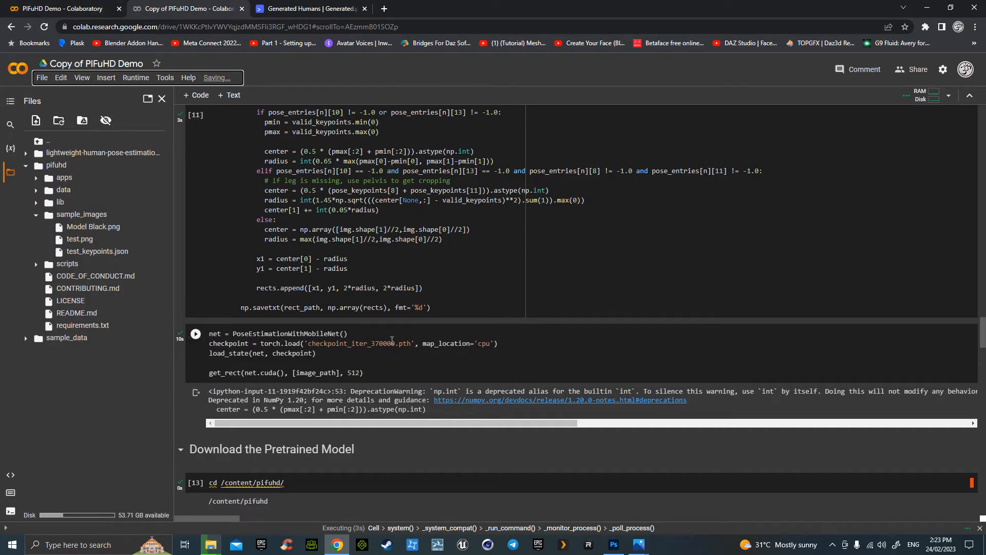
{"action": "scroll", "scroll_direction": "down", "scroll_amount": 3}
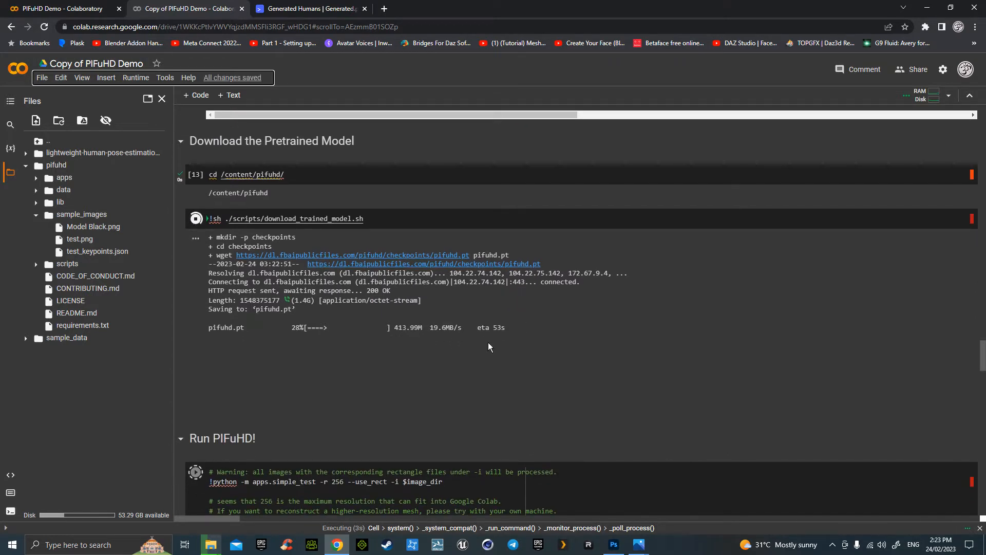
{"action": "mouse_move", "coordinate": [495, 352]}
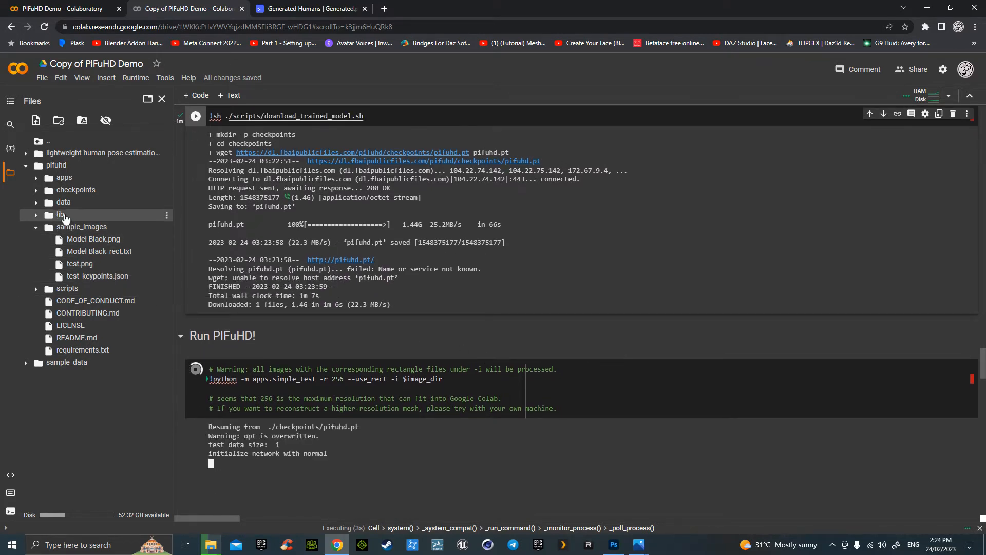
{"action": "mouse_move", "coordinate": [59, 120]}
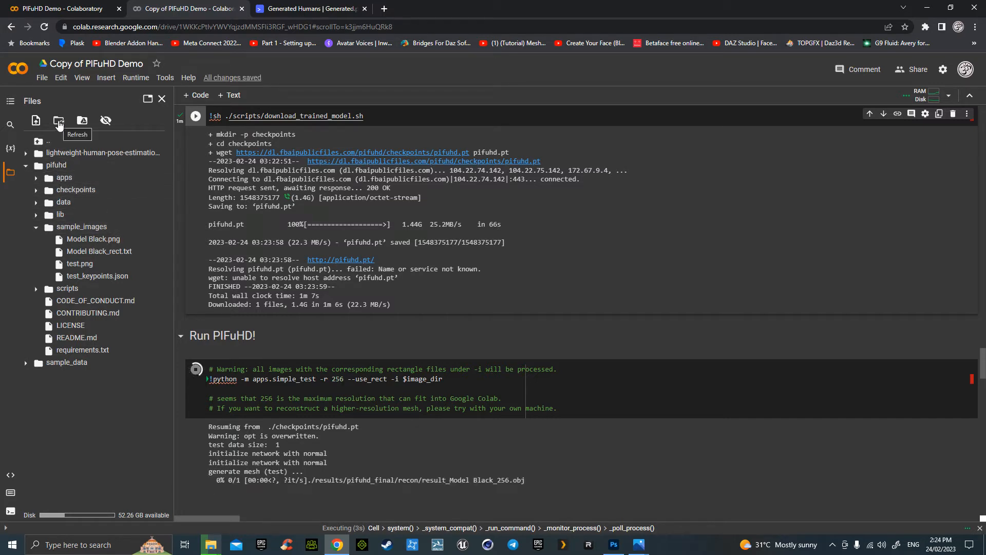
Refresh the Files pane, expand results > pifuhd_final > recon, and widen it to read file names
{"action": "left_click", "coordinate": [59, 120]}
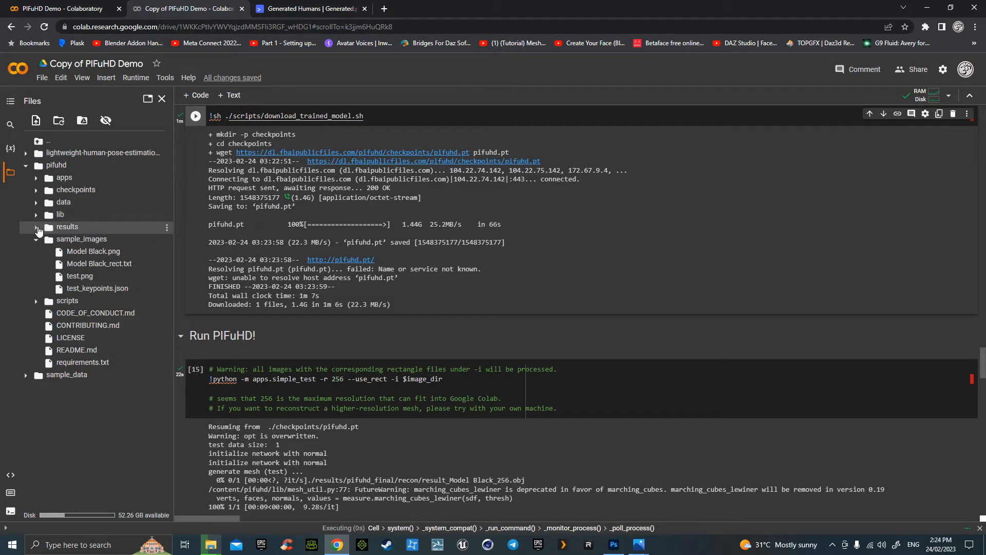
{"action": "left_click", "coordinate": [36, 229]}
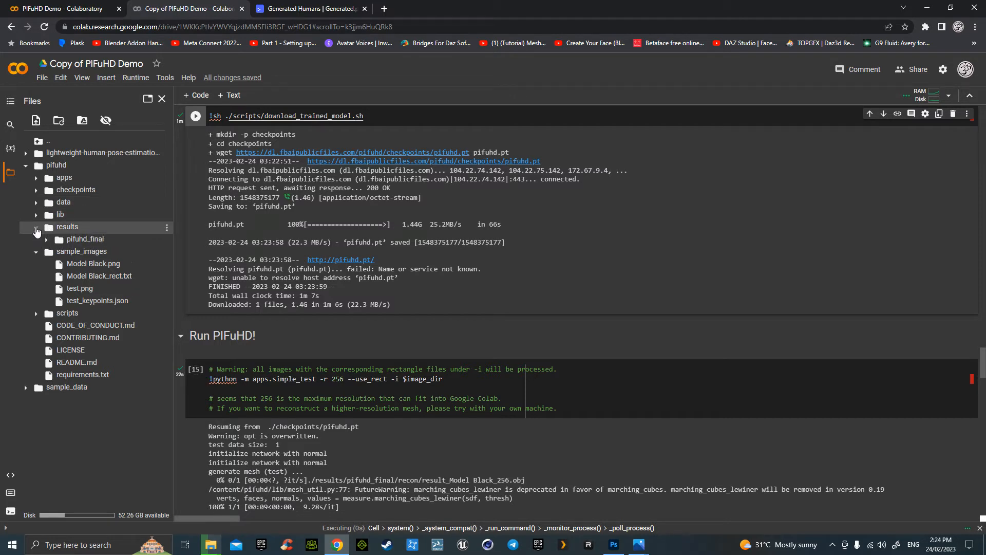
{"action": "left_click", "coordinate": [45, 241]}
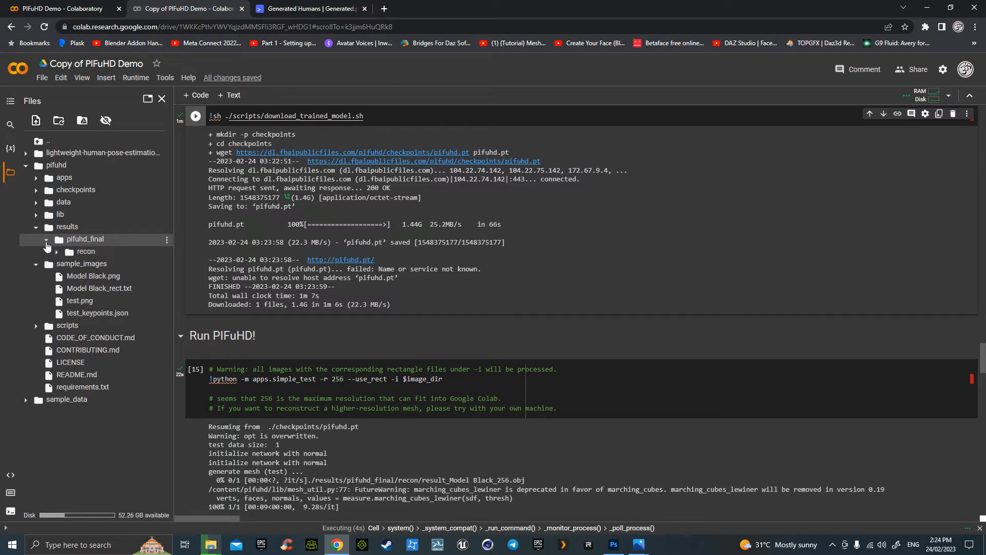
{"action": "left_click", "coordinate": [56, 255]}
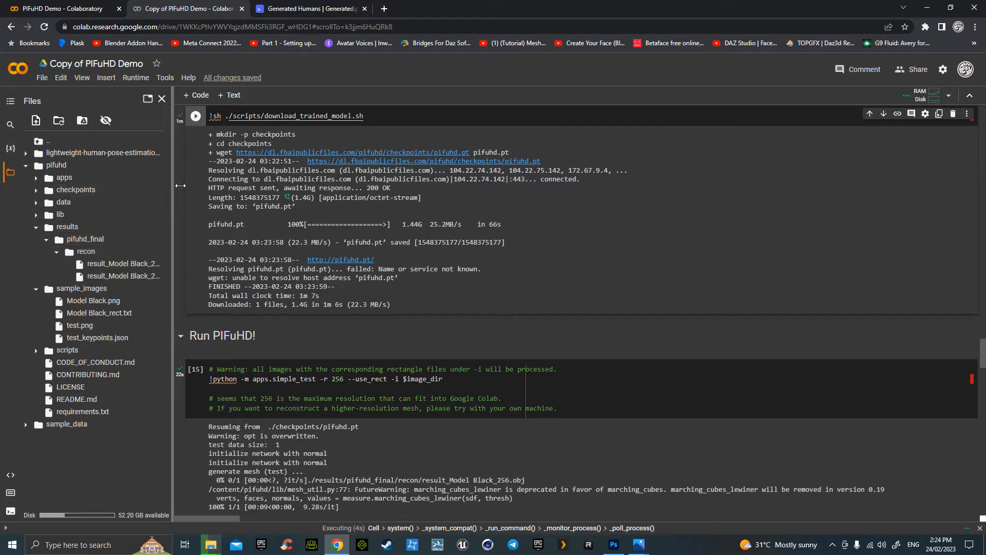
{"action": "left_click_drag", "start_coordinate": [180, 185], "coordinate": [272, 184]}
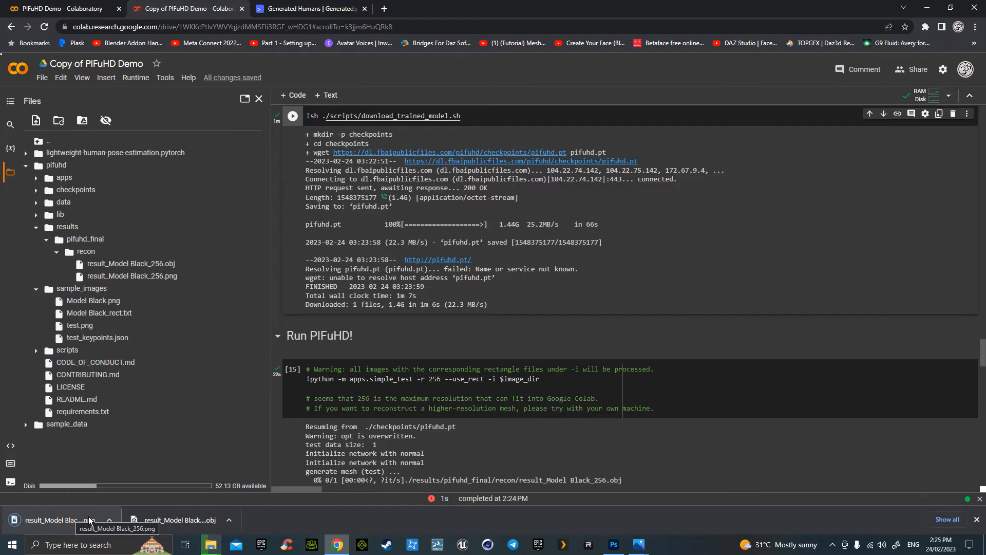
{"action": "mouse_move", "coordinate": [115, 489]}
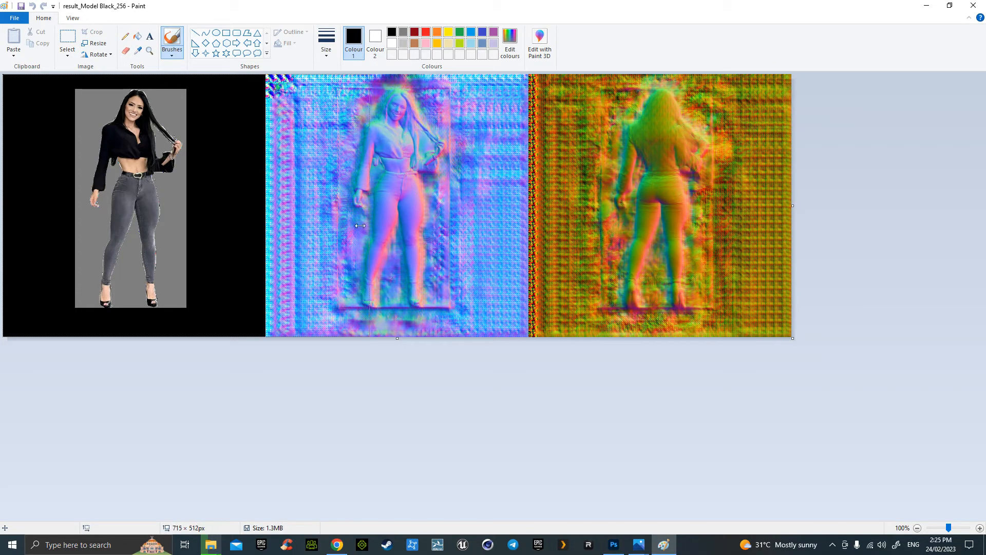
Rotate the result_Model Black_256 image half a turn and trim the canvas to the photo's width
{"action": "left_click", "coordinate": [96, 55]}
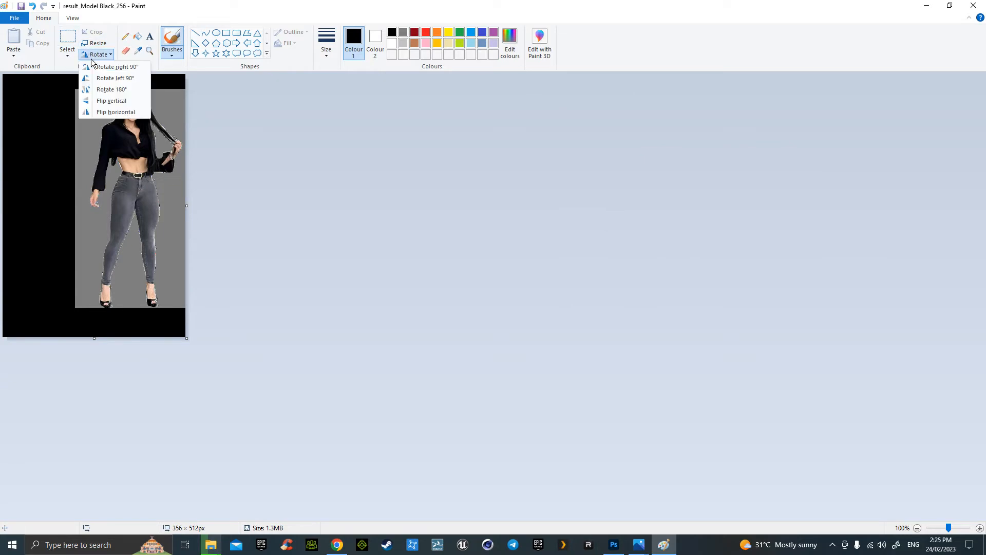
{"action": "left_click", "coordinate": [111, 89]}
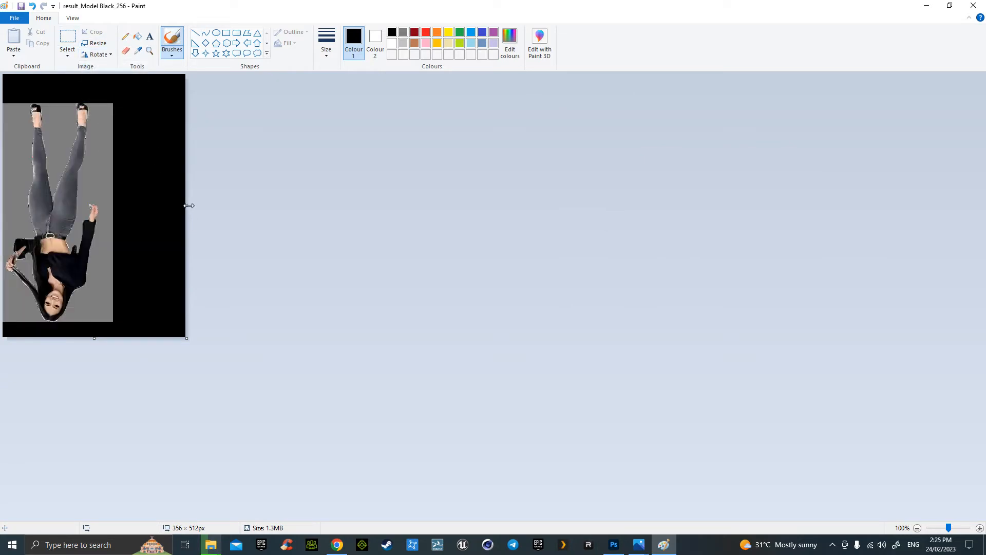
{"action": "left_click_drag", "start_coordinate": [186, 205], "coordinate": [113, 206]}
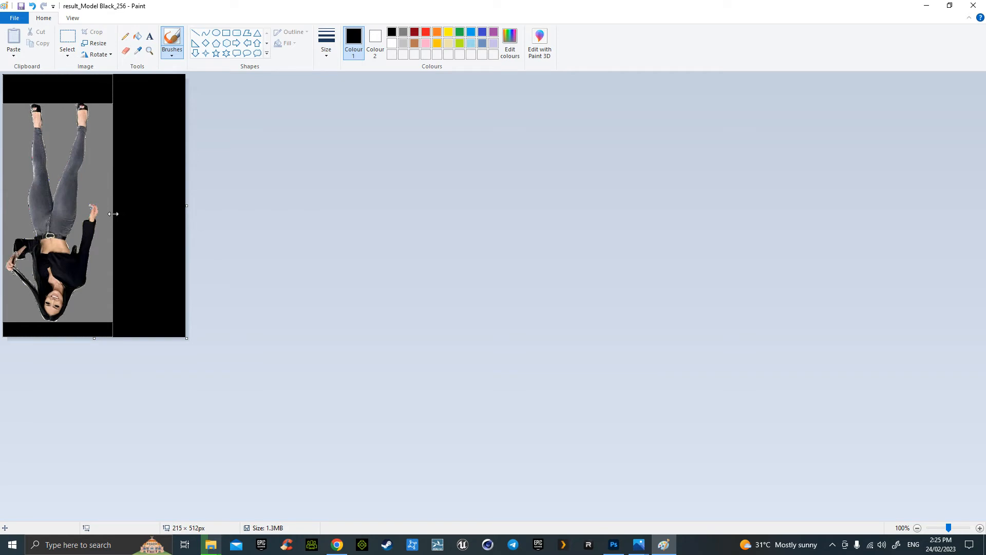
{"action": "left_click_drag", "start_coordinate": [187, 207], "coordinate": [113, 206]}
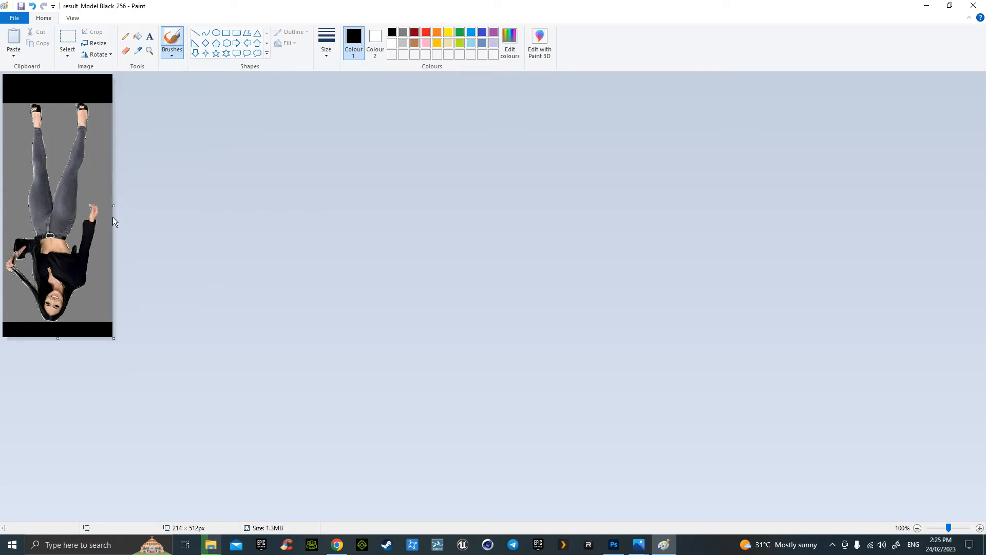
Rotate the image 180° so it's upright, save it, and return to Blender
{"action": "left_click", "coordinate": [98, 42]}
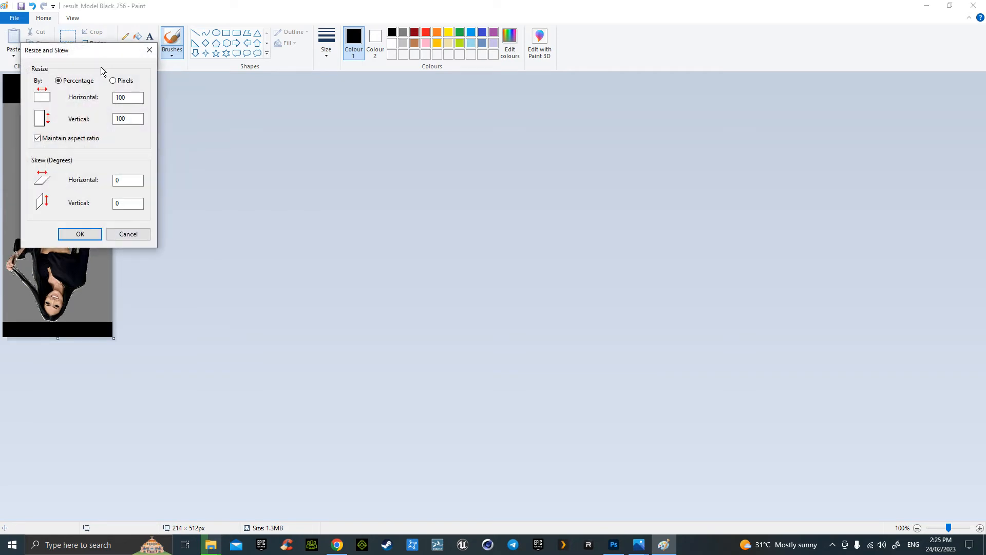
{"action": "left_click", "coordinate": [96, 54]}
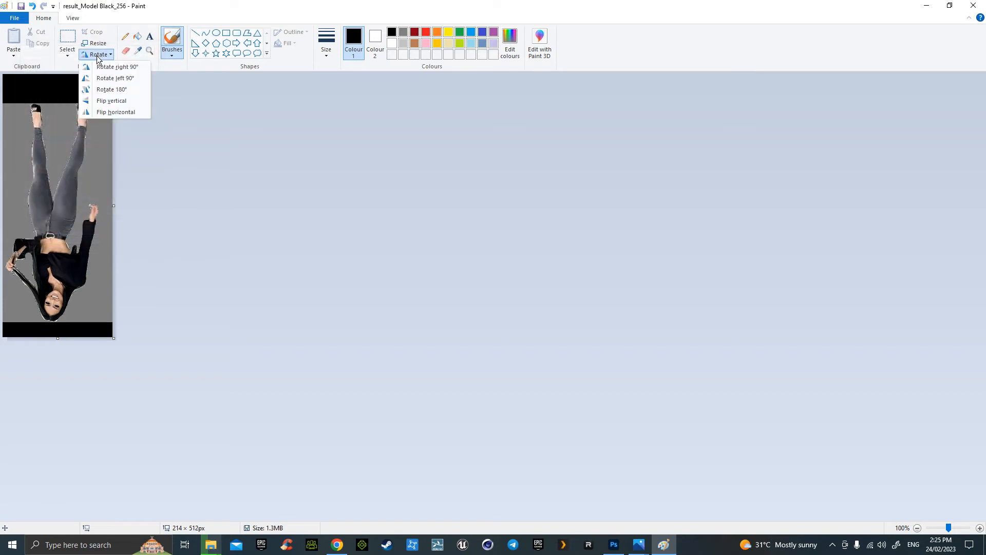
{"action": "left_click", "coordinate": [112, 101]}
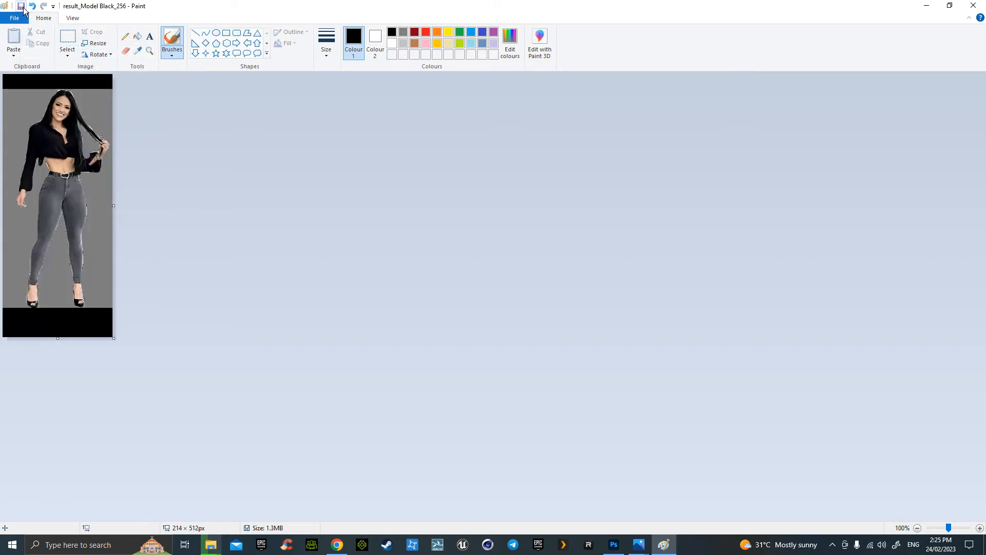
{"action": "left_click", "coordinate": [21, 5]}
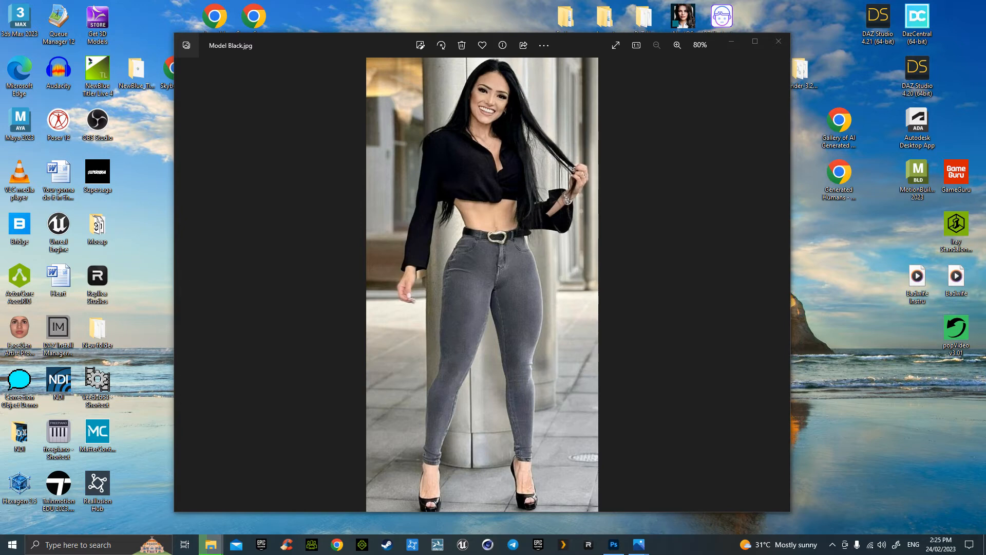
{"action": "left_click", "coordinate": [639, 544]}
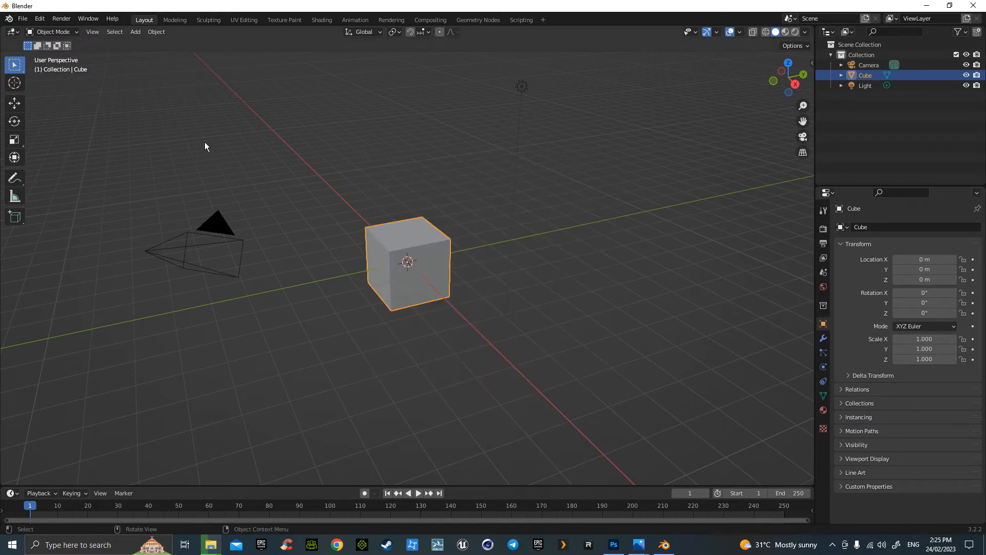
Delete the default camera, cube and light, then choose Wavefront OBJ import
{"action": "key", "text": "x"}
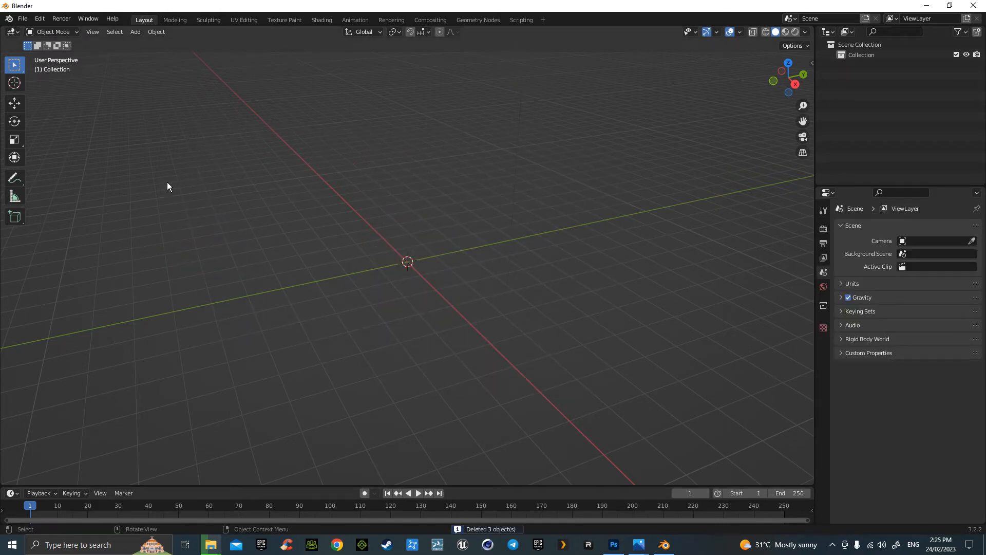
{"action": "left_click", "coordinate": [22, 19]}
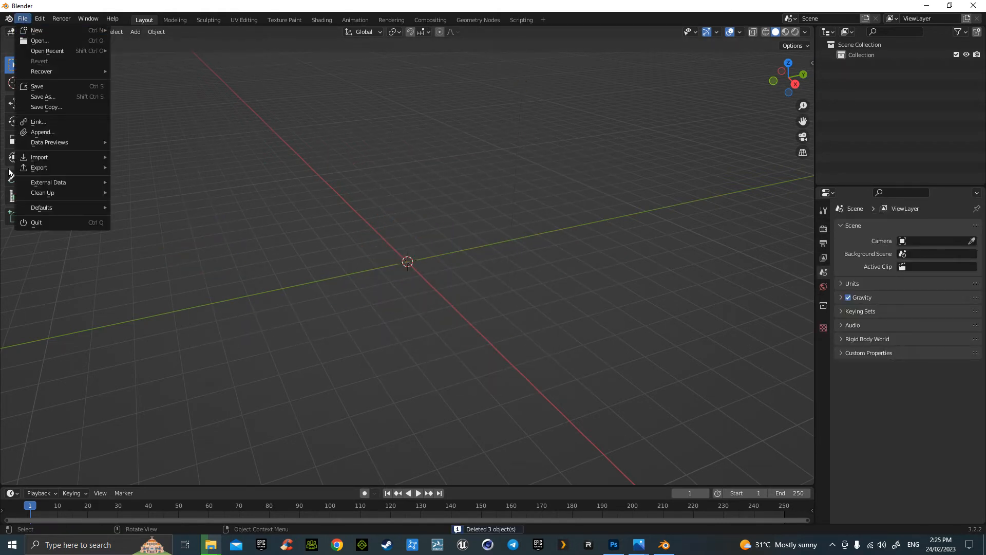
{"action": "left_click", "coordinate": [39, 156]}
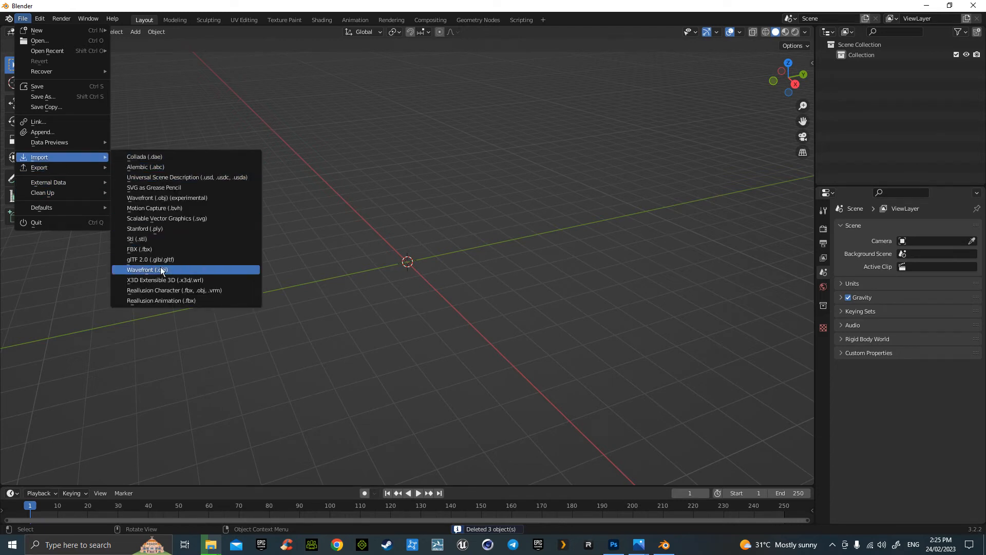
{"action": "left_click", "coordinate": [146, 269]}
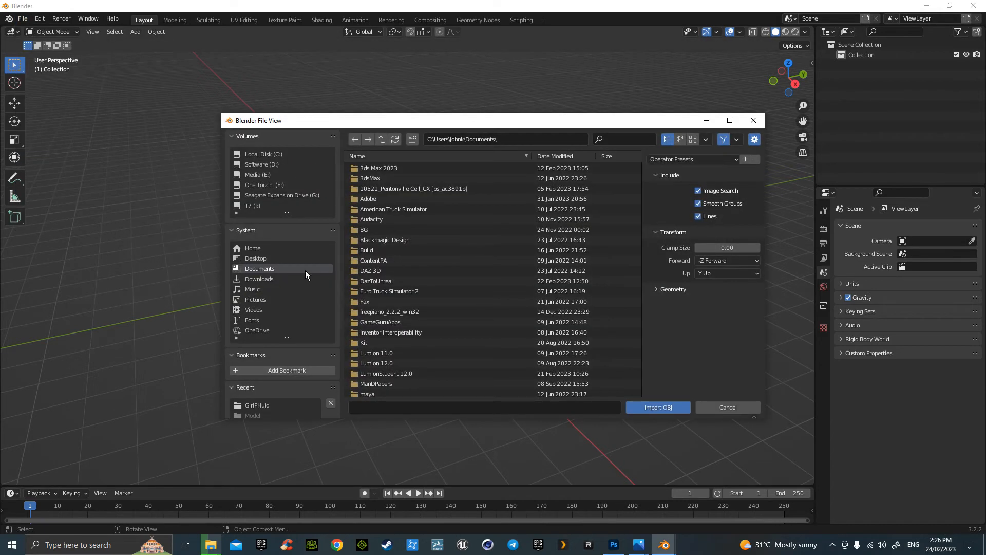
{"action": "mouse_move", "coordinate": [263, 263]}
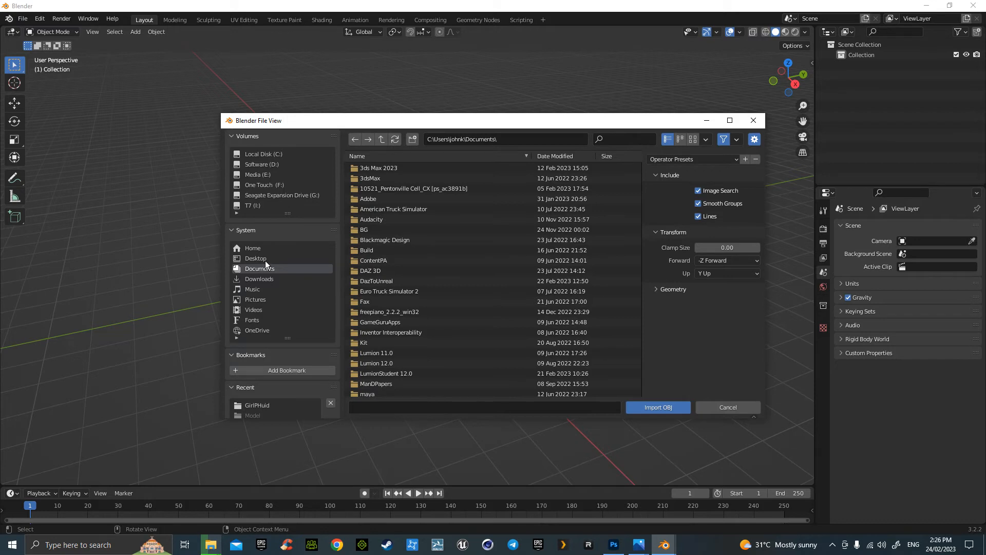
Browse Desktop > GirlPHuid to the Rose folder and pick result_Model Black_256.obj
{"action": "left_click", "coordinate": [255, 258]}
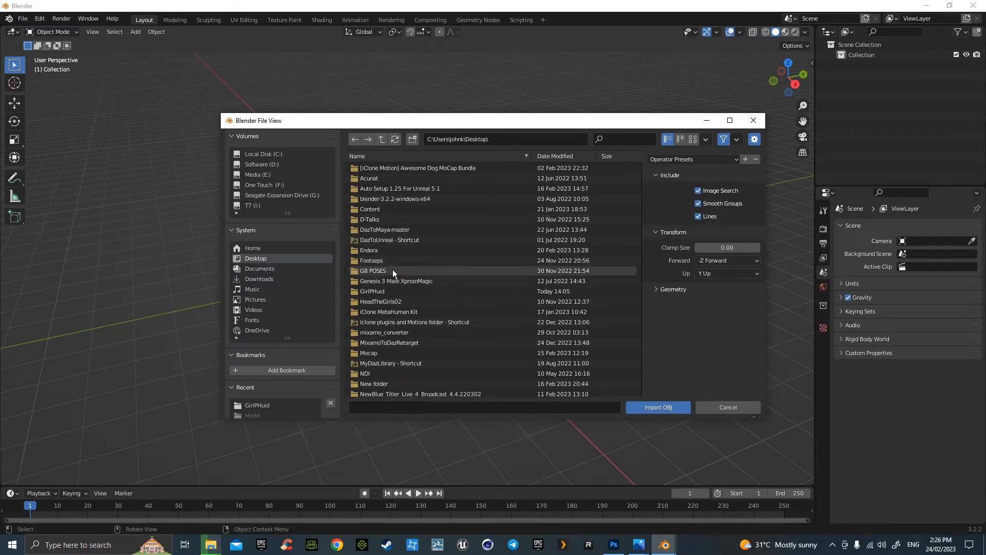
{"action": "left_click", "coordinate": [372, 291]}
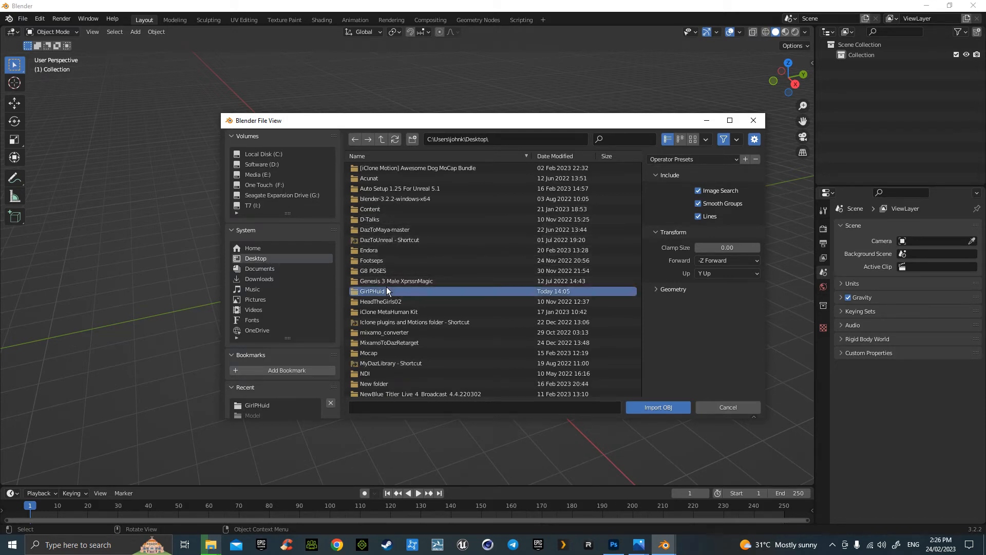
{"action": "double_click", "coordinate": [372, 291]}
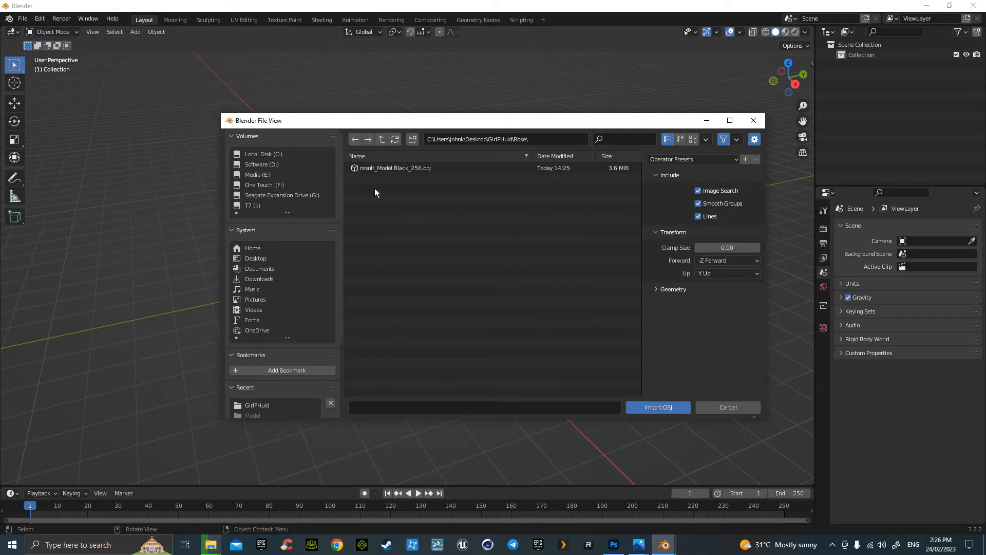
{"action": "left_click", "coordinate": [657, 407]}
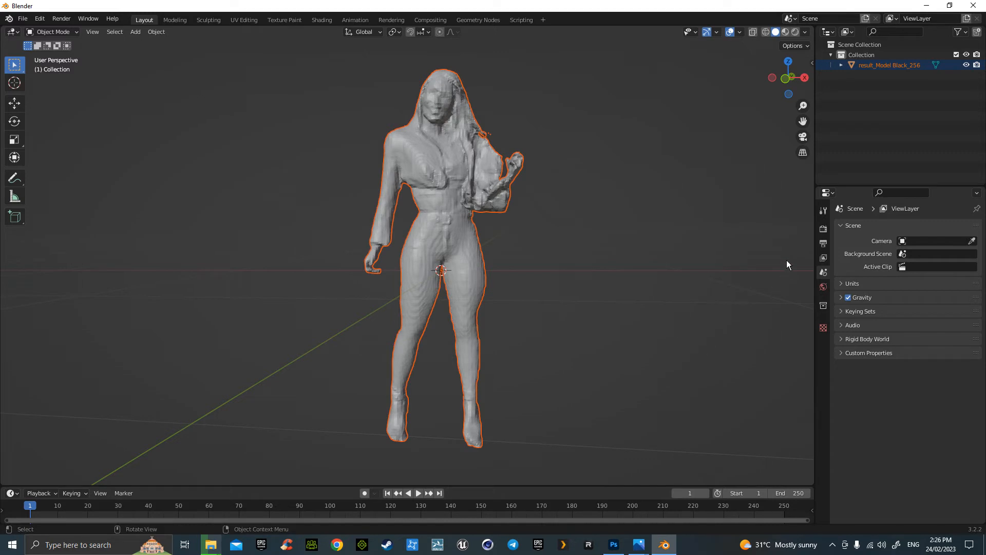
{"action": "mouse_move", "coordinate": [257, 213]}
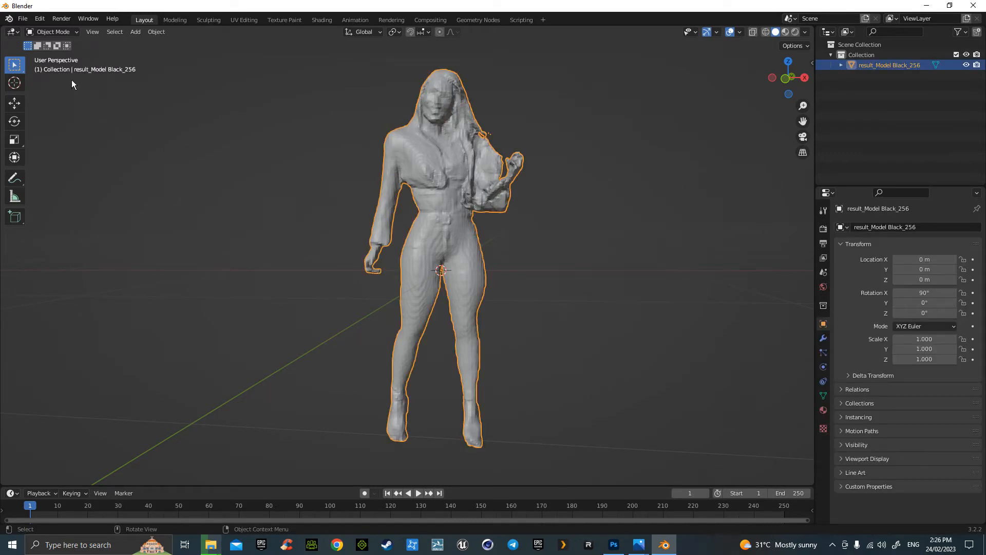
Put the imported figure mesh into Edit Mode and switch to the UV Editing workspace
{"action": "key", "text": "Tab"}
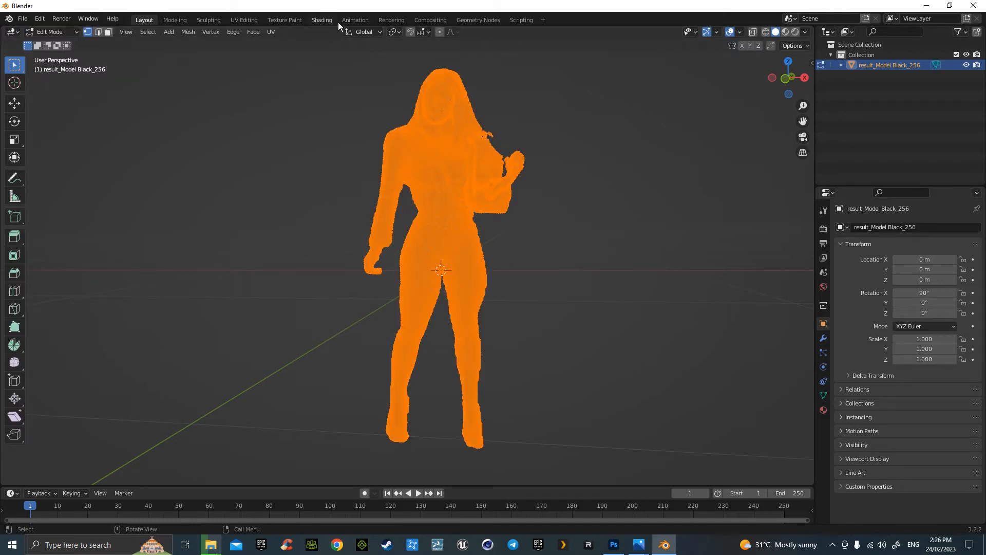
{"action": "mouse_move", "coordinate": [281, 28]}
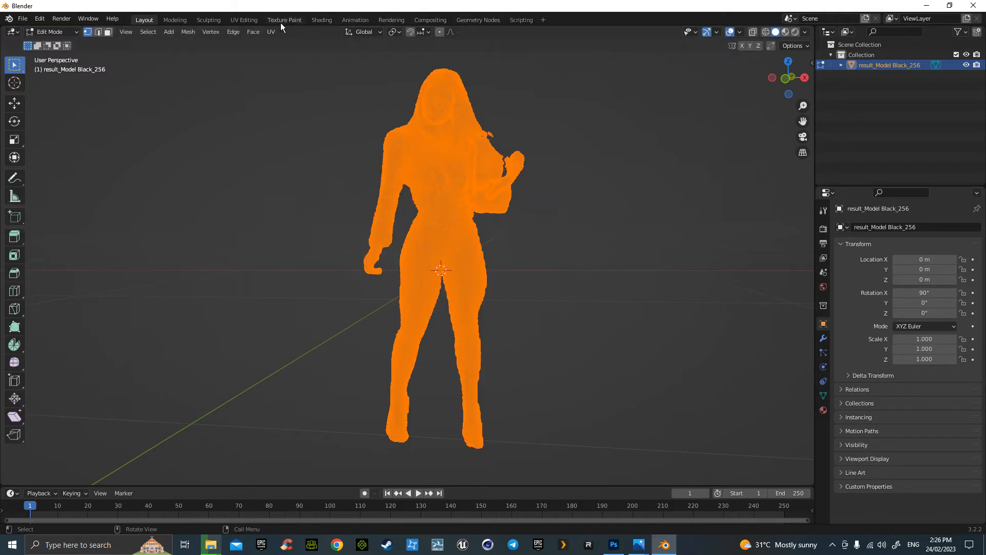
{"action": "left_click", "coordinate": [243, 20]}
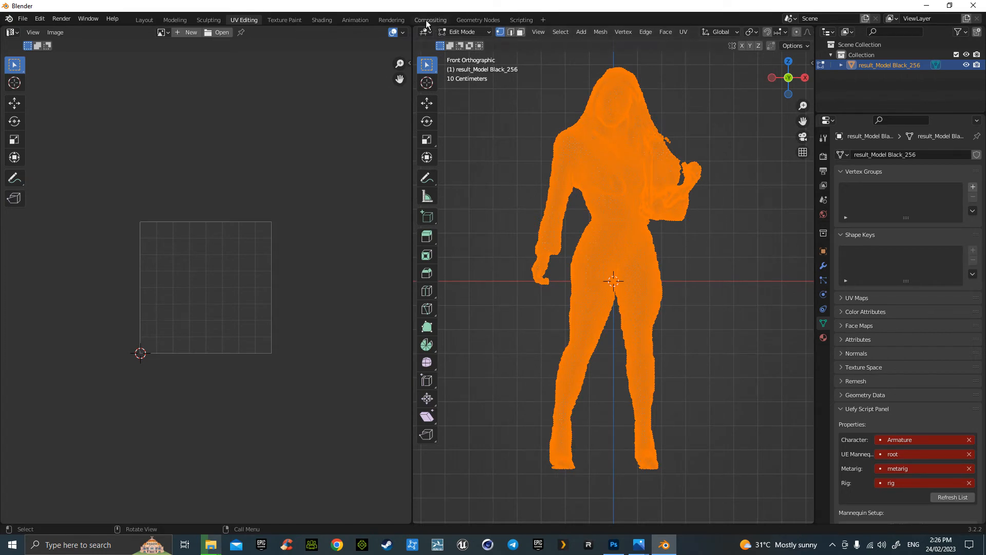
Project the mesh UVs from the front view and load result_Model Black_256.png underneath
{"action": "left_click", "coordinate": [682, 32]}
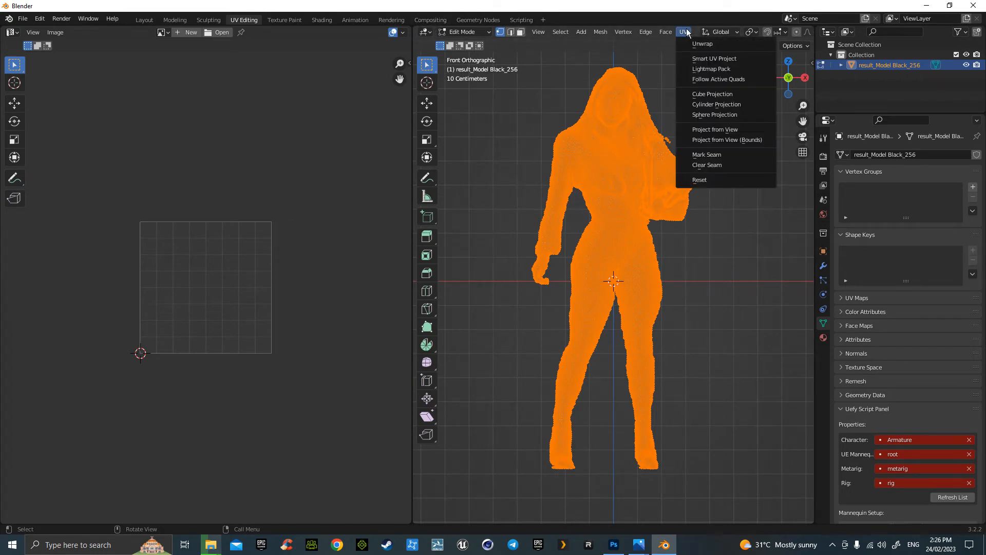
{"action": "mouse_move", "coordinate": [715, 129]}
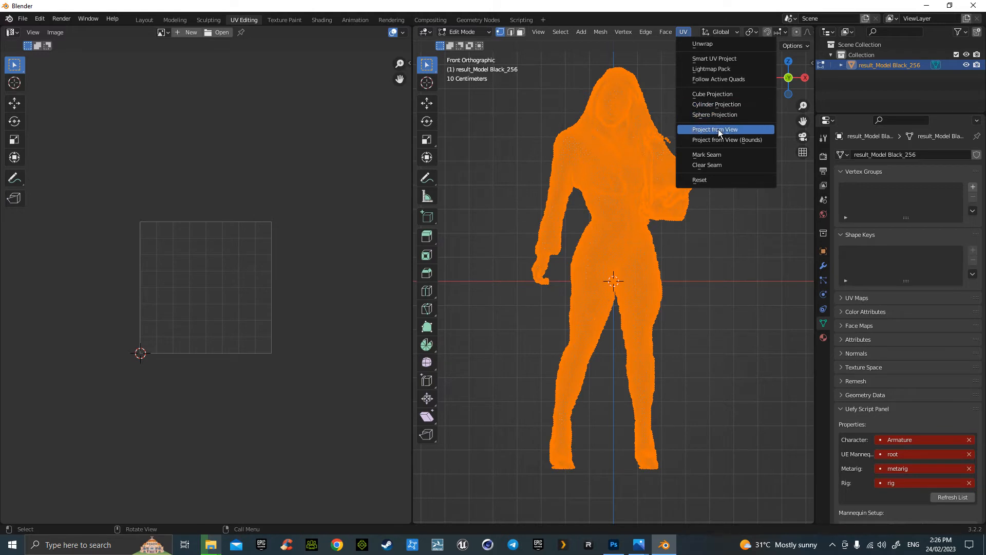
{"action": "left_click", "coordinate": [714, 129]}
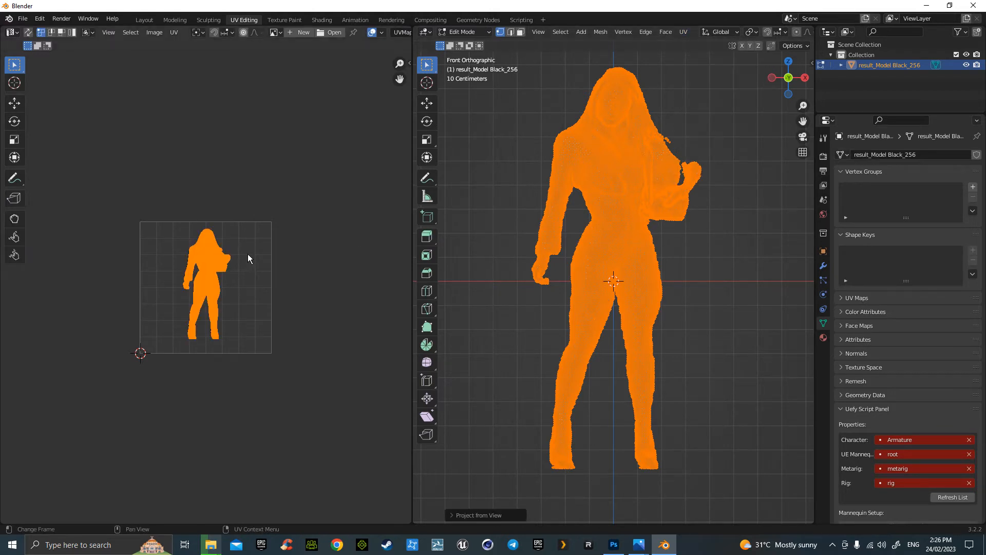
{"action": "left_click", "coordinate": [333, 32]}
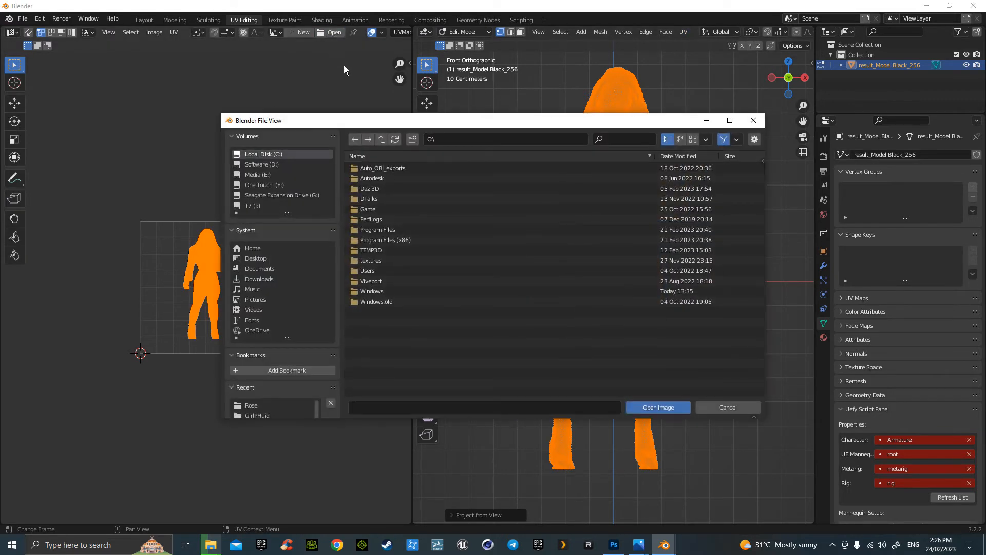
{"action": "left_click", "coordinate": [255, 258]}
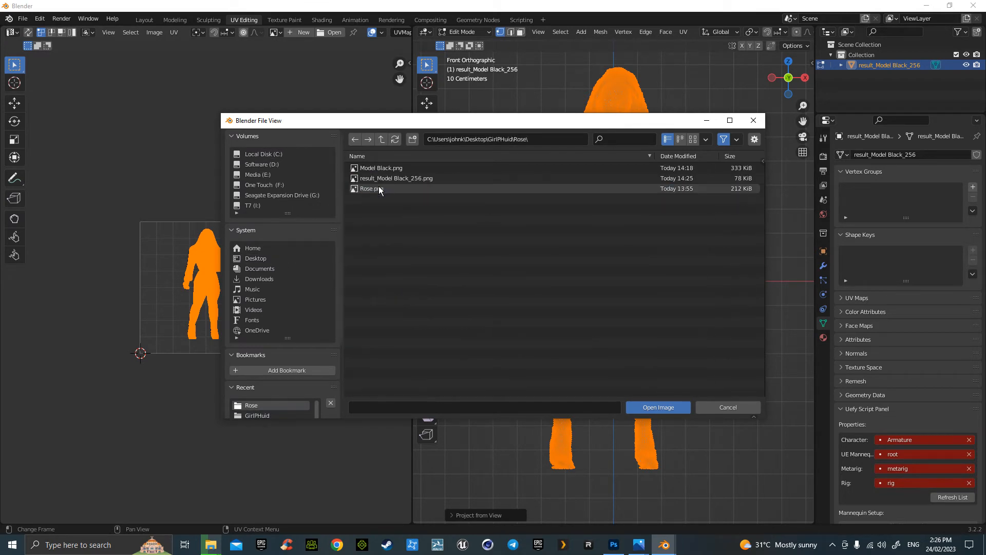
{"action": "left_click", "coordinate": [396, 178]}
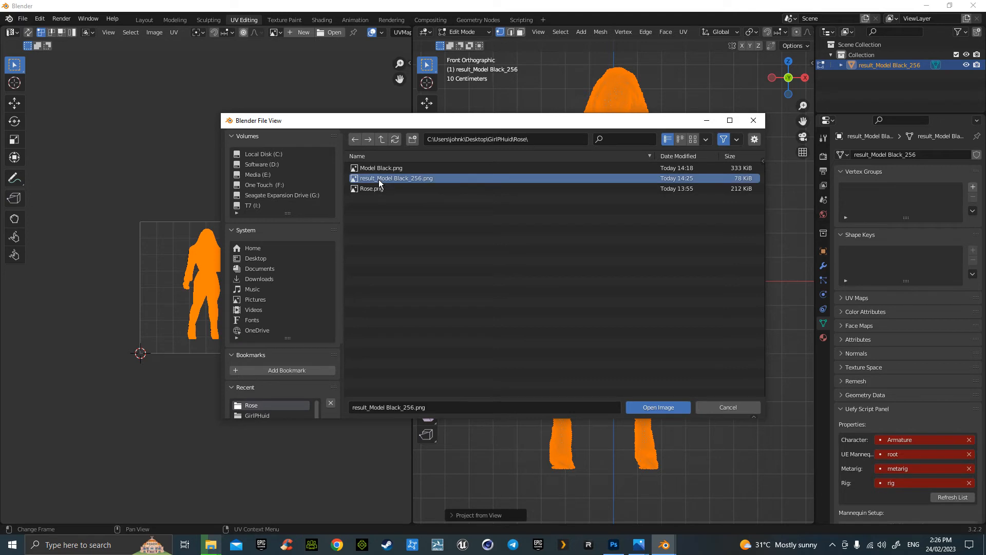
{"action": "left_click", "coordinate": [658, 407]}
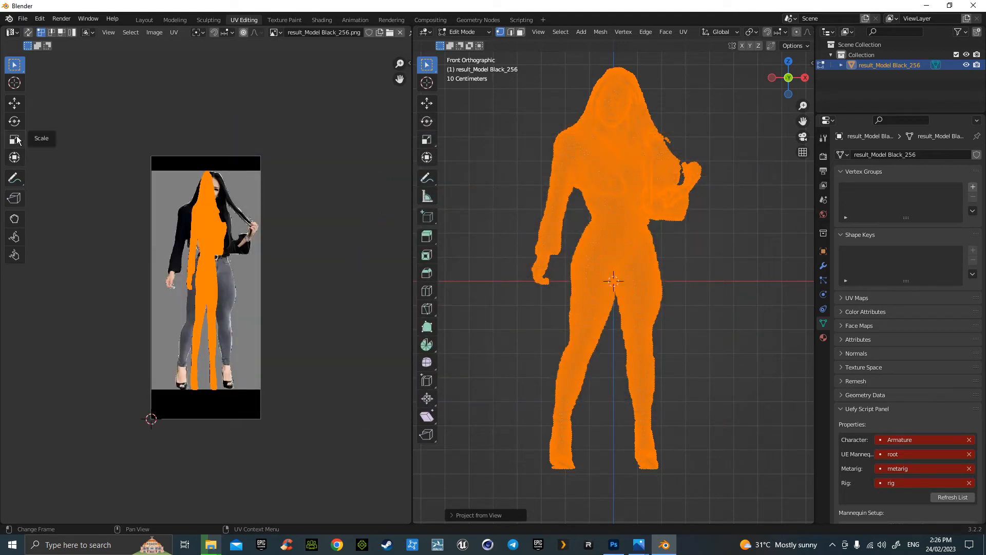
Scale up and move the UV island to match the photo's silhouette within the image
{"action": "left_click", "coordinate": [14, 139]}
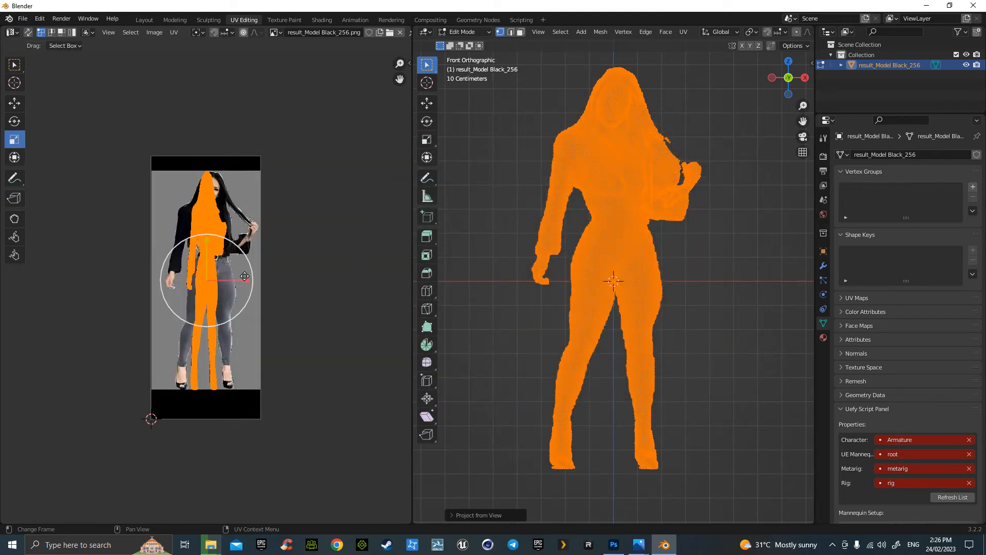
{"action": "key", "text": "s"}
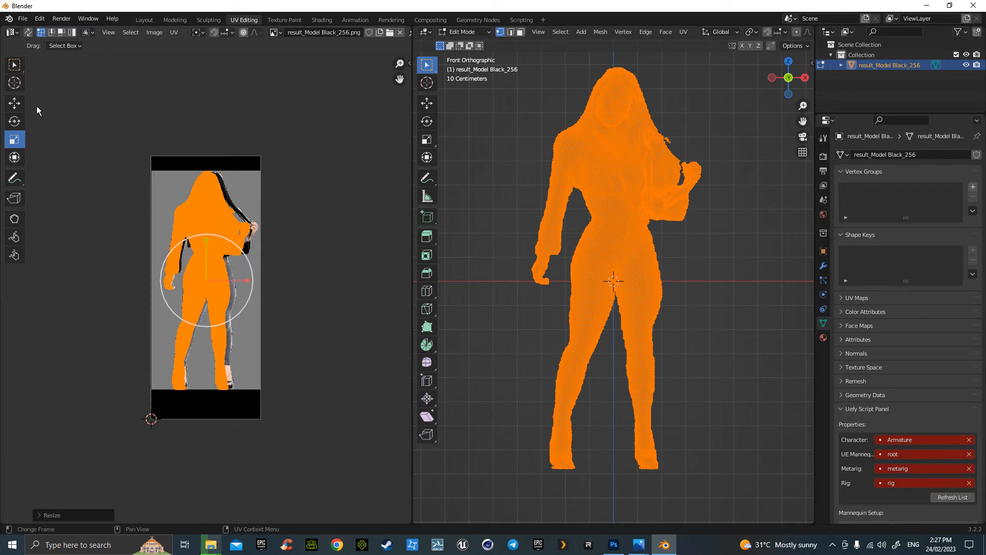
{"action": "left_click", "coordinate": [14, 103]}
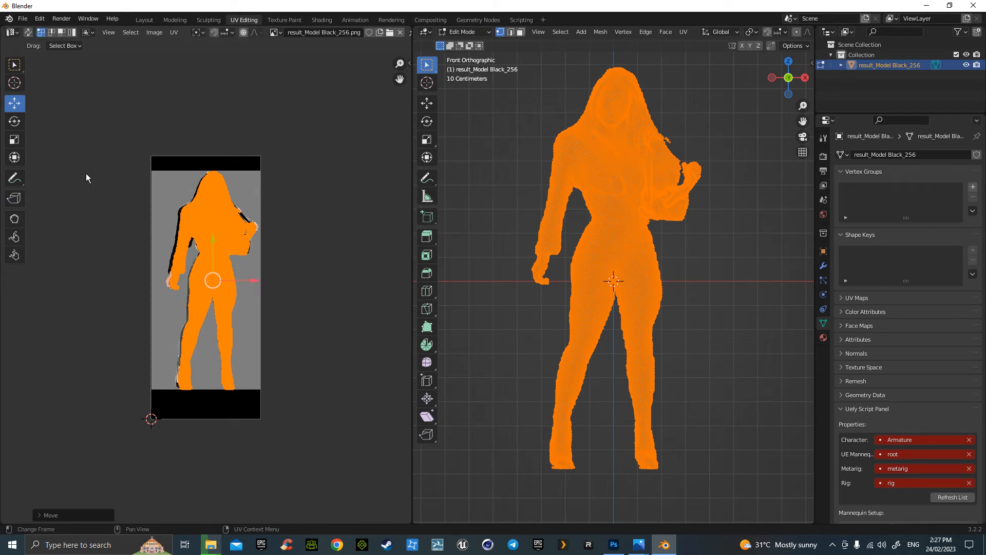
{"action": "left_click", "coordinate": [14, 139]}
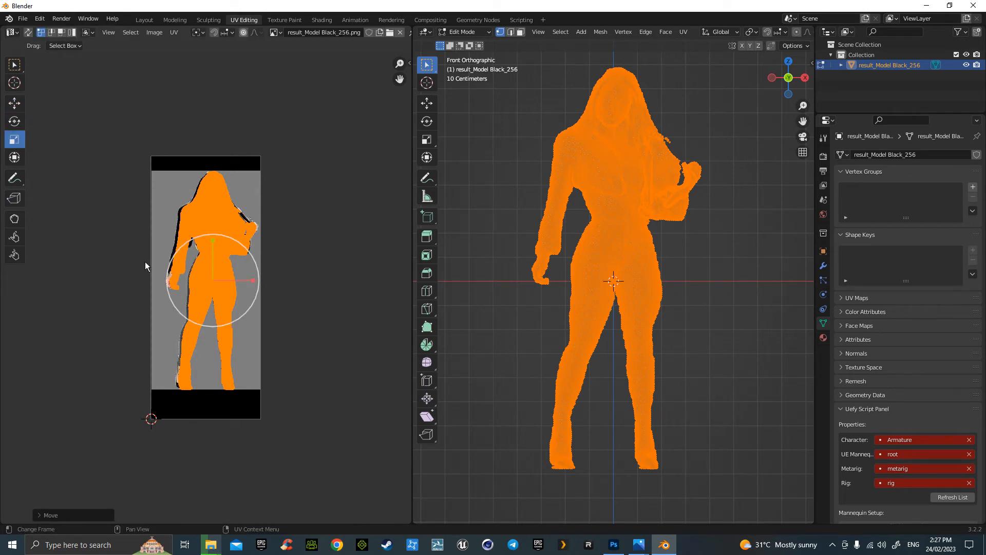
{"action": "mouse_move", "coordinate": [252, 281]}
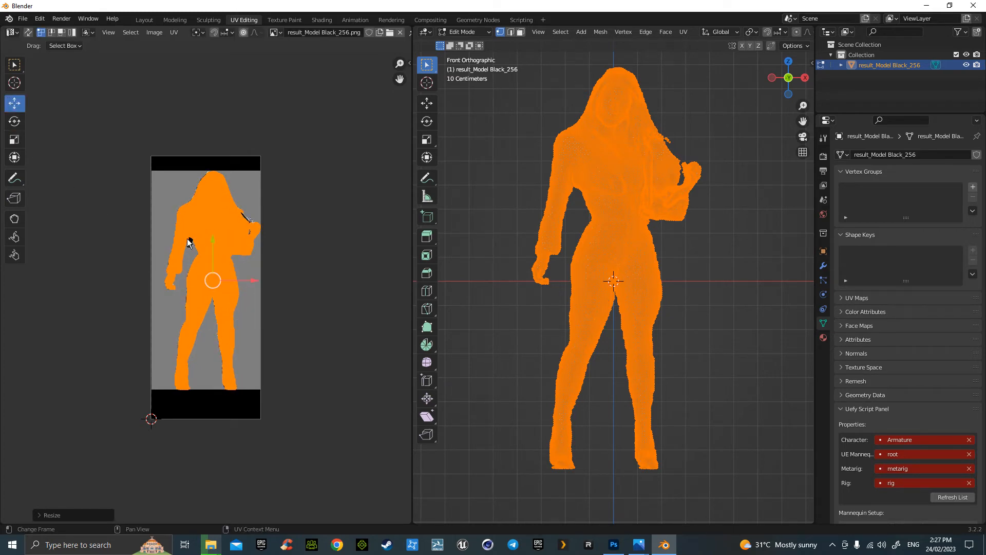
{"action": "mouse_move", "coordinate": [213, 244]}
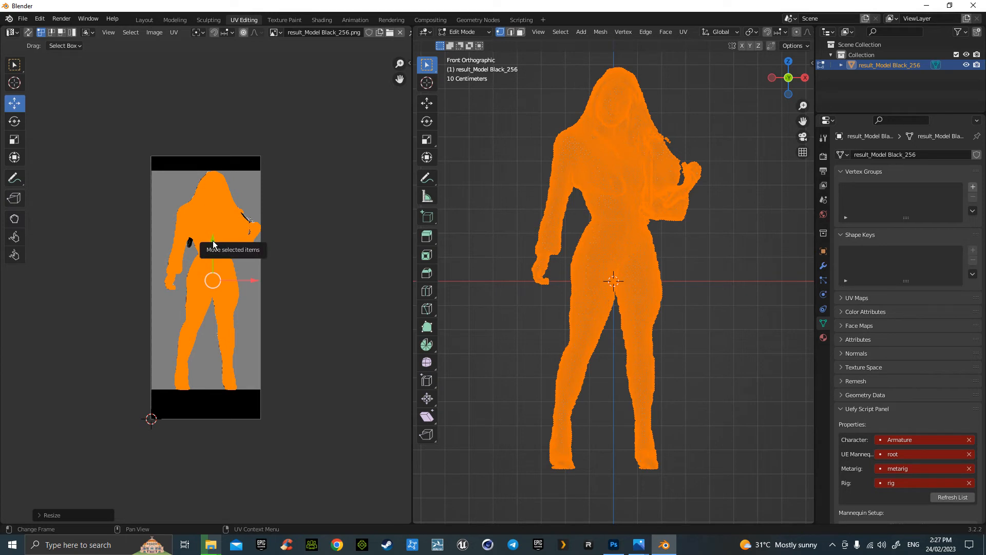
{"action": "key", "text": "g"}
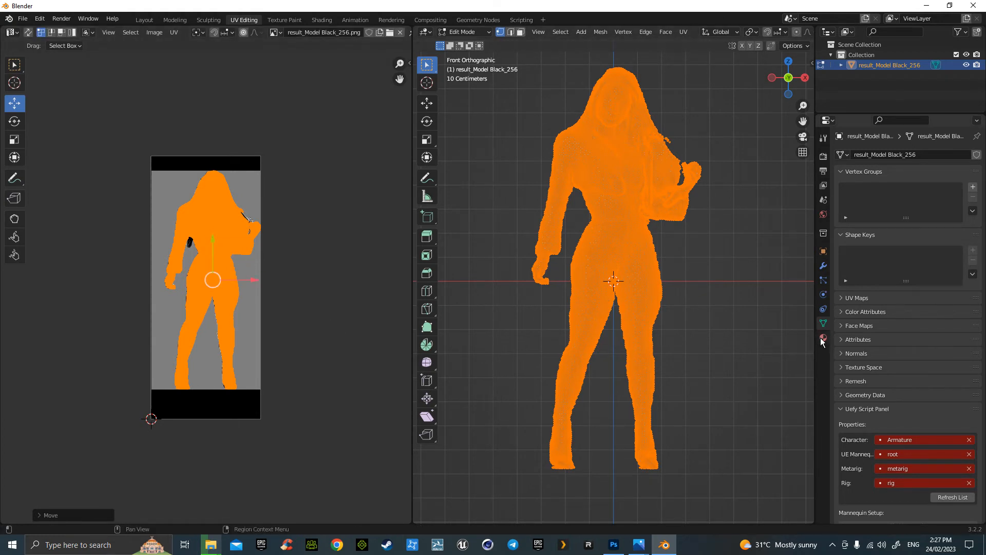
Feed an Image Texture of result_Model Black_256.png into the material's Base Color
{"action": "left_click", "coordinate": [823, 338]}
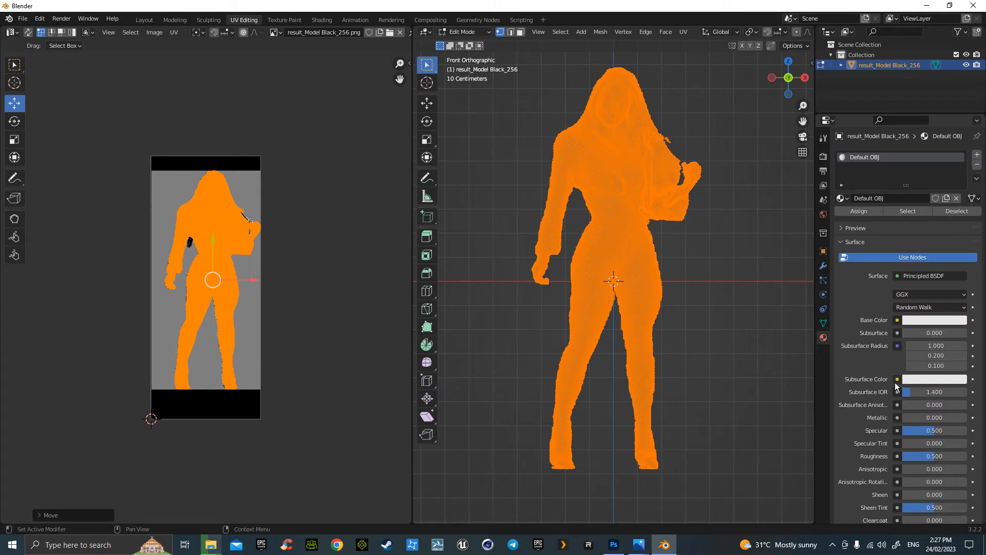
{"action": "left_click", "coordinate": [897, 319]}
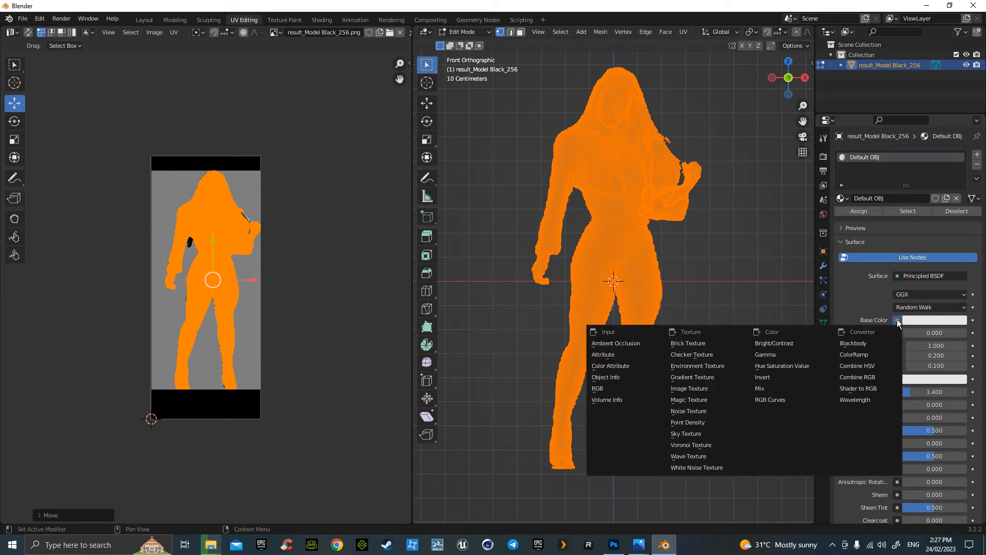
{"action": "left_click", "coordinate": [689, 389]}
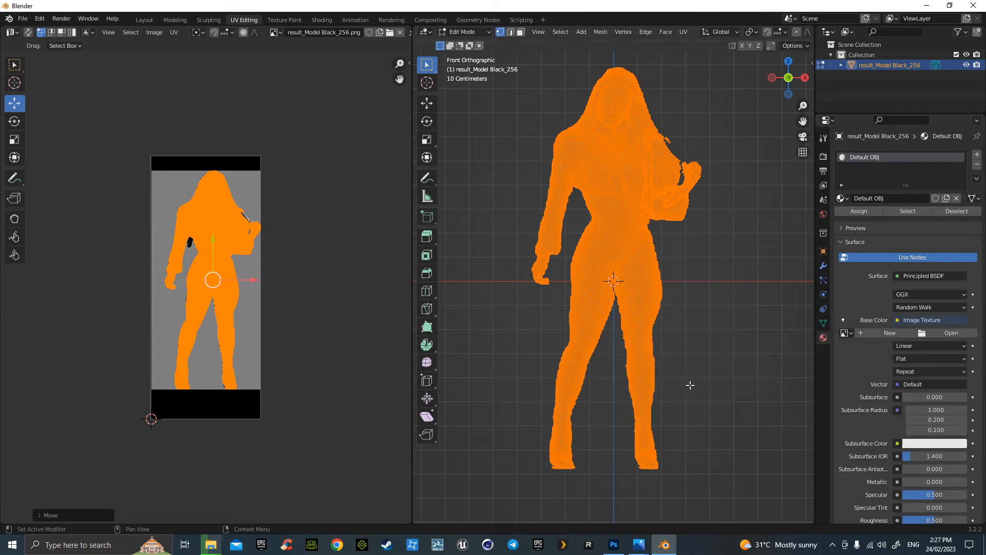
{"action": "left_click", "coordinate": [847, 333]}
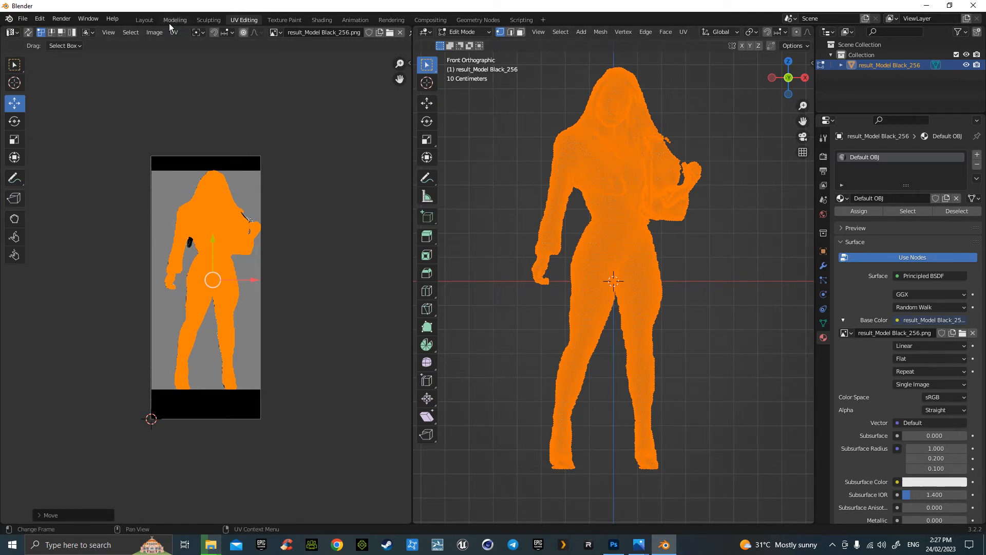
Return to the Layout workspace and switch the viewport to Material Preview shading
{"action": "left_click", "coordinate": [144, 20]}
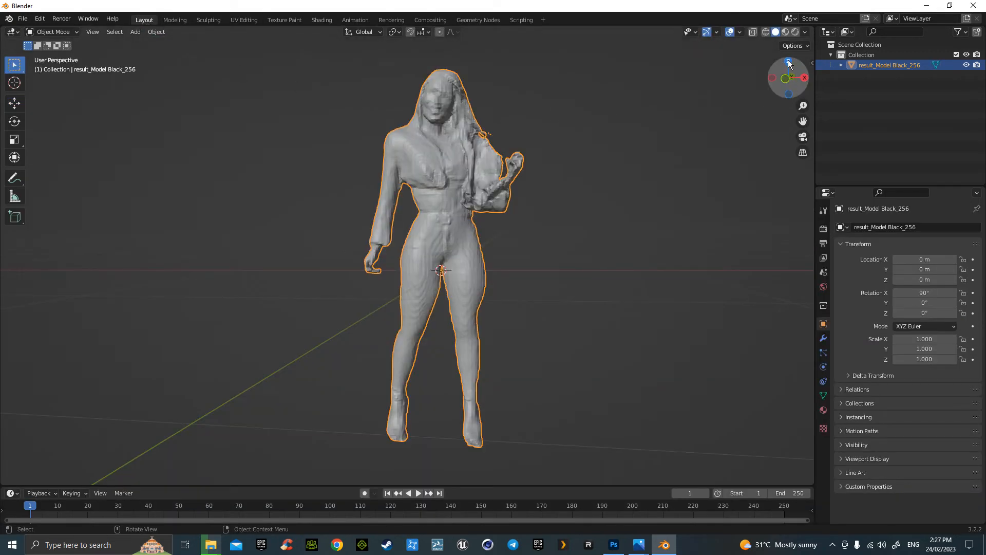
{"action": "left_click", "coordinate": [783, 31]}
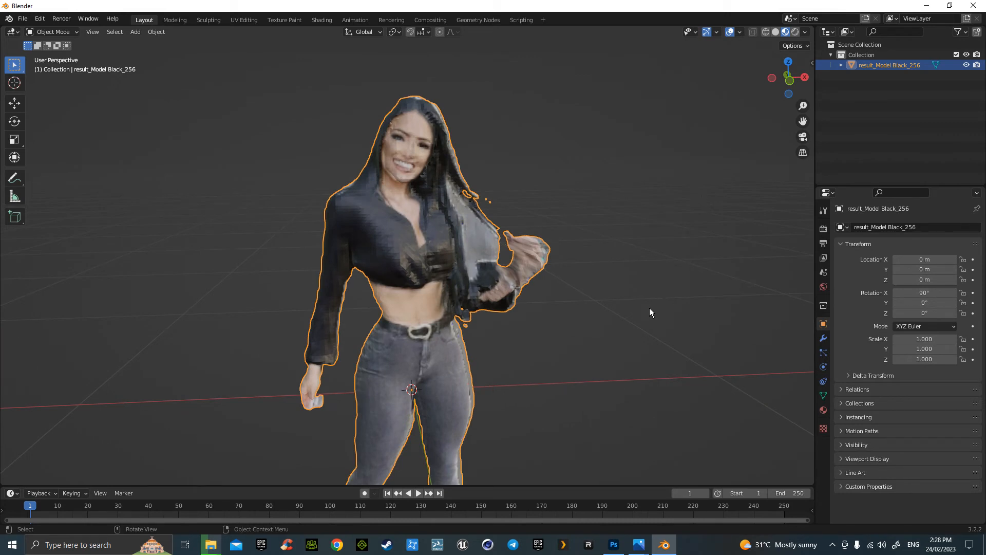
{"action": "mouse_move", "coordinate": [623, 174]}
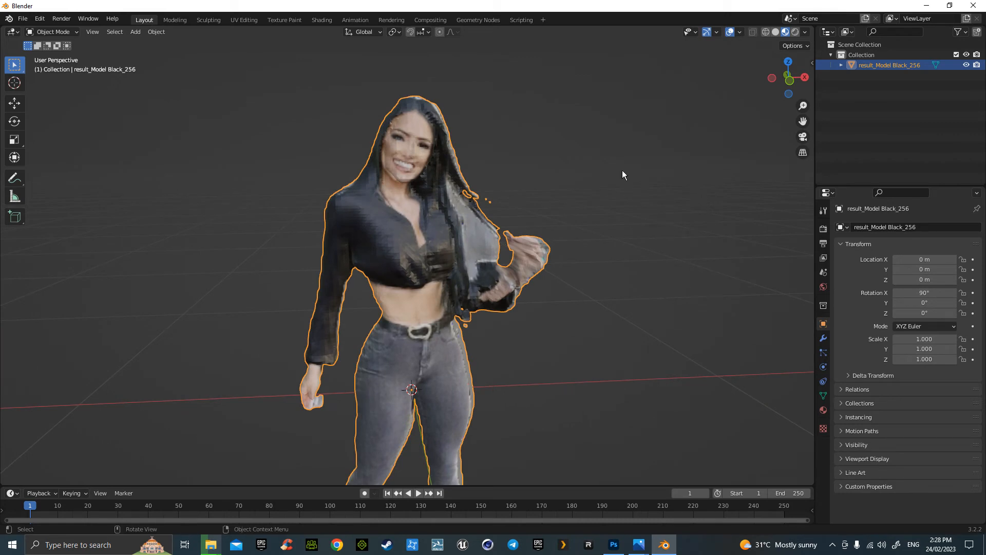
Shrink and move the back-of-head face UVs onto the photo's dark hair
{"action": "left_click", "coordinate": [244, 20]}
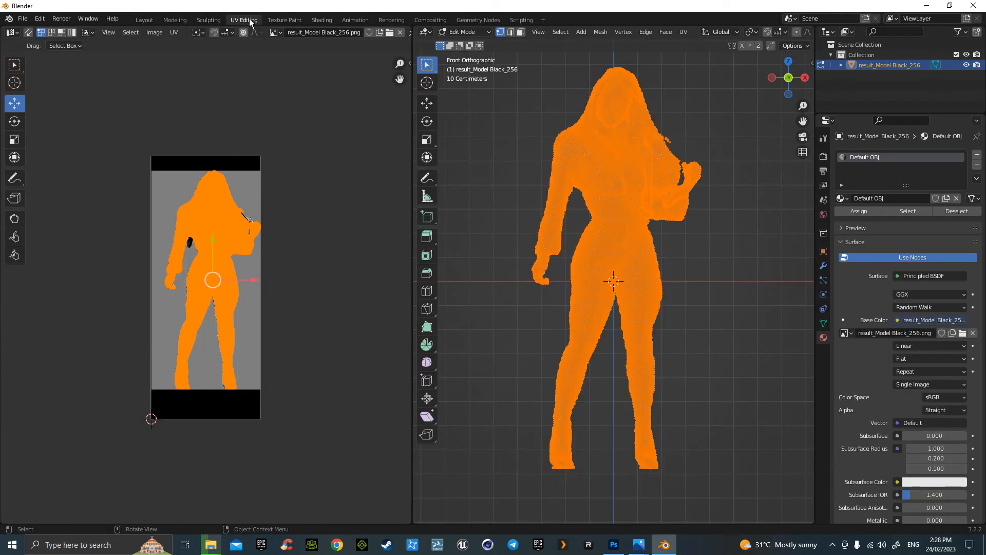
{"action": "mouse_move", "coordinate": [740, 272]}
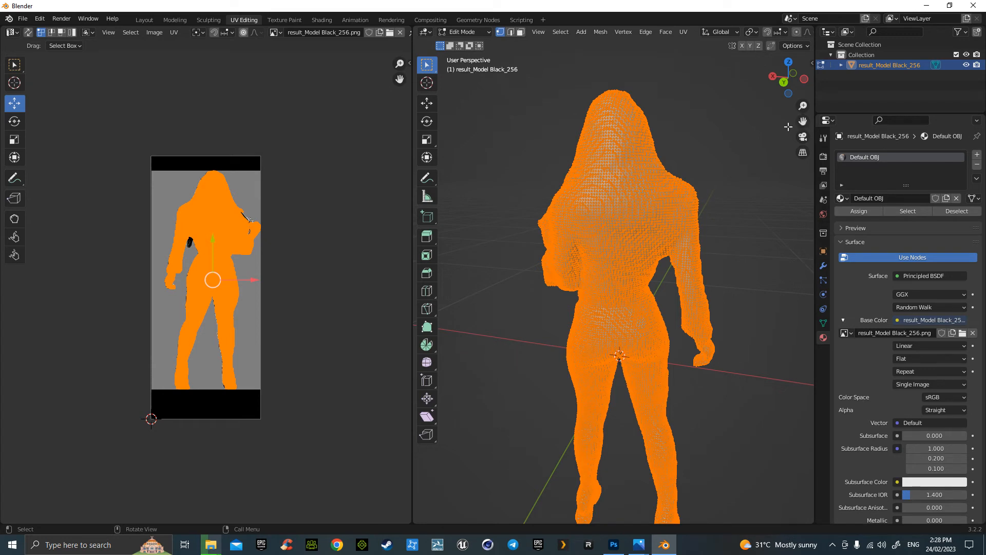
{"action": "left_click", "coordinate": [683, 31]}
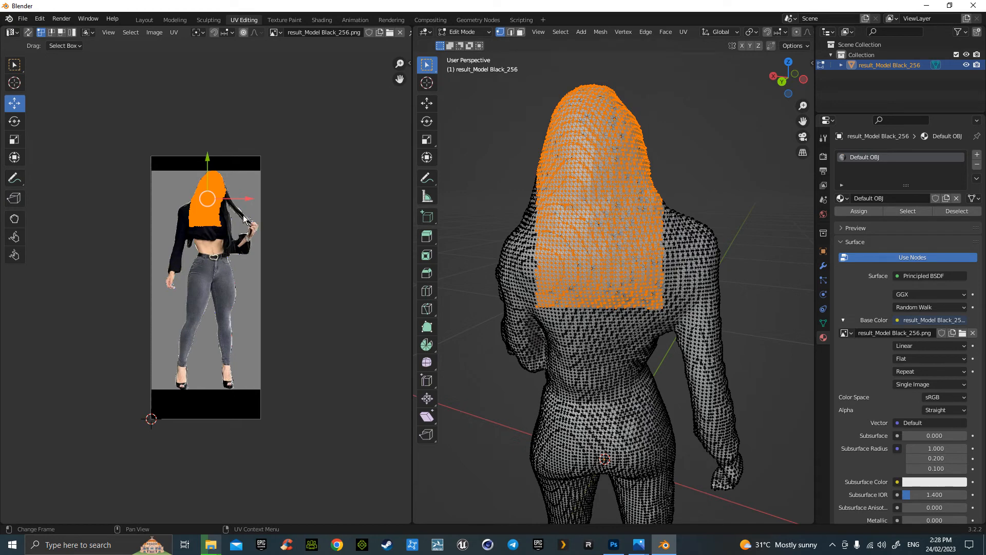
{"action": "mouse_move", "coordinate": [248, 202]}
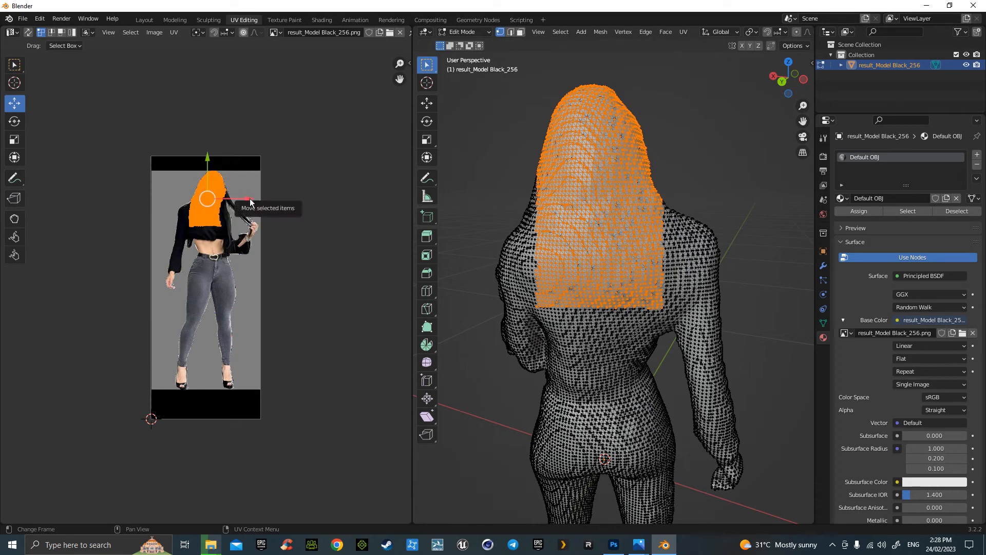
{"action": "mouse_move", "coordinate": [14, 138]}
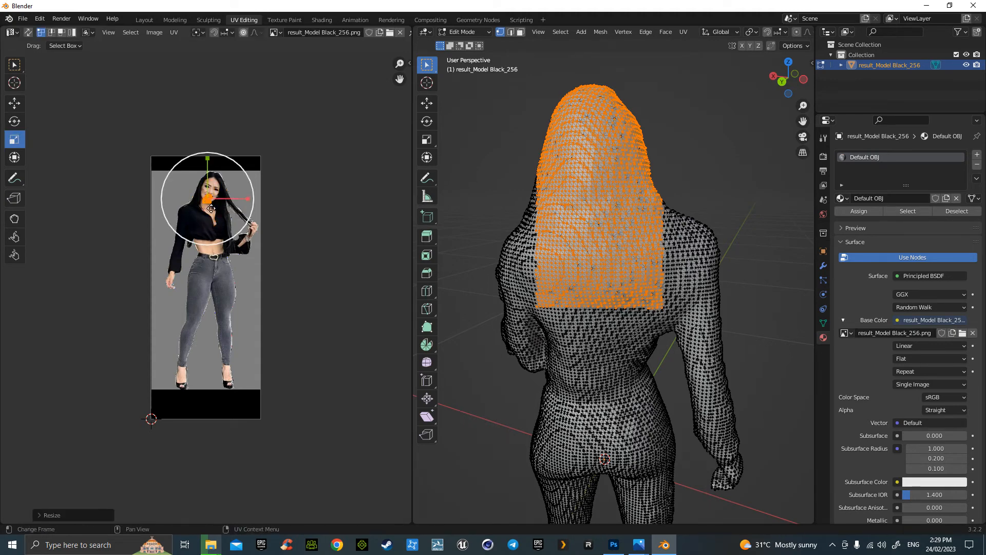
{"action": "left_click", "coordinate": [14, 103]}
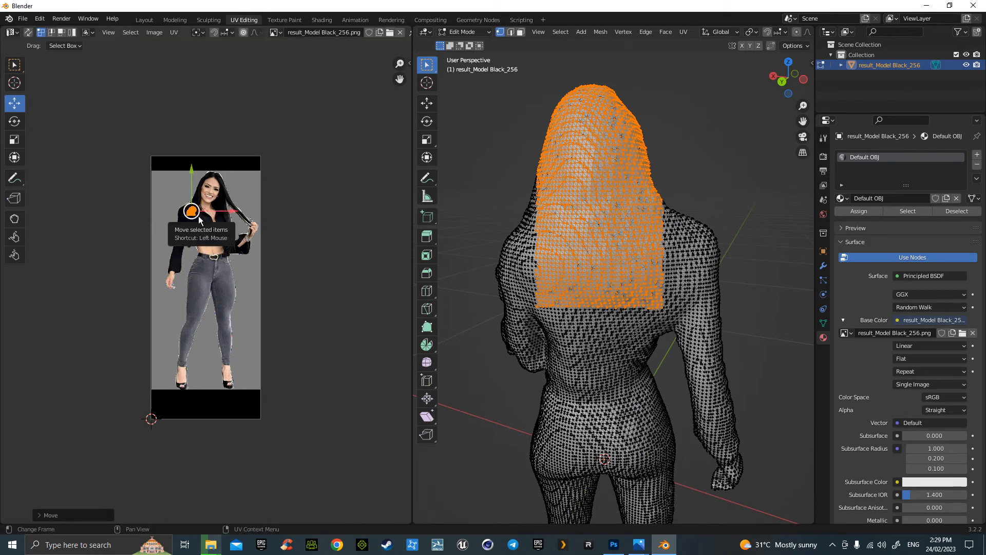
{"action": "mouse_move", "coordinate": [143, 20]}
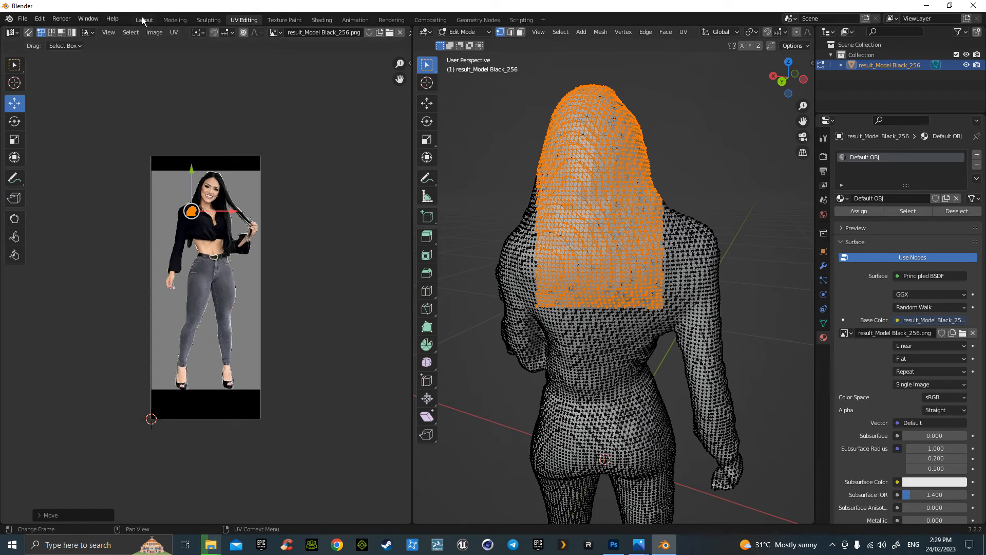
Inspect the textured back of the head in Layout and open the File > Export menu
{"action": "left_click", "coordinate": [143, 20]}
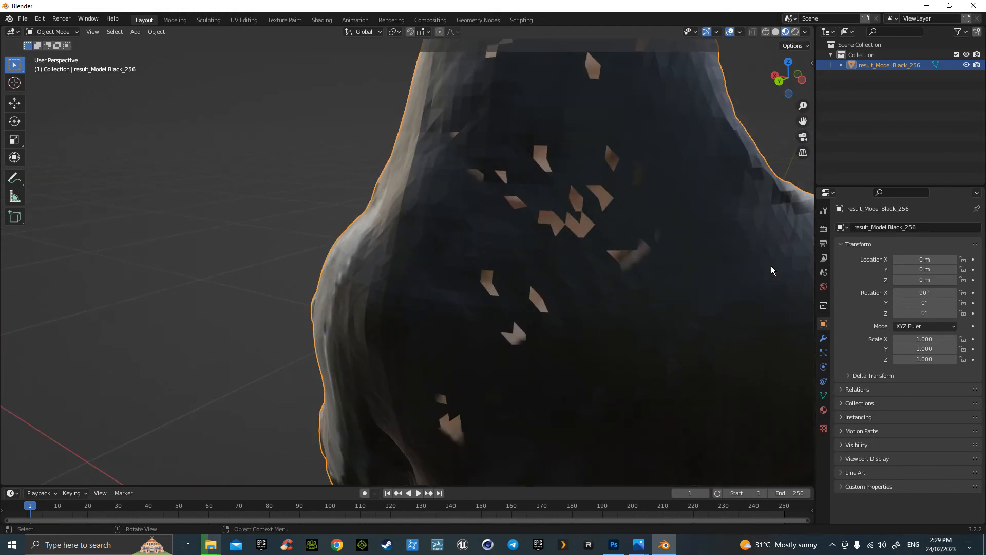
{"action": "scroll", "scroll_direction": "down", "scroll_amount": 3}
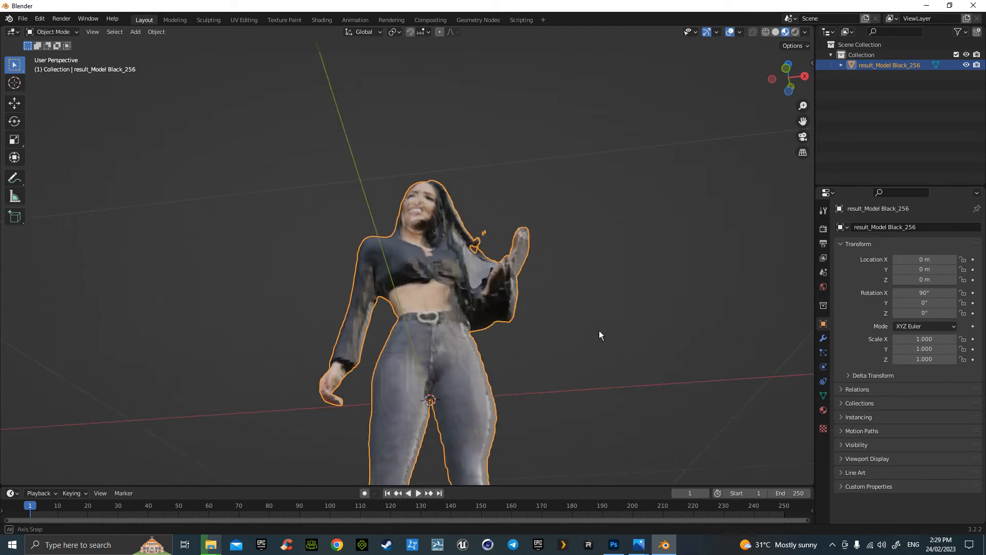
{"action": "left_click", "coordinate": [22, 18]}
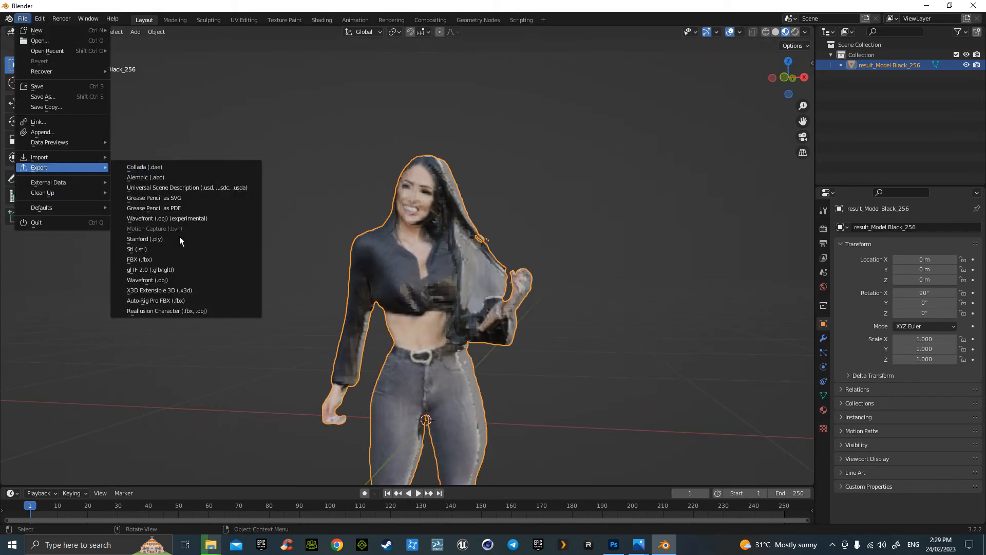
Export the model as ModelBlack.fbx into Desktop > GirlPHuid > Rose
{"action": "left_click", "coordinate": [139, 259]}
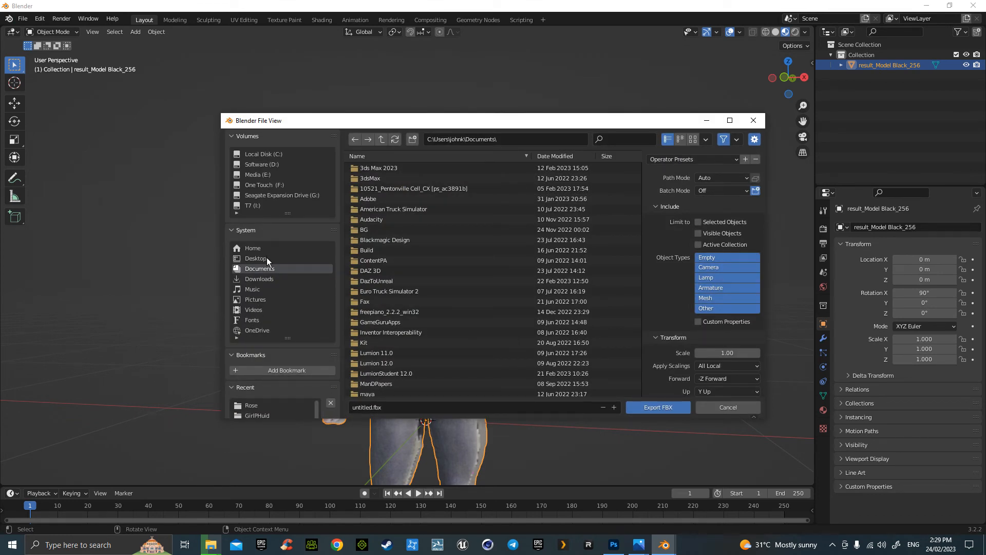
{"action": "left_click", "coordinate": [255, 258]}
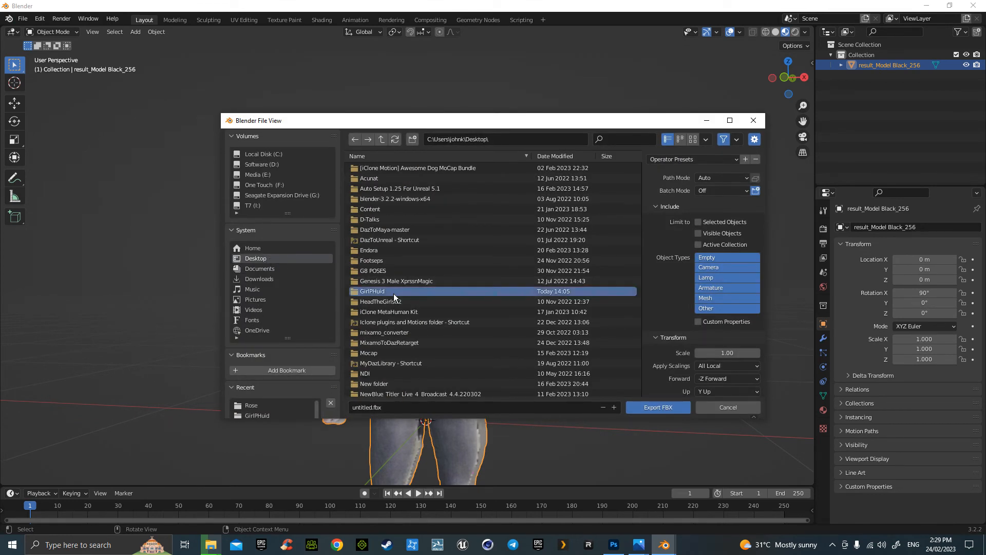
{"action": "double_click", "coordinate": [373, 290]}
{"action": "type", "text": "M"}
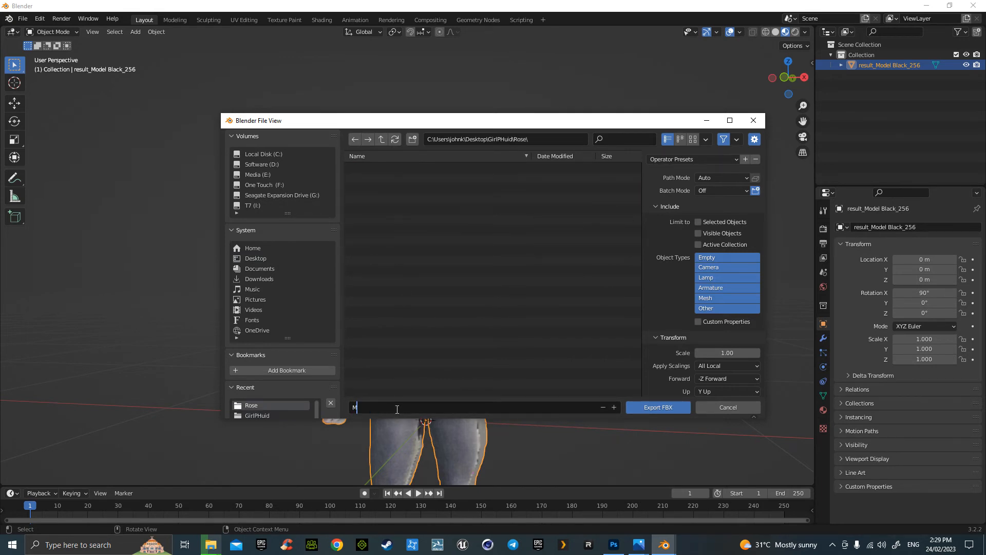
{"action": "type", "text": "odelBla"}
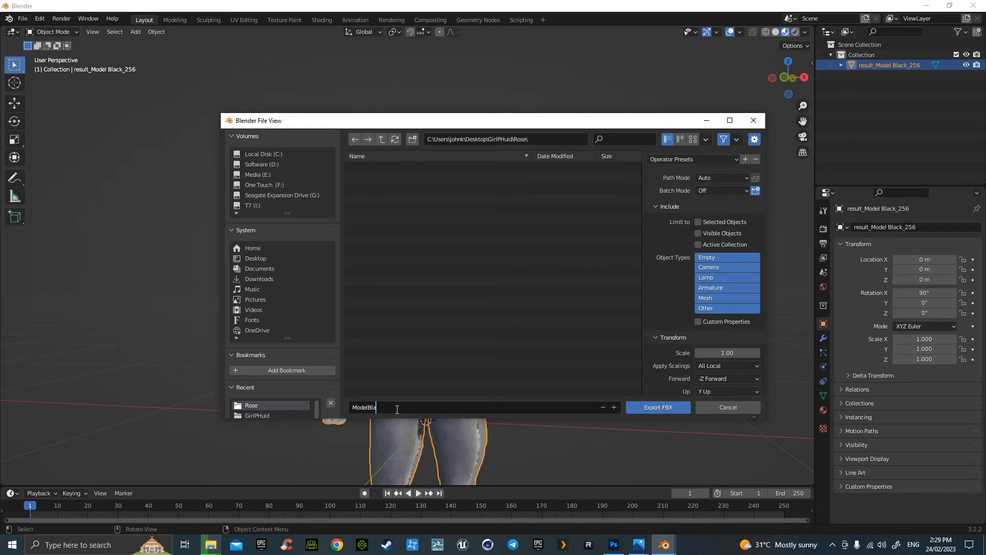
{"action": "type", "text": "ck.fbx"}
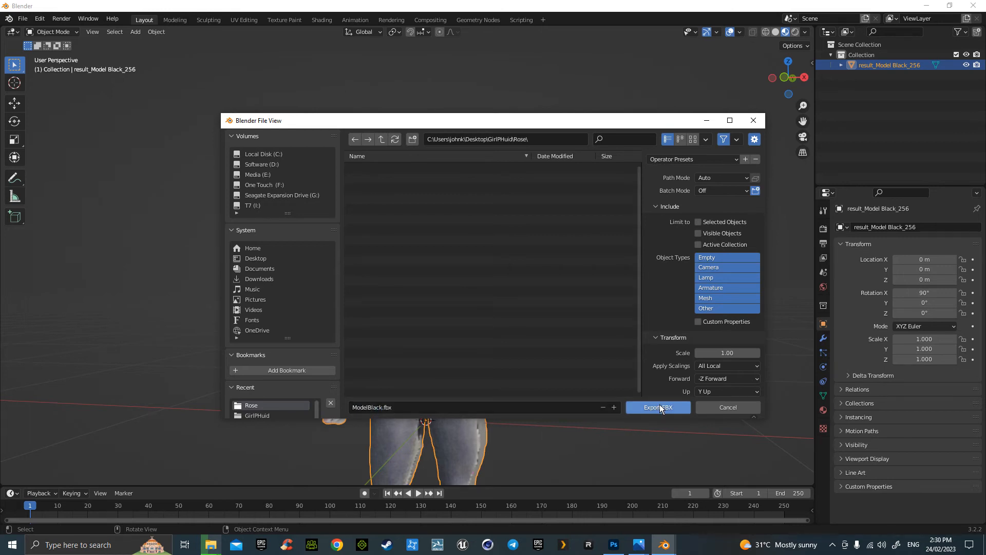
{"action": "left_click", "coordinate": [658, 406]}
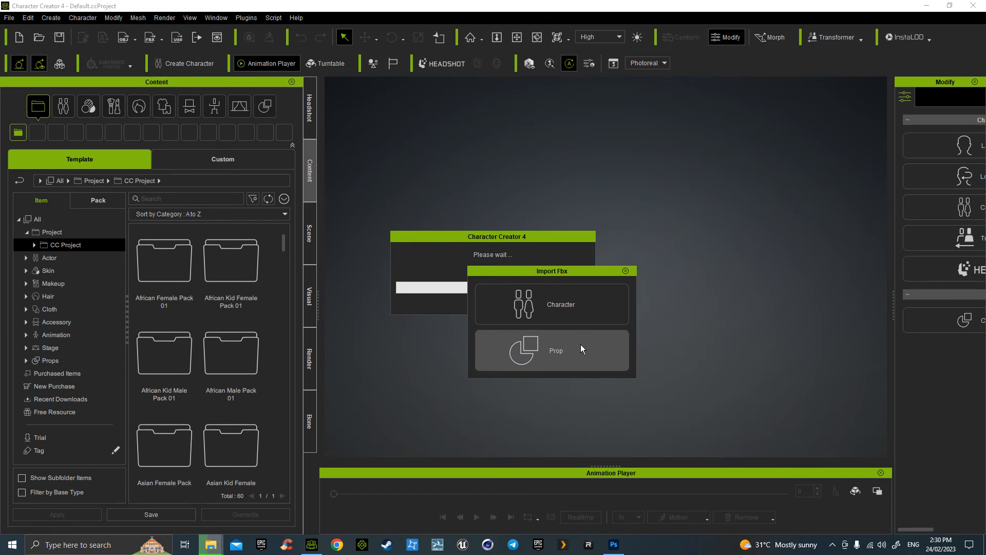
Import the textured FBX into Character Creator 4 as a character and apply the body type
{"action": "left_click", "coordinate": [551, 350]}
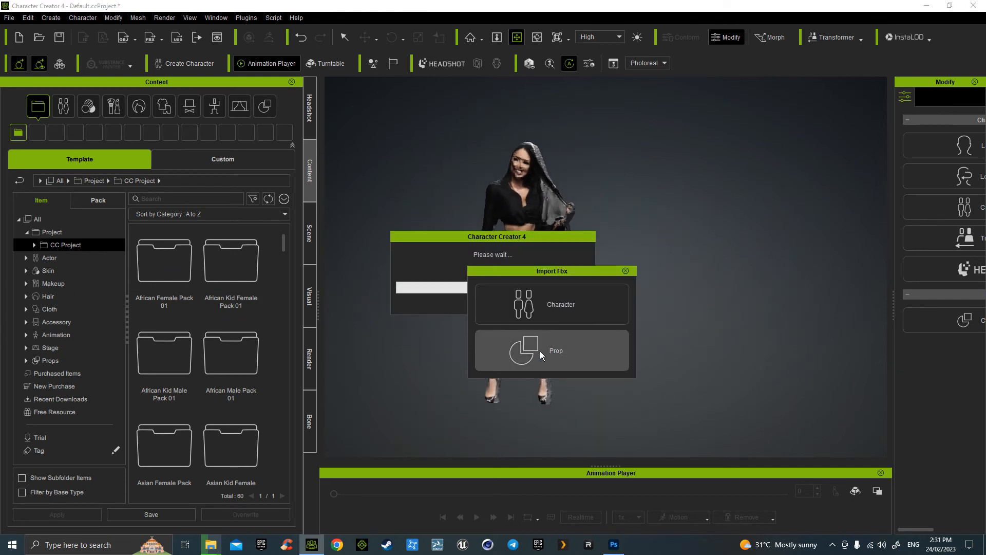
{"action": "left_click", "coordinate": [551, 304]}
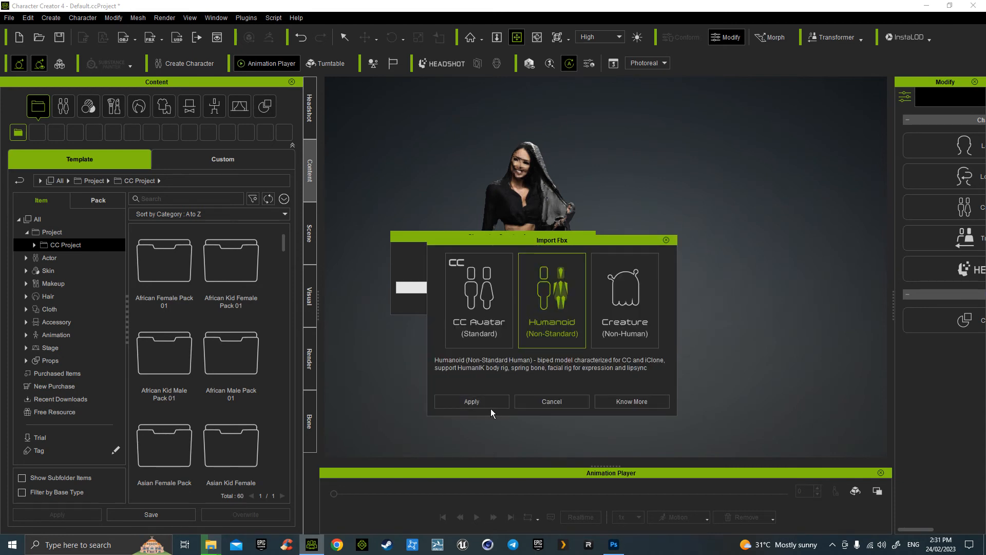
{"action": "left_click", "coordinate": [470, 401]}
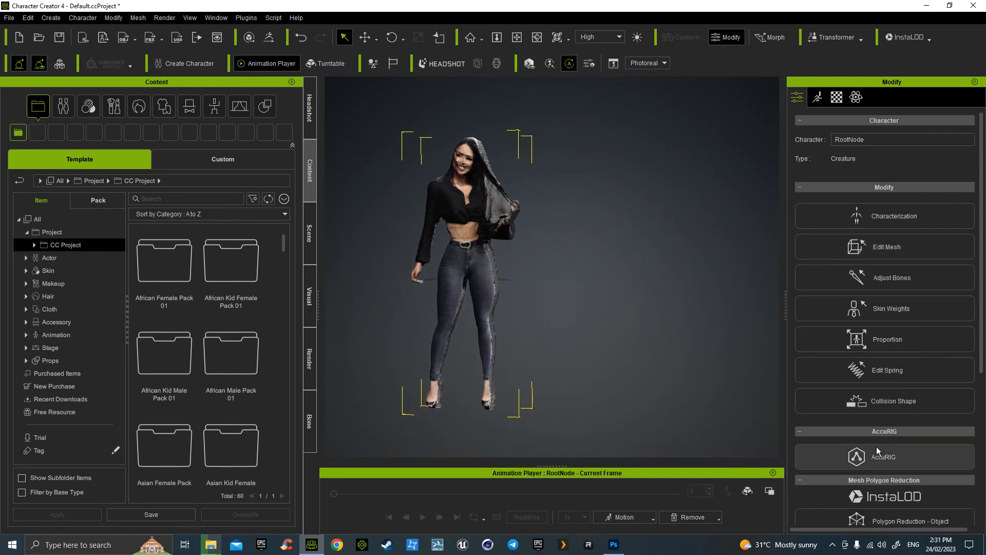
Run AccuRIG to create joint guides on the figure and select the wrist guide
{"action": "left_click", "coordinate": [885, 456]}
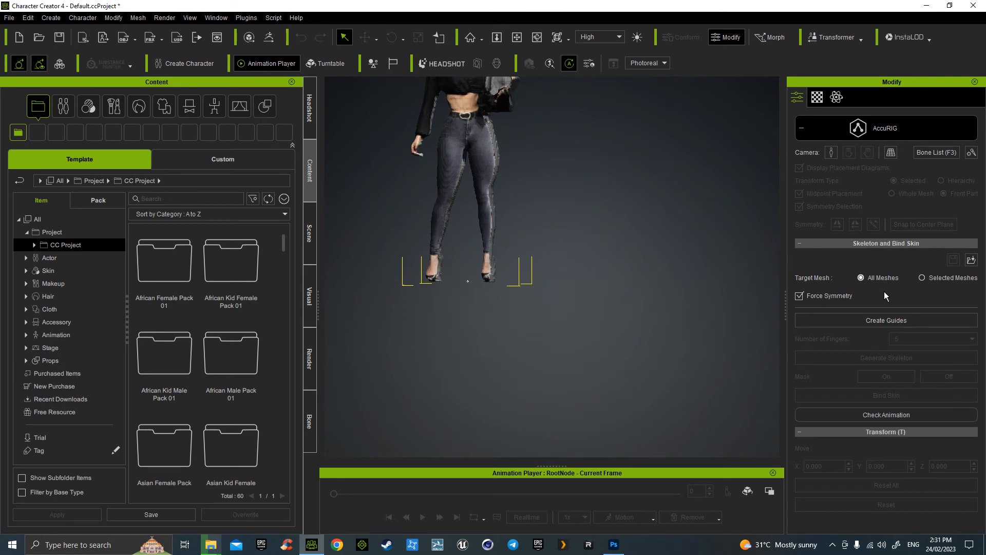
{"action": "left_click", "coordinate": [885, 320]}
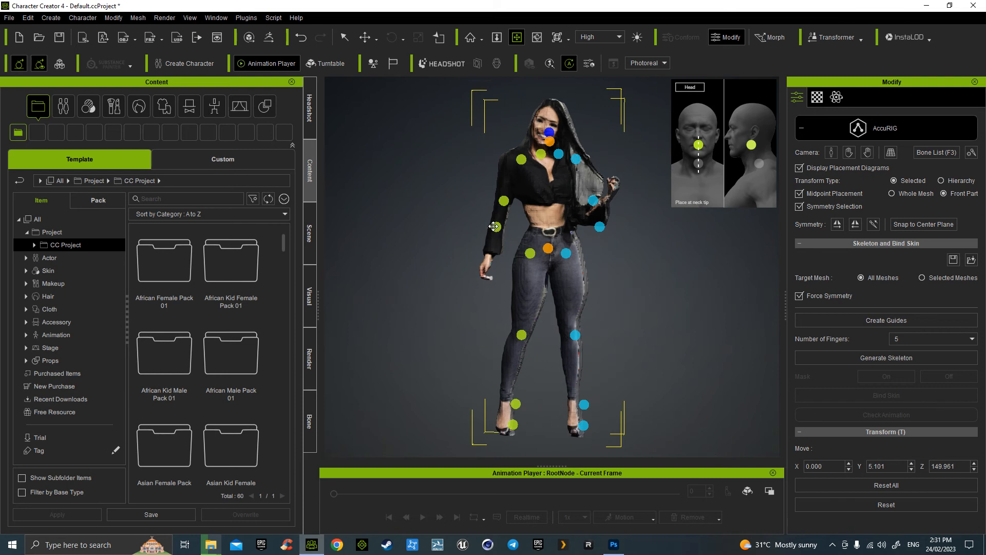
{"action": "left_click", "coordinate": [493, 245]}
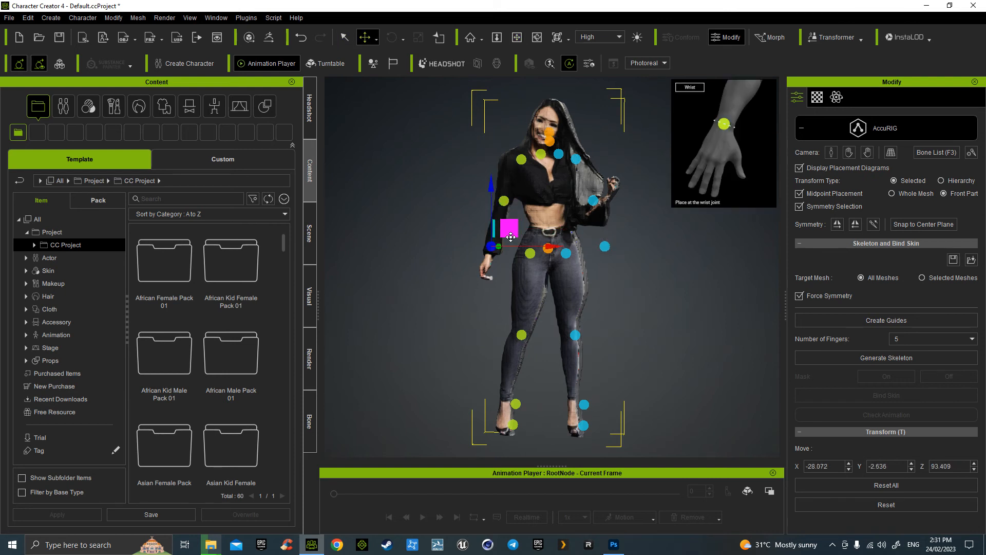